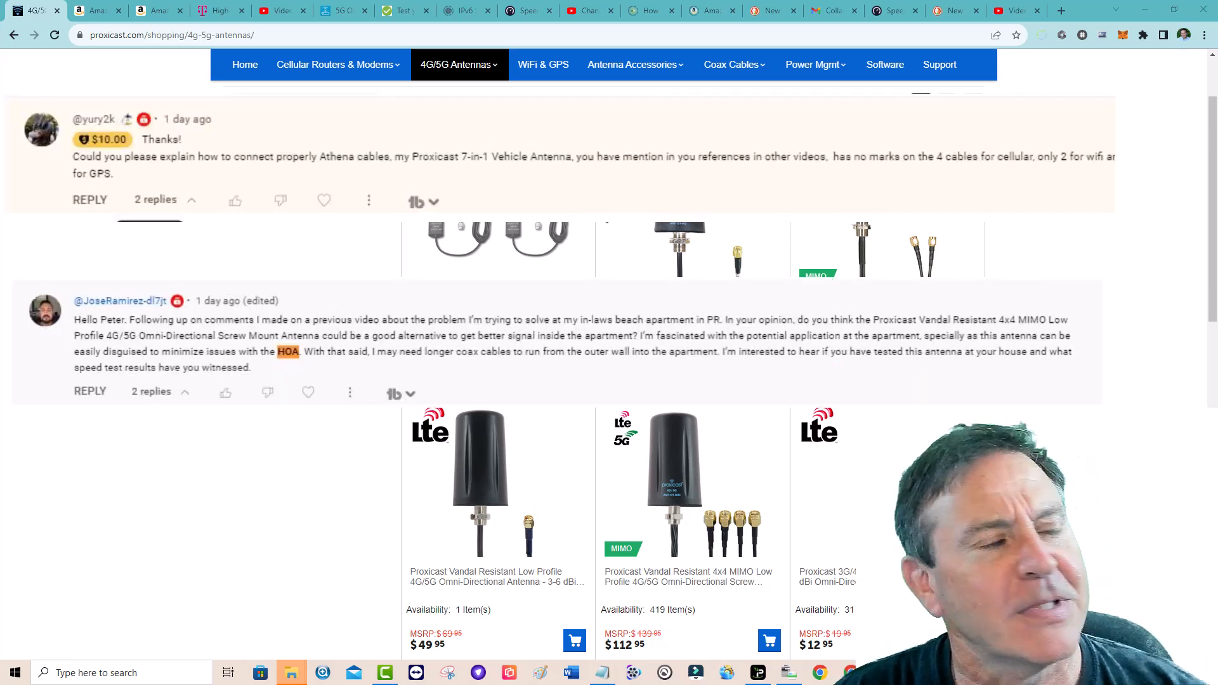
# Step: Browse page 2 of the Proxicast 4G/5G antenna product grid
pyautogui.scroll(3)
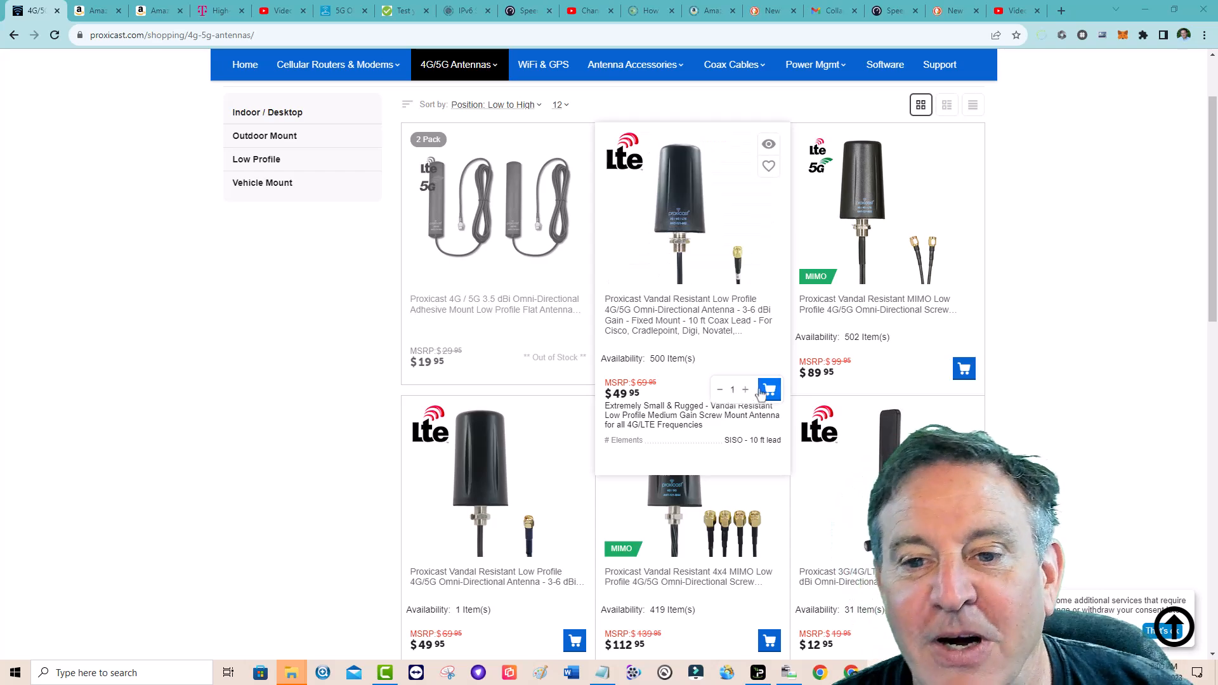
pyautogui.scroll(-3)
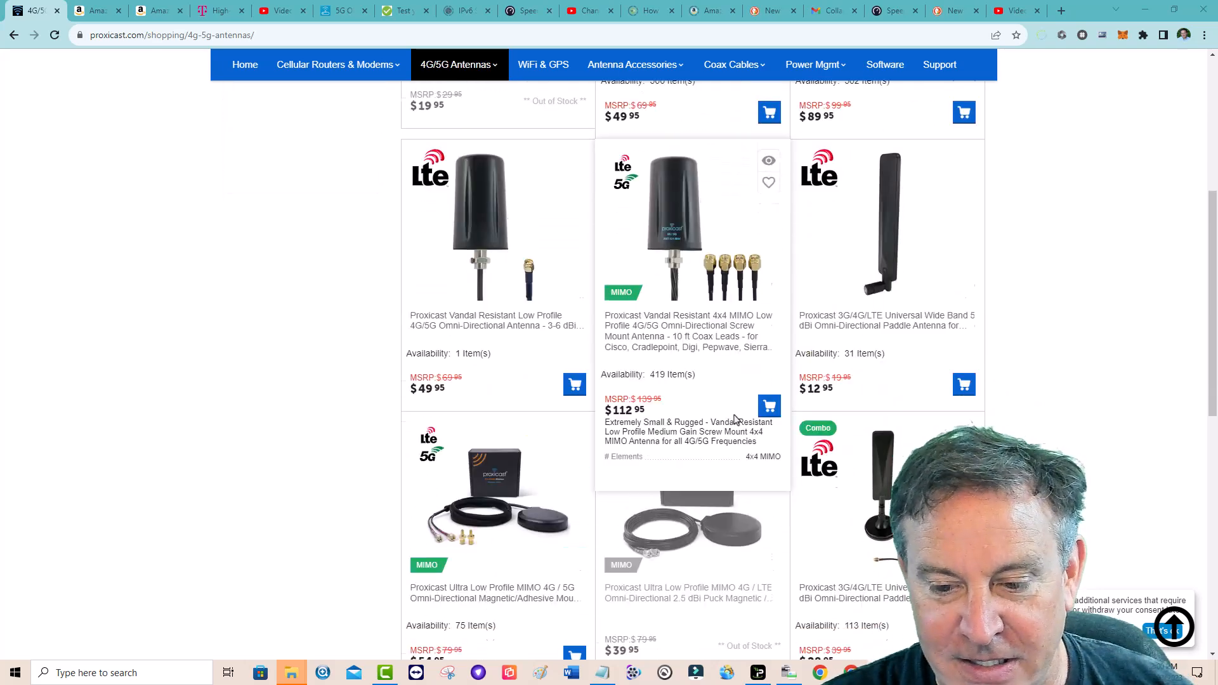
pyautogui.scroll(-3)
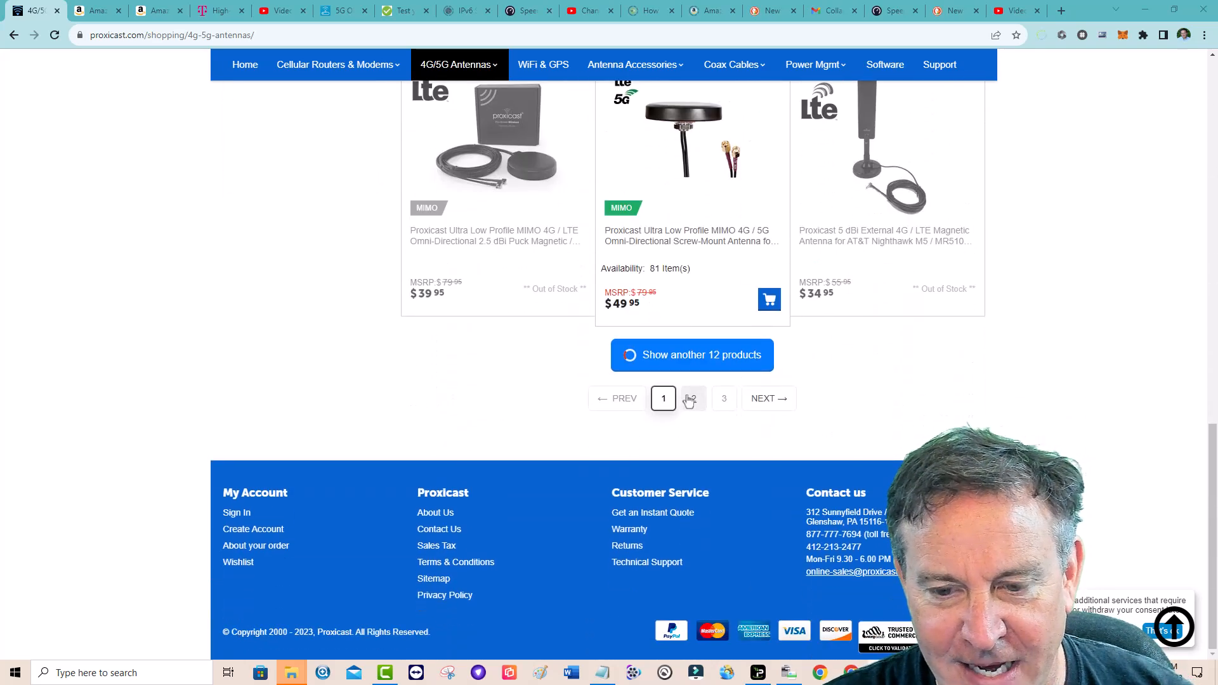
pyautogui.click(691, 399)
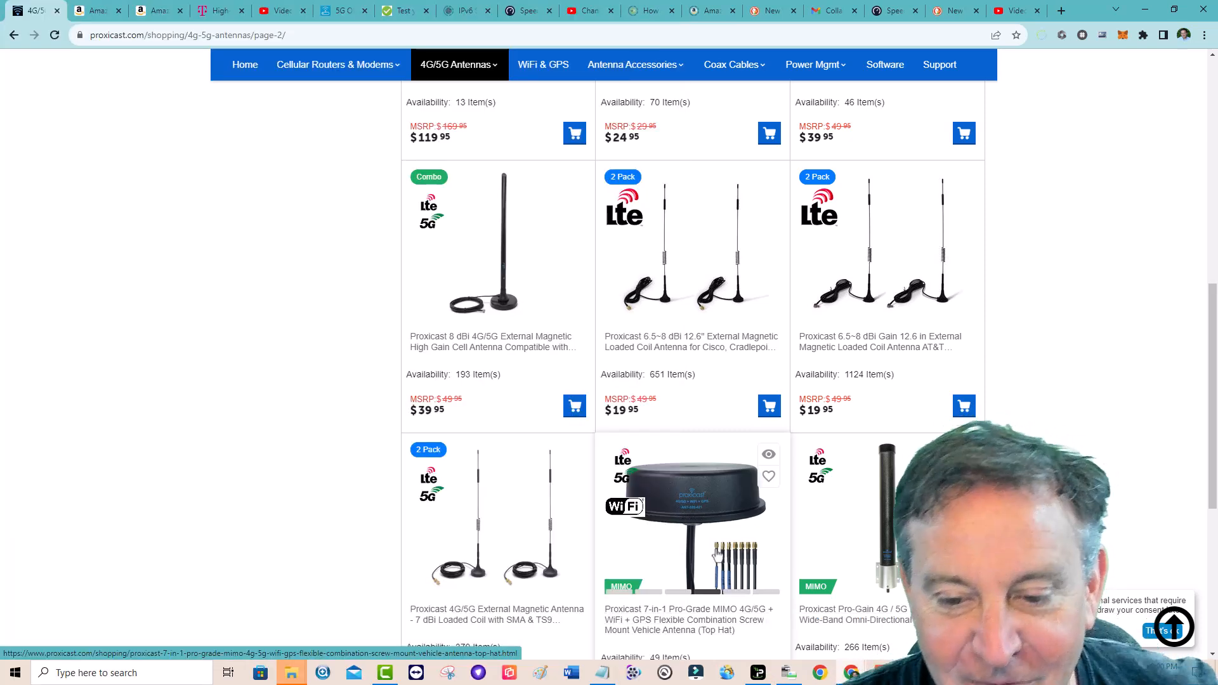
pyautogui.scroll(-3)
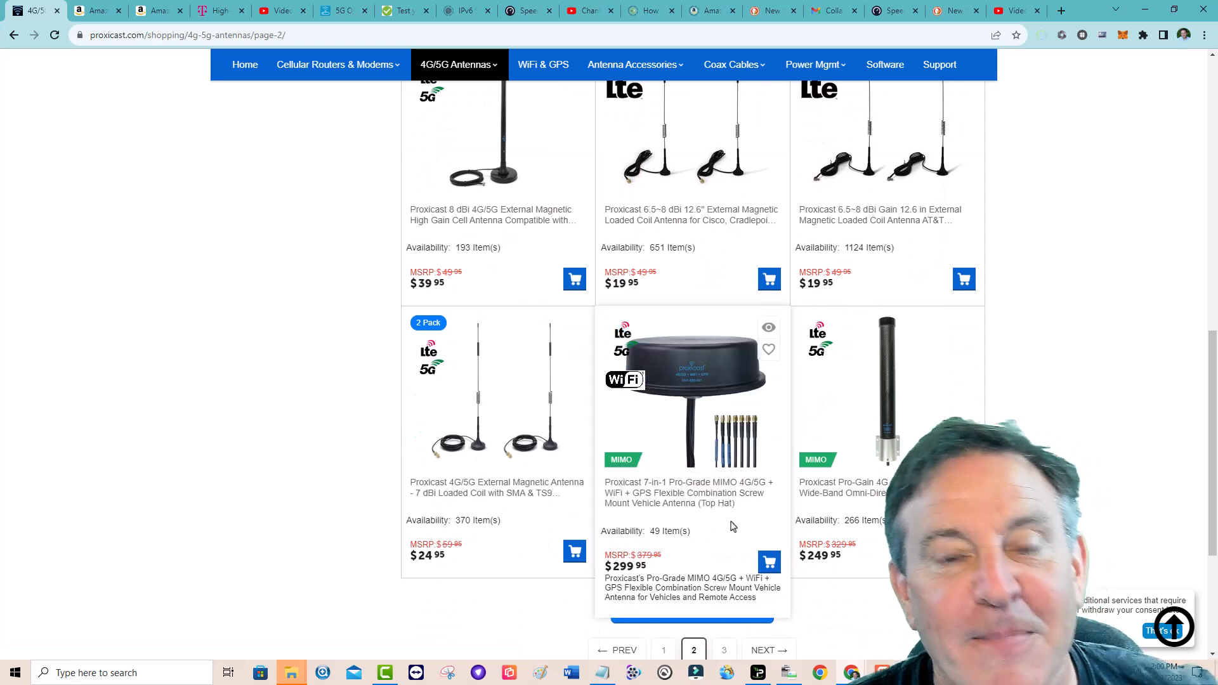
pyautogui.moveTo(733, 526)
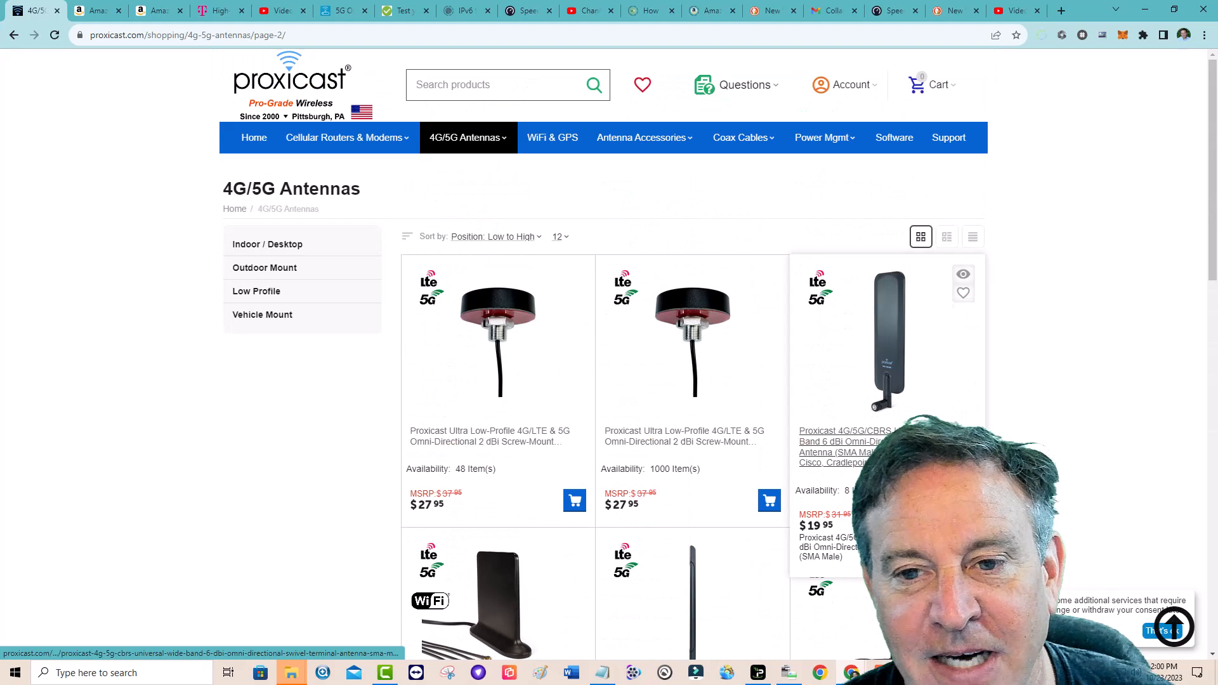
pyautogui.scroll(-3)
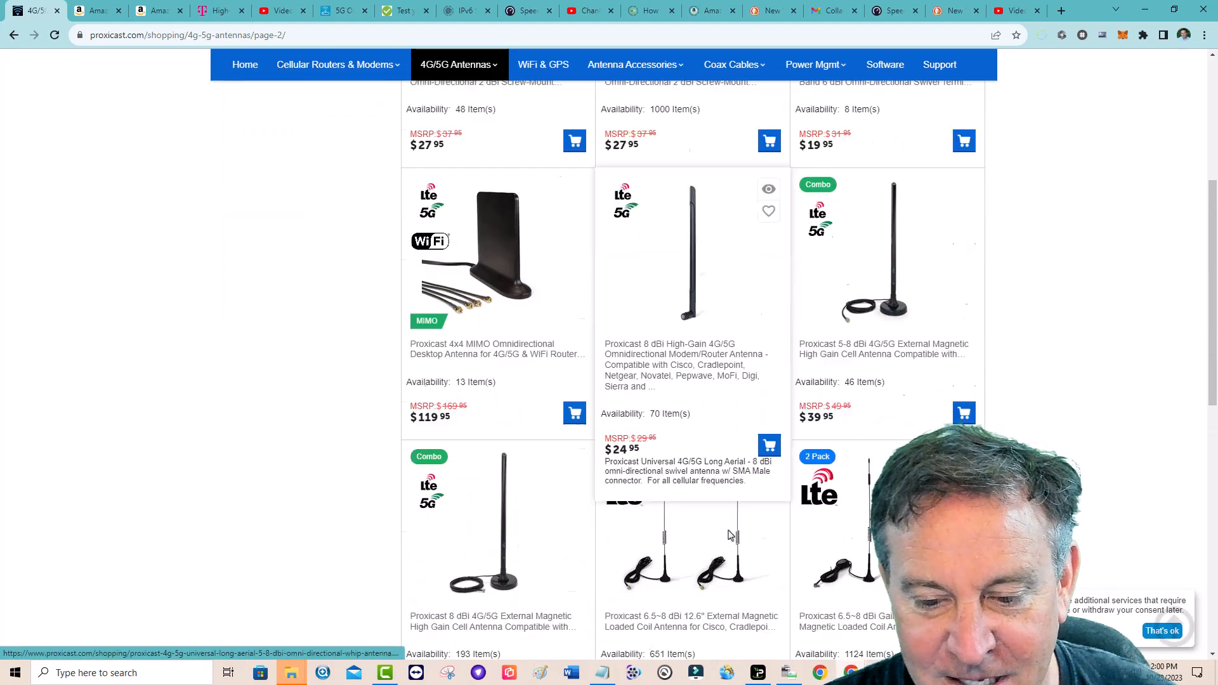
pyautogui.scroll(-3)
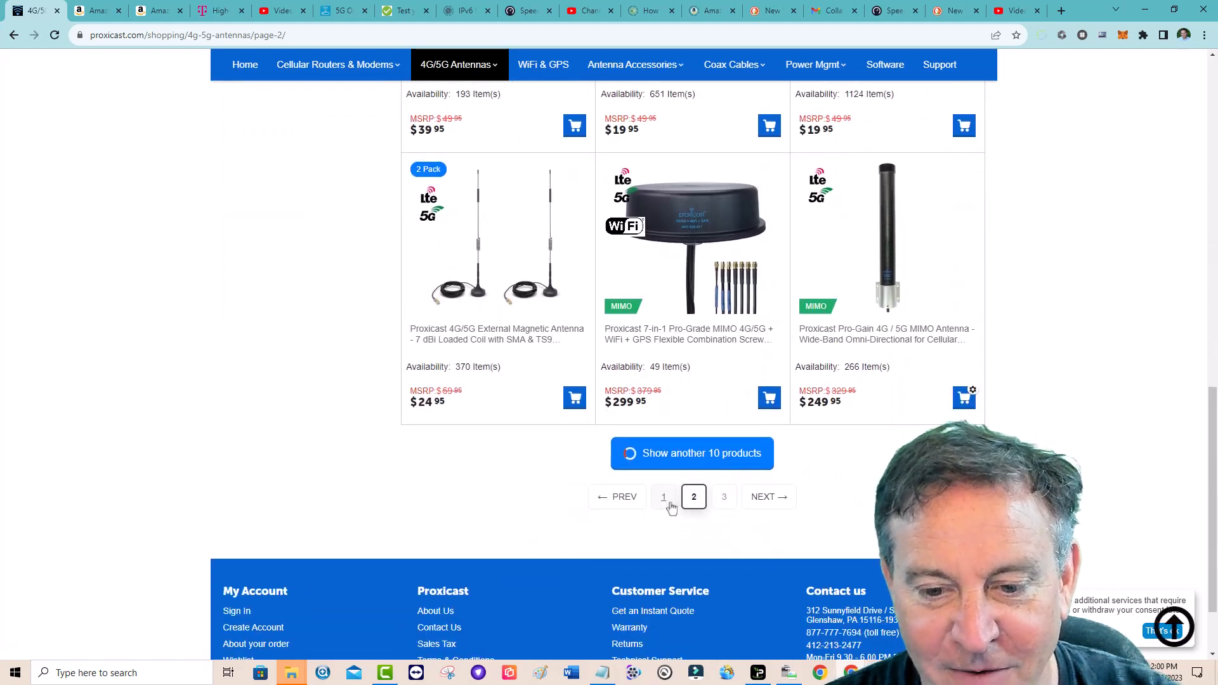
# Step: Return to page 1 of the Proxicast 4G/5G antennas and scroll its products
pyautogui.click(662, 496)
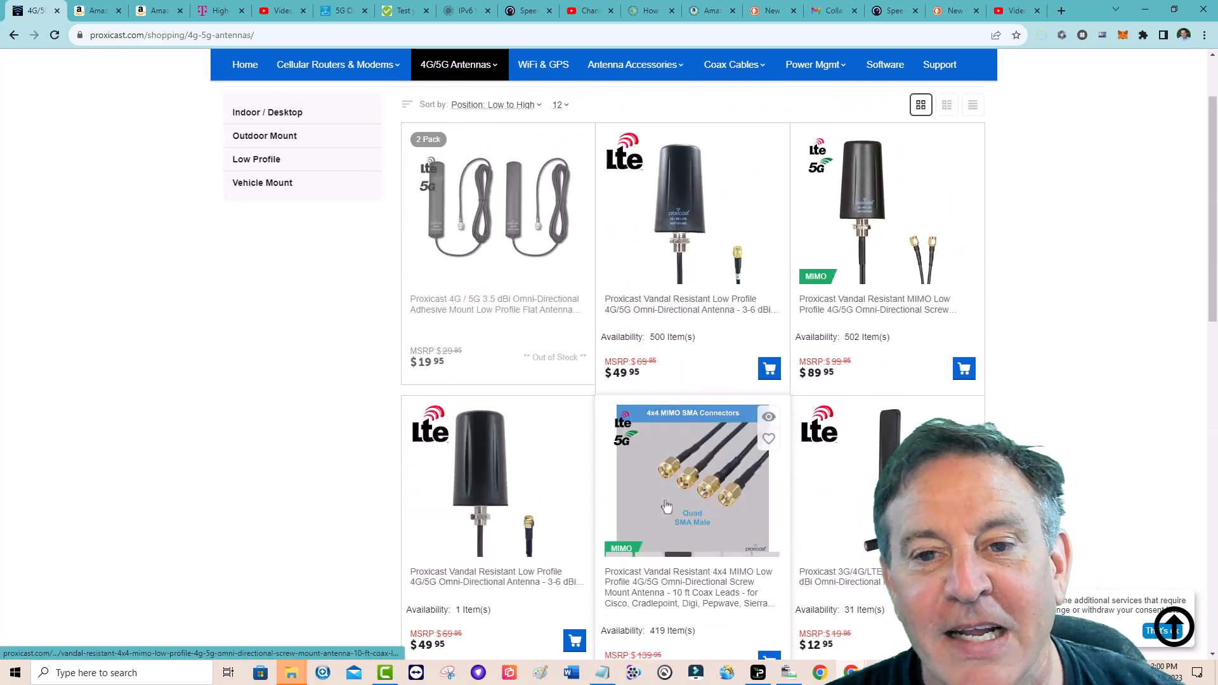
pyautogui.scroll(-3)
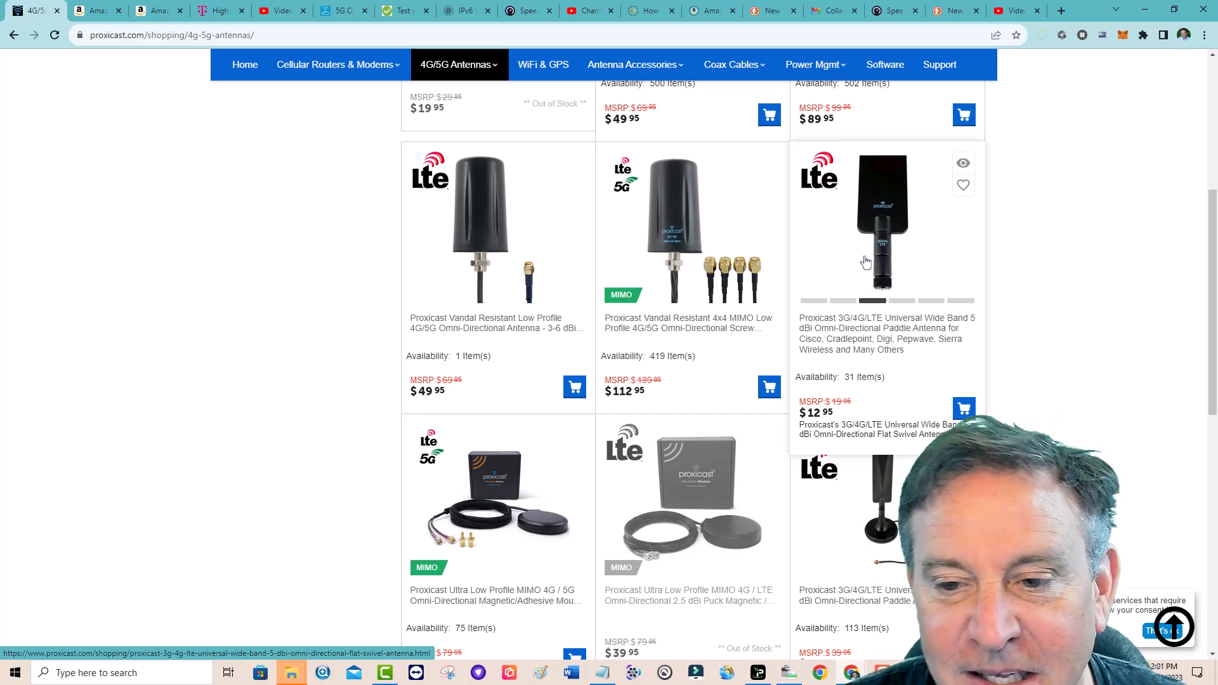
pyautogui.moveTo(101, 8)
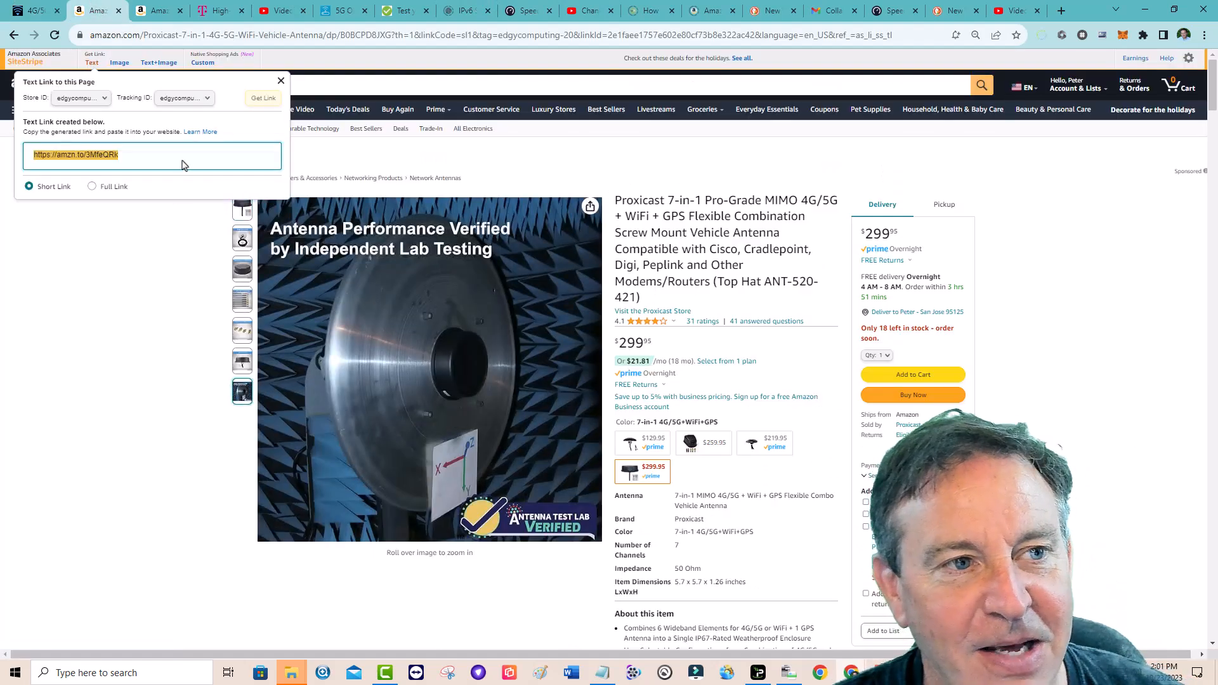
# Step: Switch to the Amazon tab for the Vandal Resistant 4x4 MIMO antenna
pyautogui.click(151, 11)
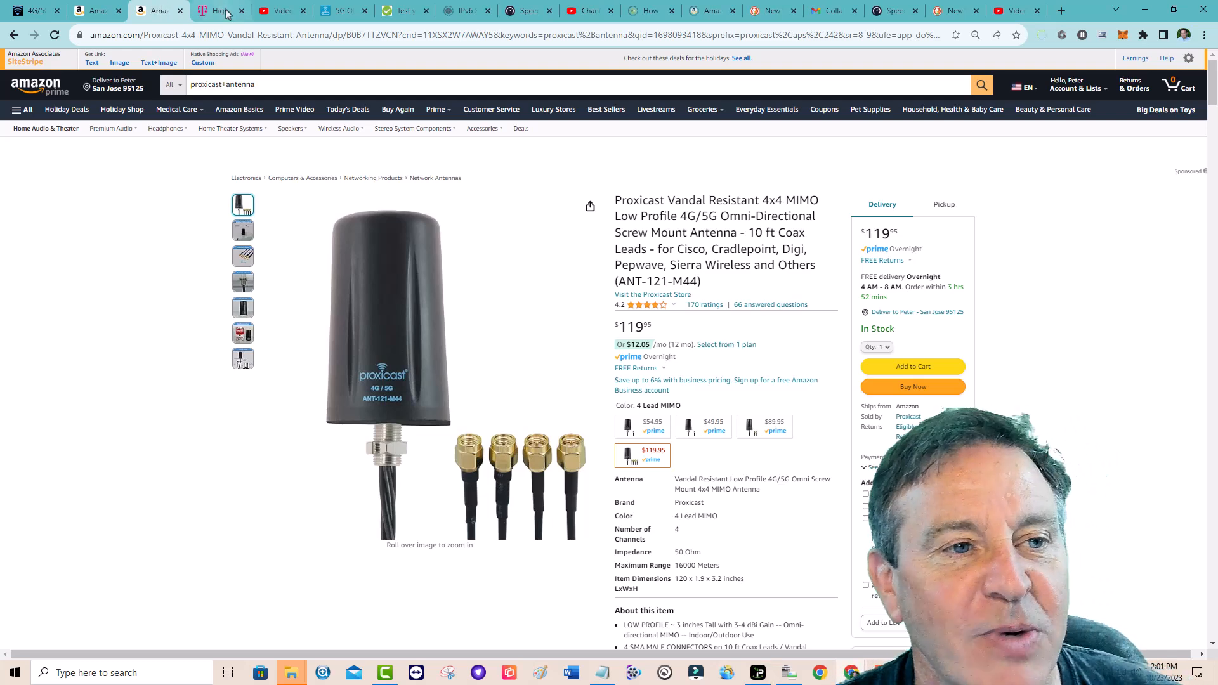
# Step: View the gateway Overview's primary signal, then the 257.13 Mbps Speedtest result
pyautogui.click(217, 10)
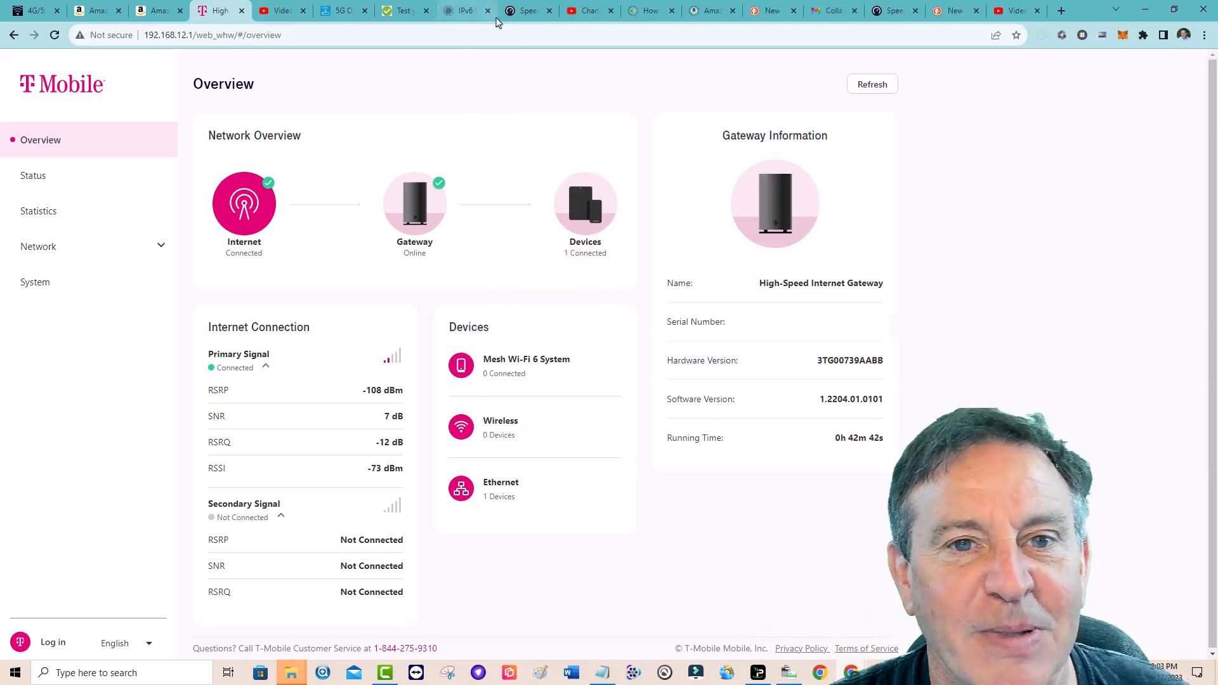
pyautogui.click(525, 10)
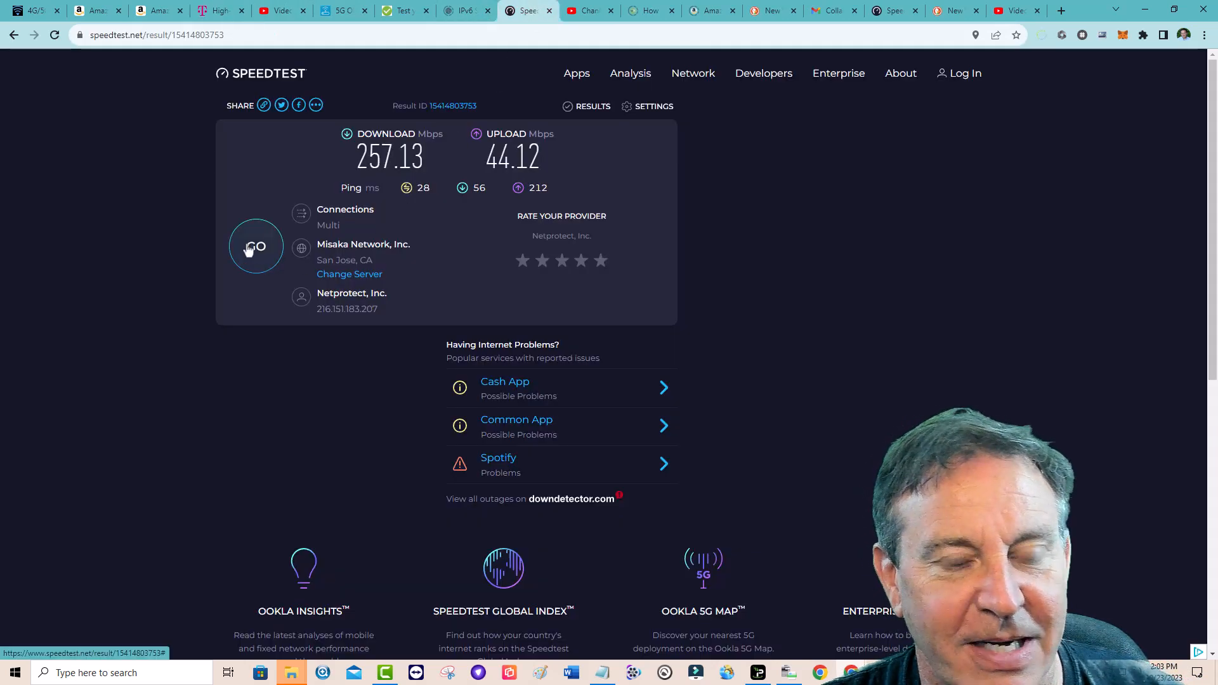
# Step: Start a new Speedtest run, finishing at 288.79 Mbps down and 9.87 up
pyautogui.click(256, 246)
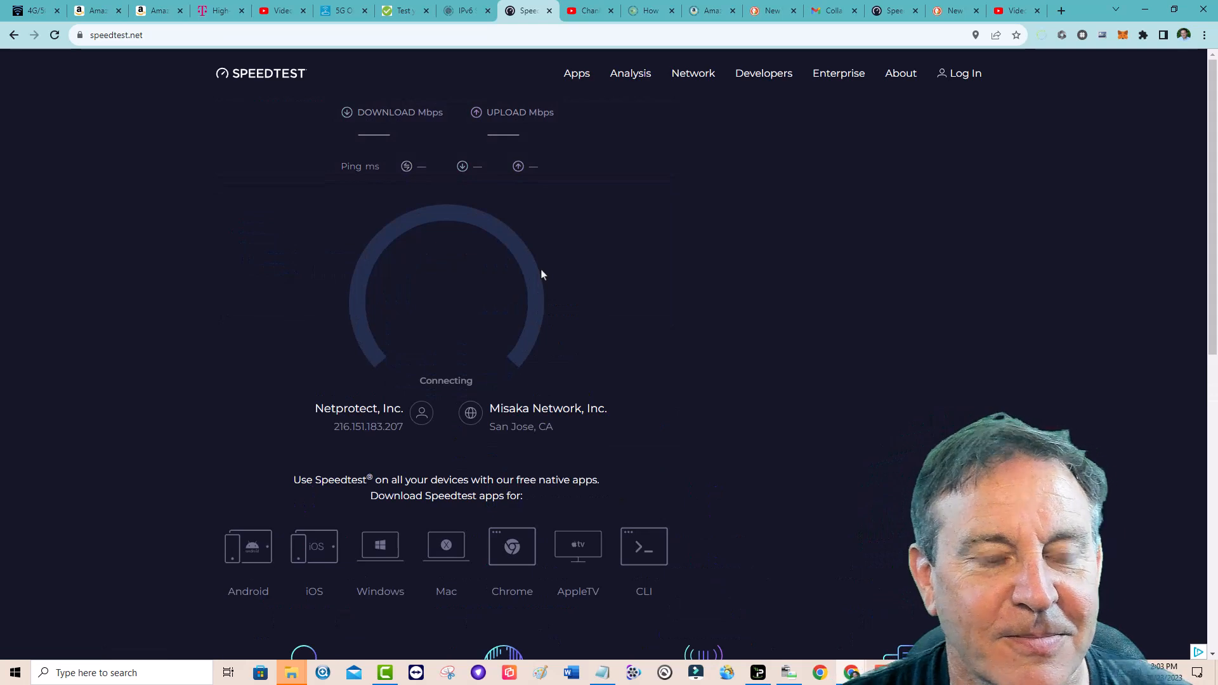
pyautogui.moveTo(477, 225)
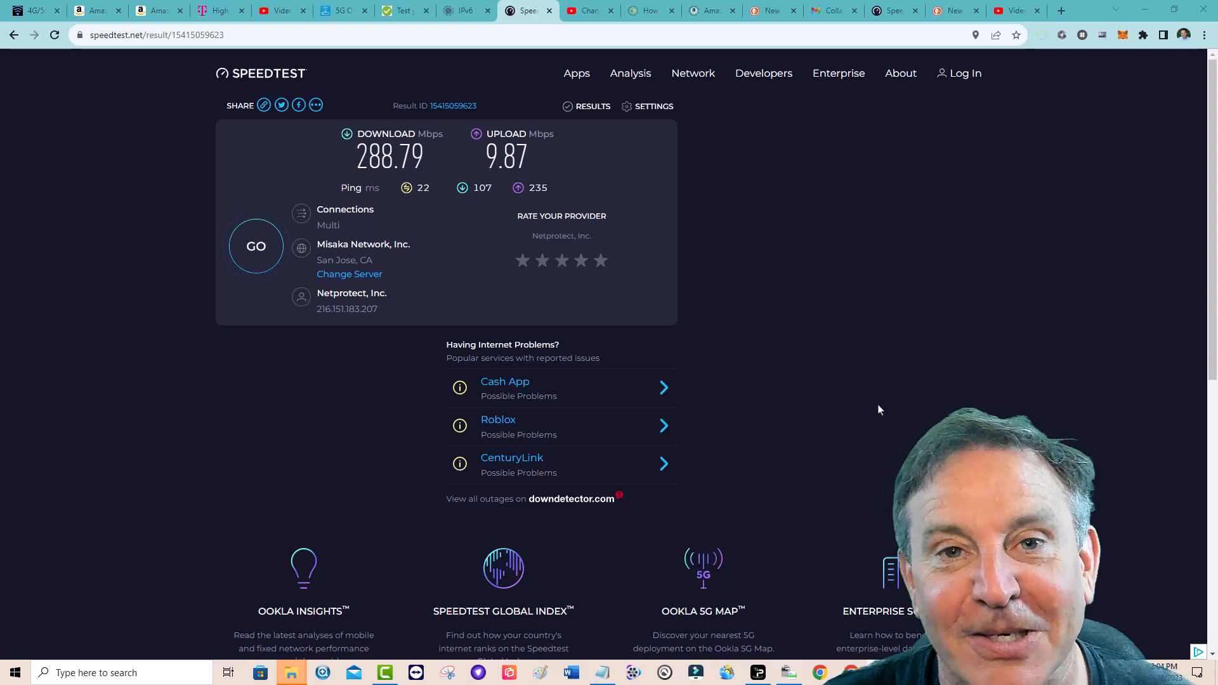
pyautogui.moveTo(998, 144)
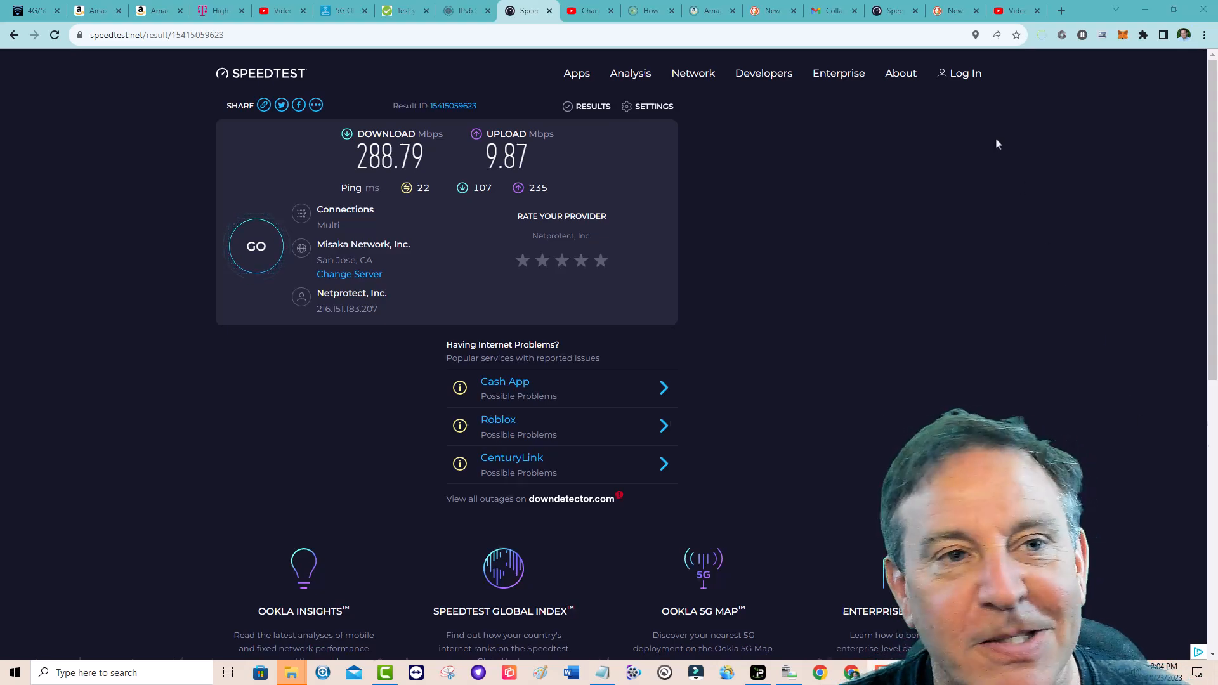
pyautogui.moveTo(1014, 169)
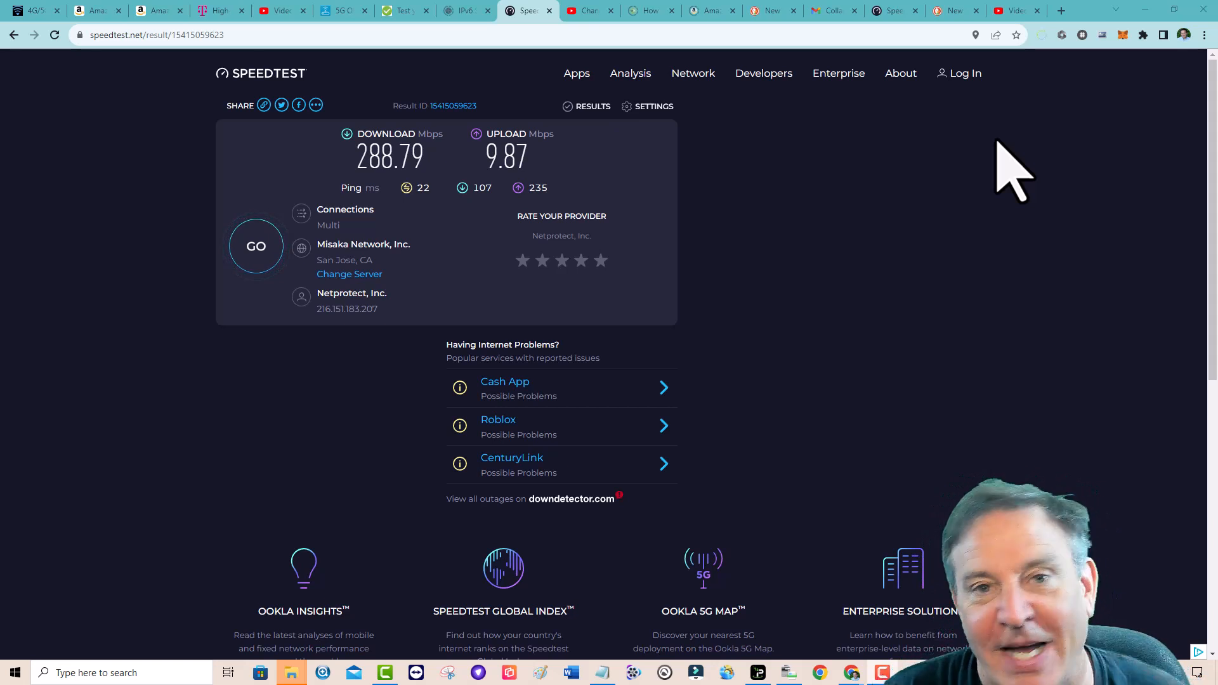
pyautogui.moveTo(1006, 171)
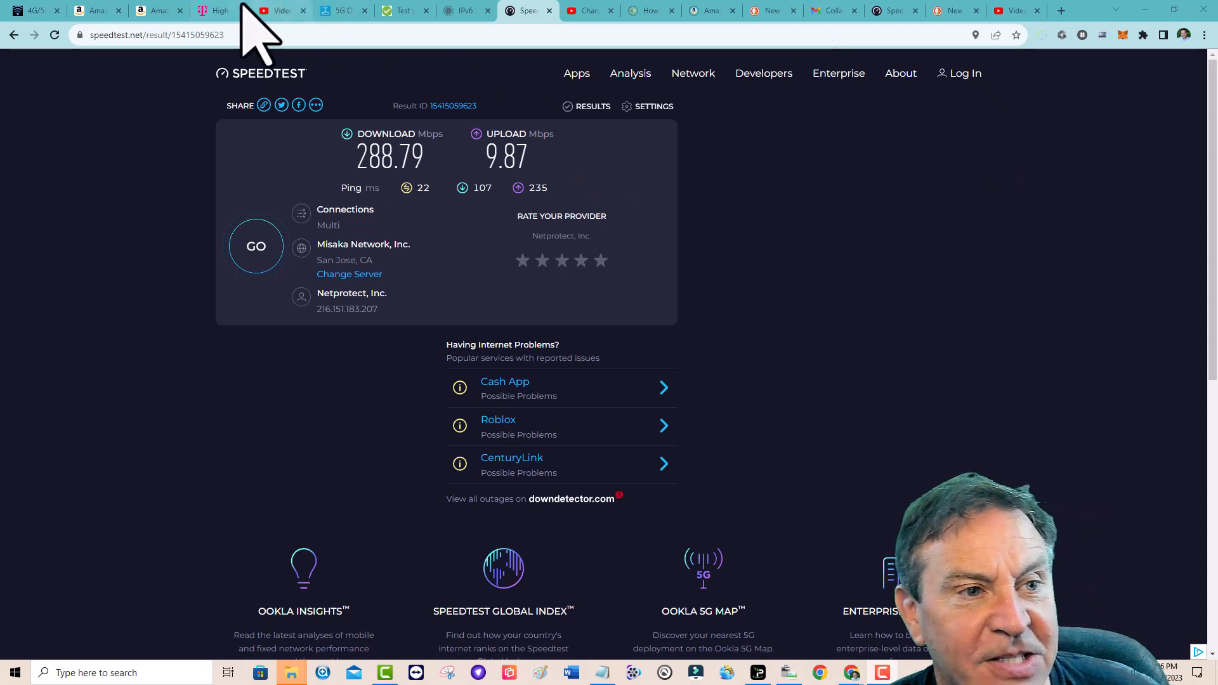
# Step: Switch from the 288.79 Mbps result back to the T-Mobile gateway overview tab
pyautogui.click(218, 10)
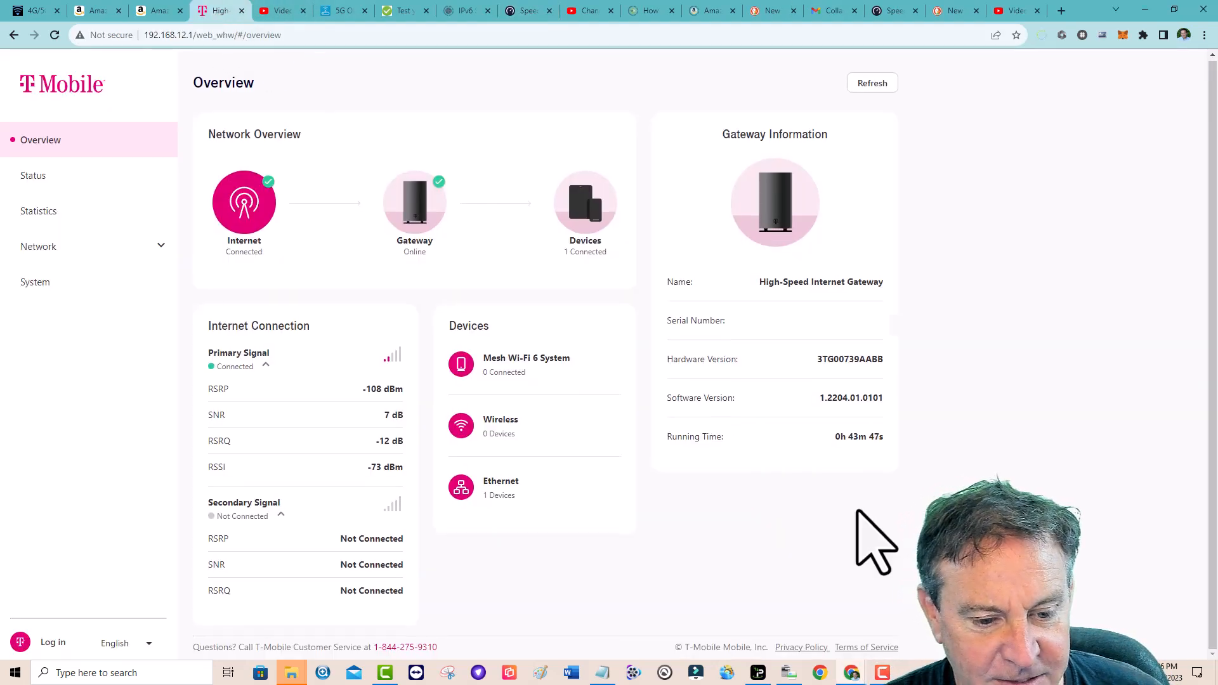
# Step: Expand primary (-99 dBm) and secondary (-97 dBm) signals, then view Status band B66
pyautogui.click(265, 365)
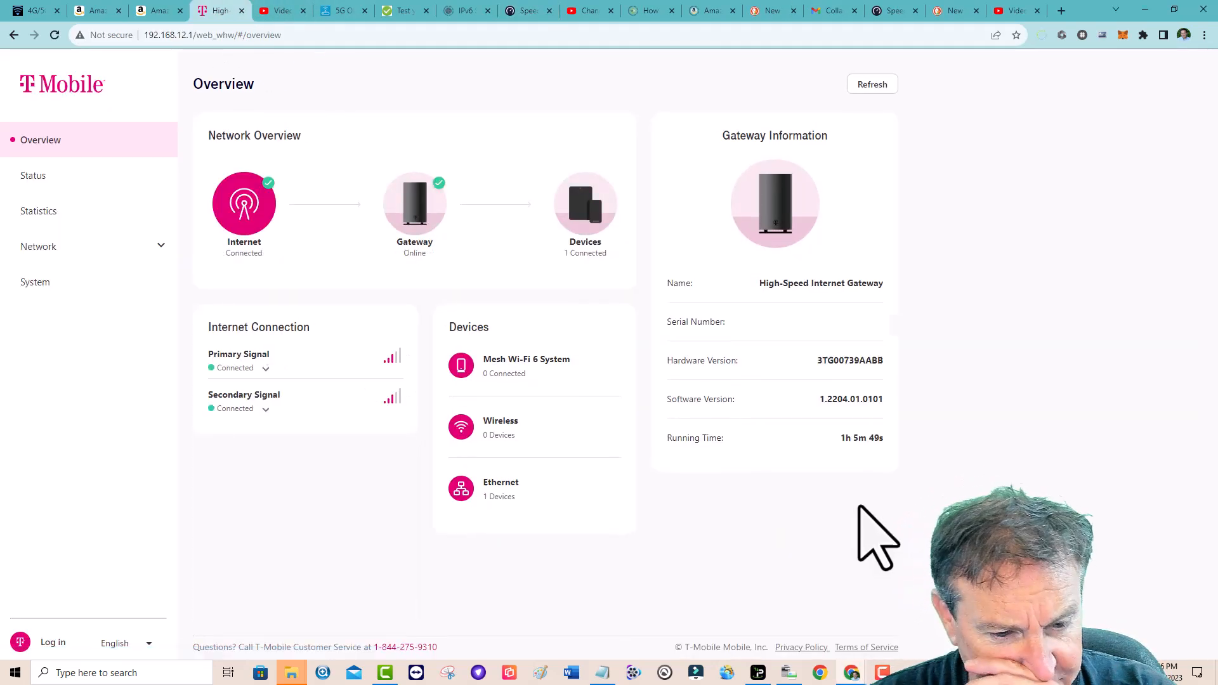
pyautogui.moveTo(311, 423)
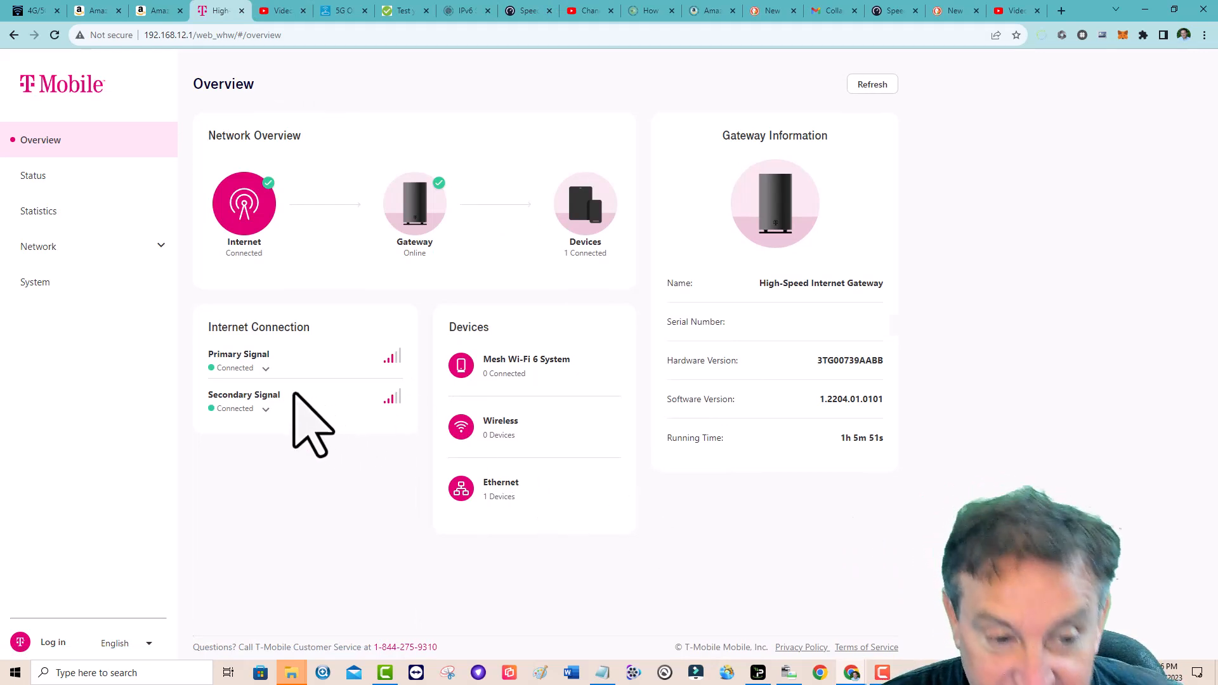
pyautogui.click(265, 367)
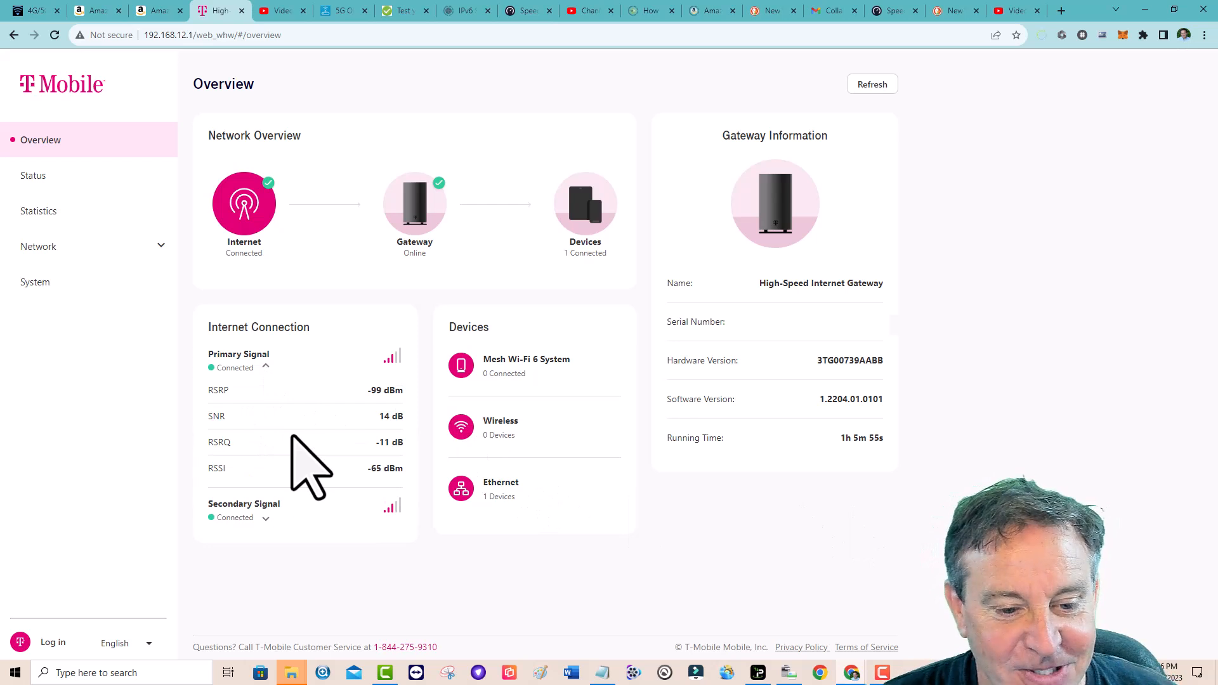
pyautogui.moveTo(277, 544)
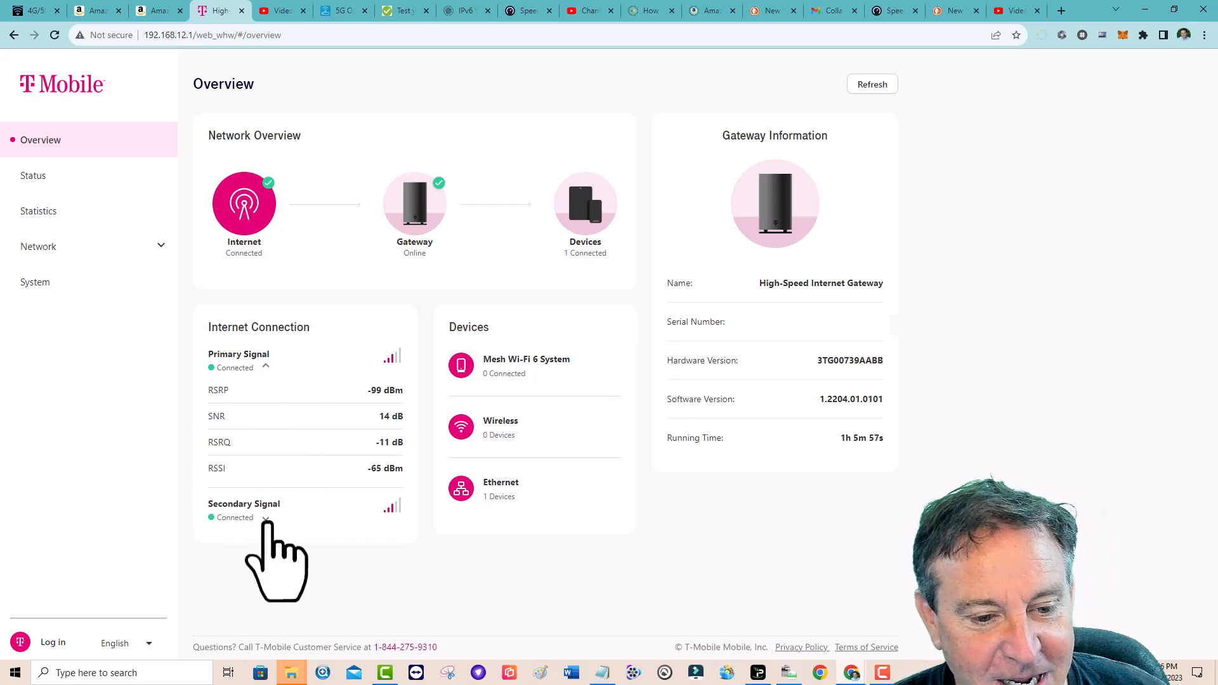
pyautogui.click(265, 517)
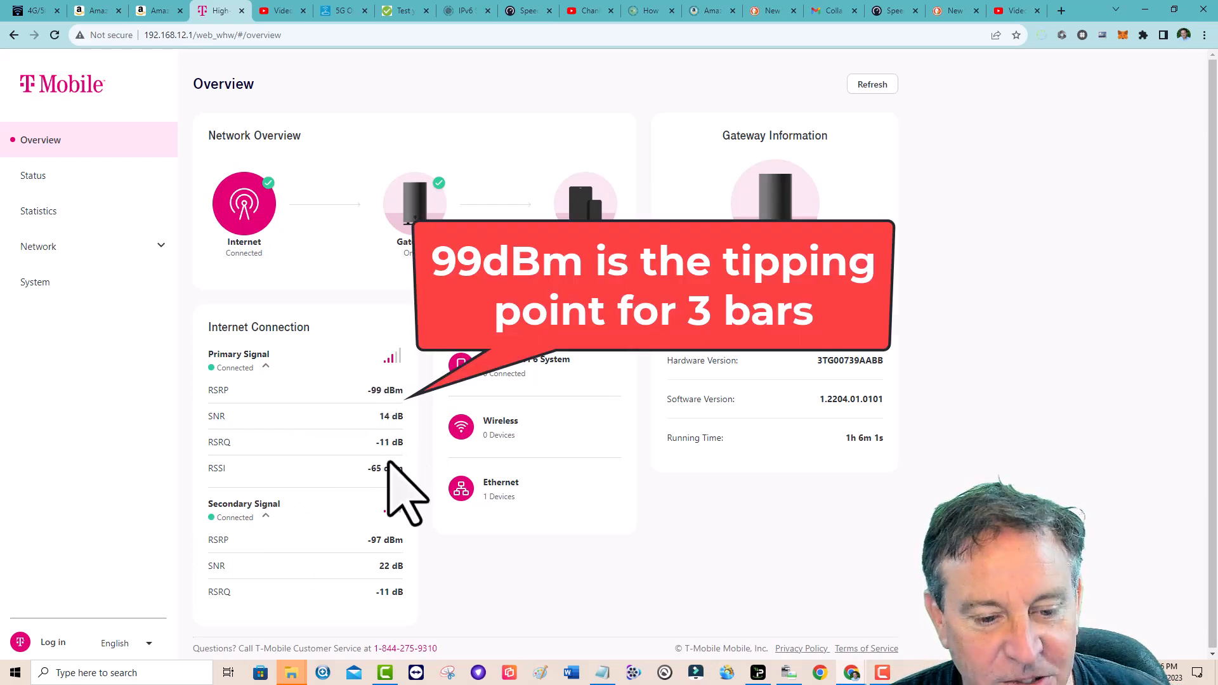
pyautogui.moveTo(354, 412)
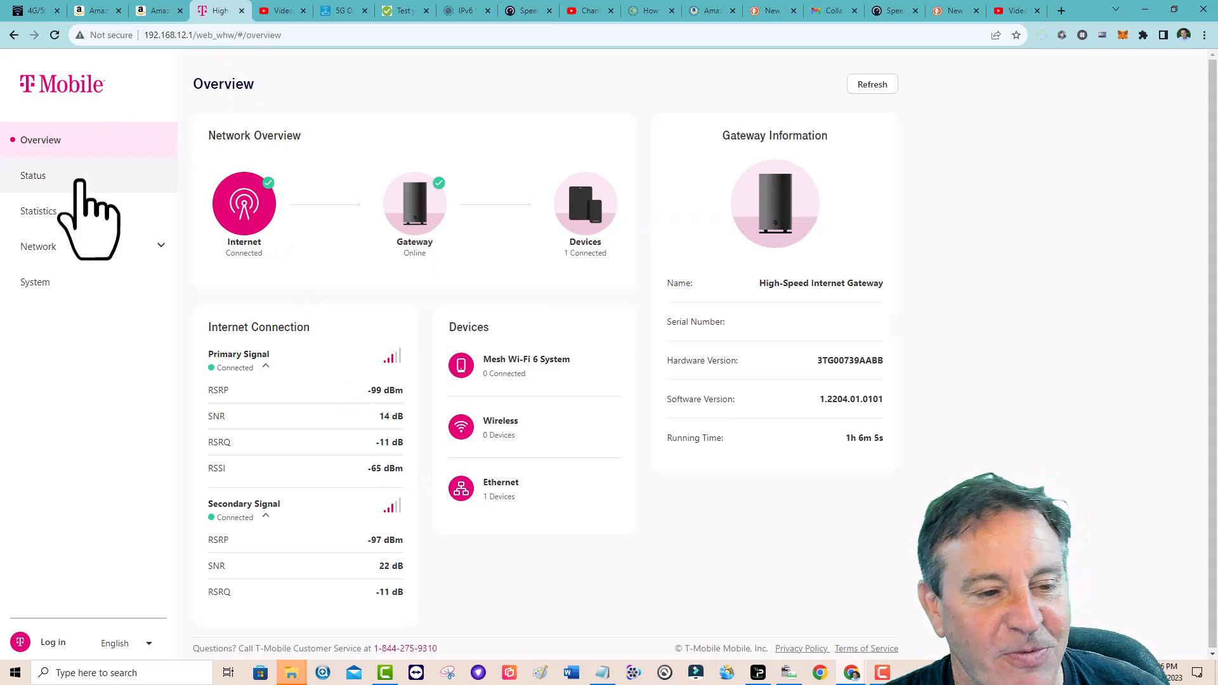
pyautogui.click(34, 175)
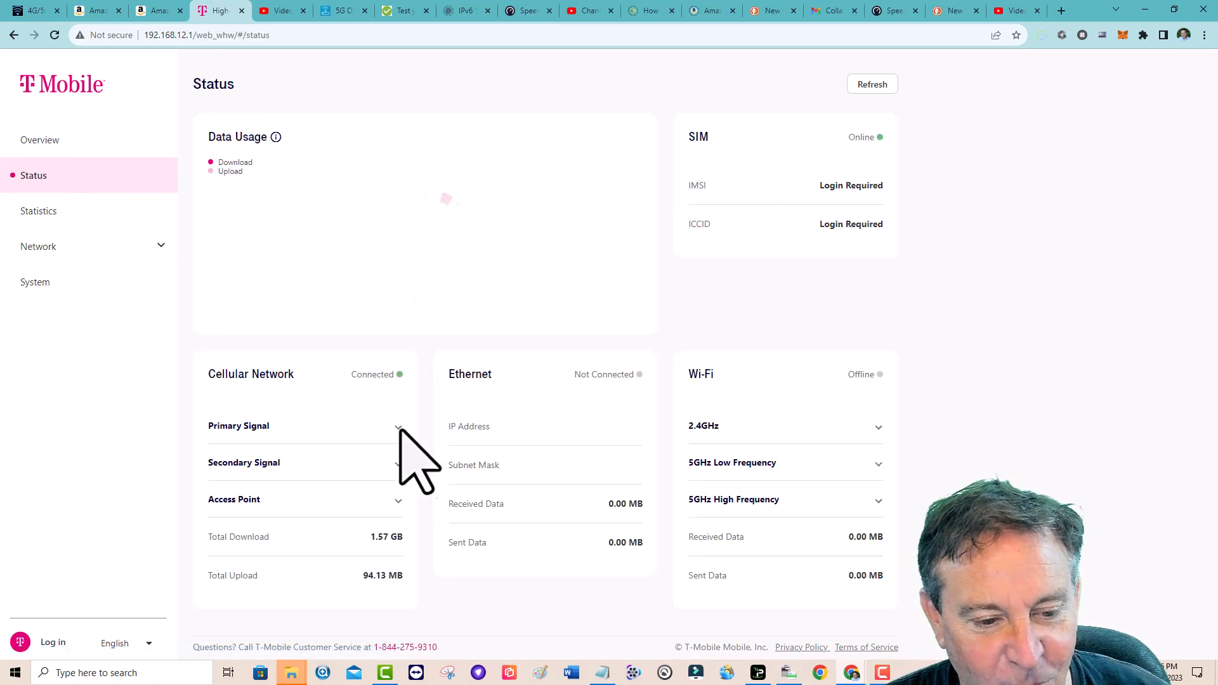
pyautogui.click(399, 426)
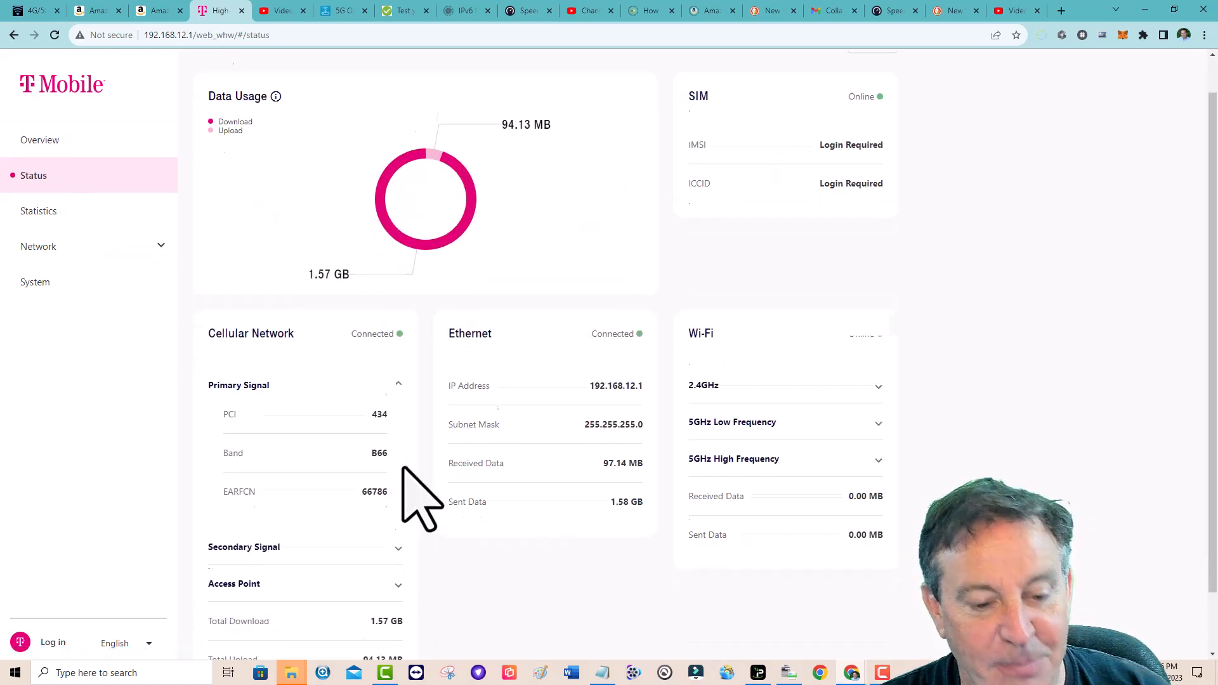
# Step: Expand the Status secondary signal (PCI 713, band n41), then view Statistics LAN counters
pyautogui.click(397, 546)
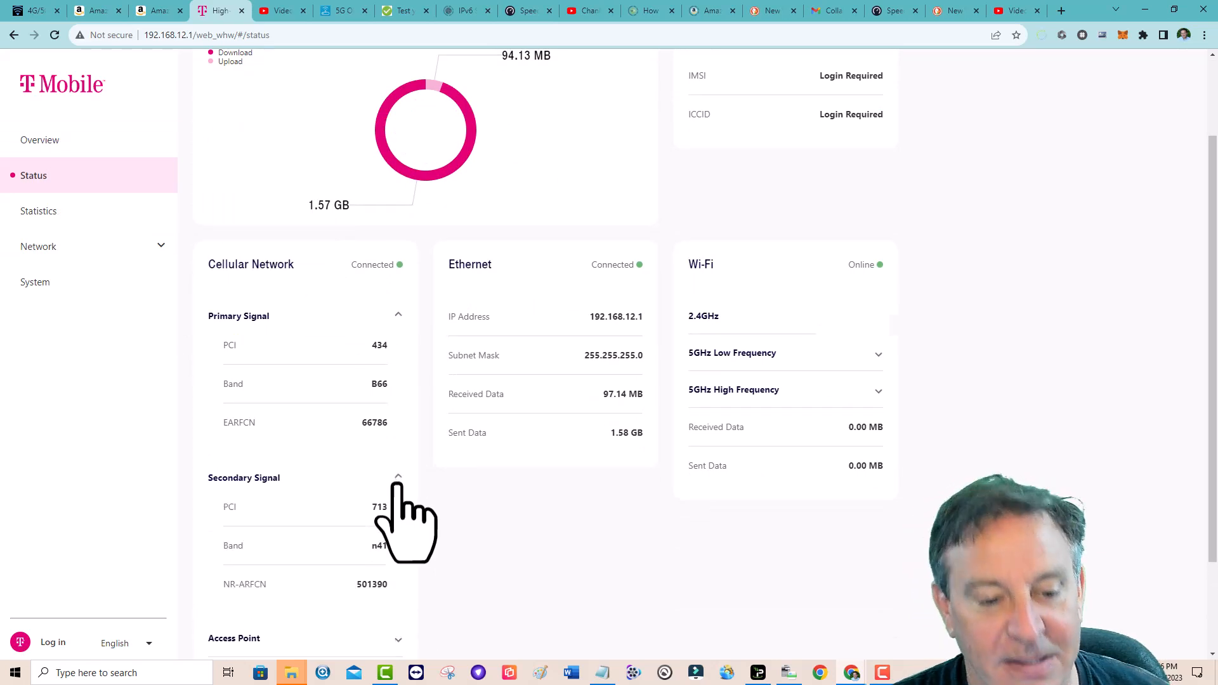
pyautogui.moveTo(423, 498)
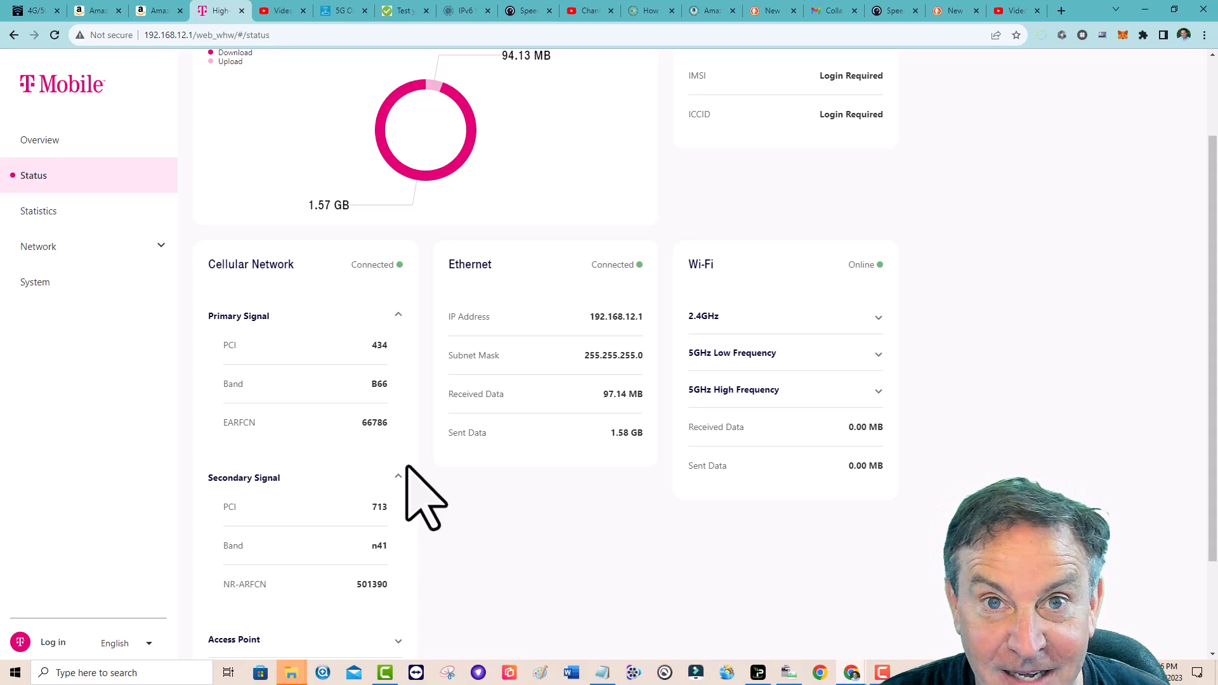
pyautogui.moveTo(113, 249)
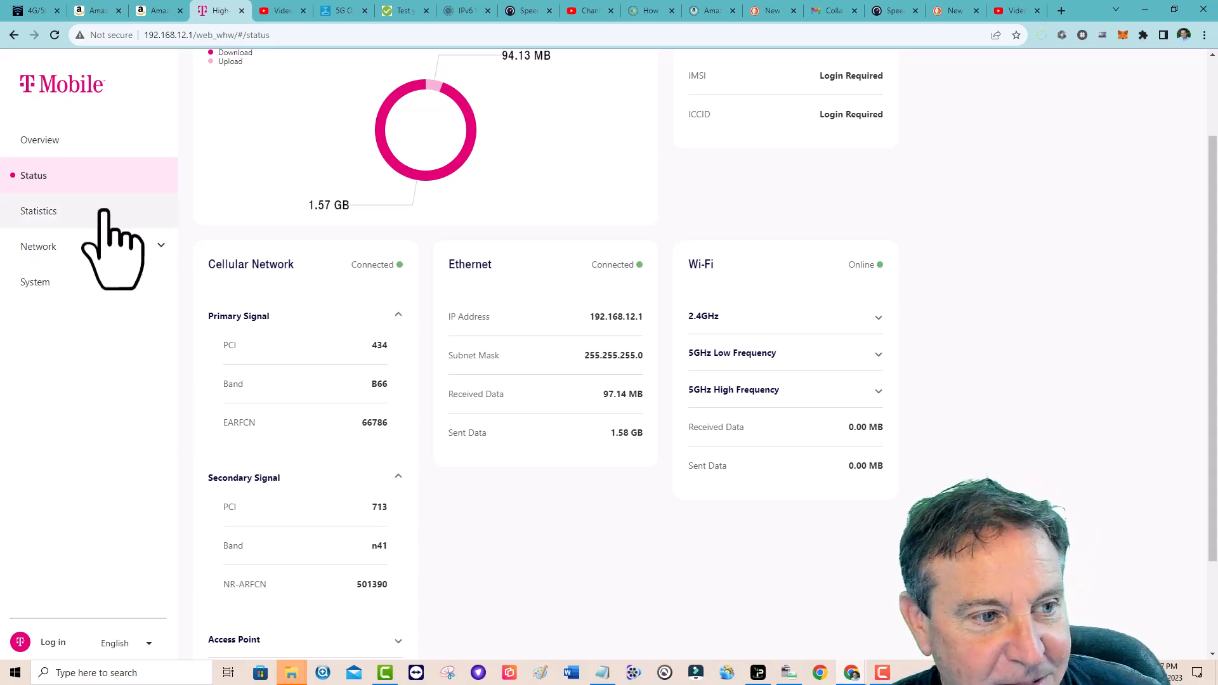
pyautogui.click(39, 211)
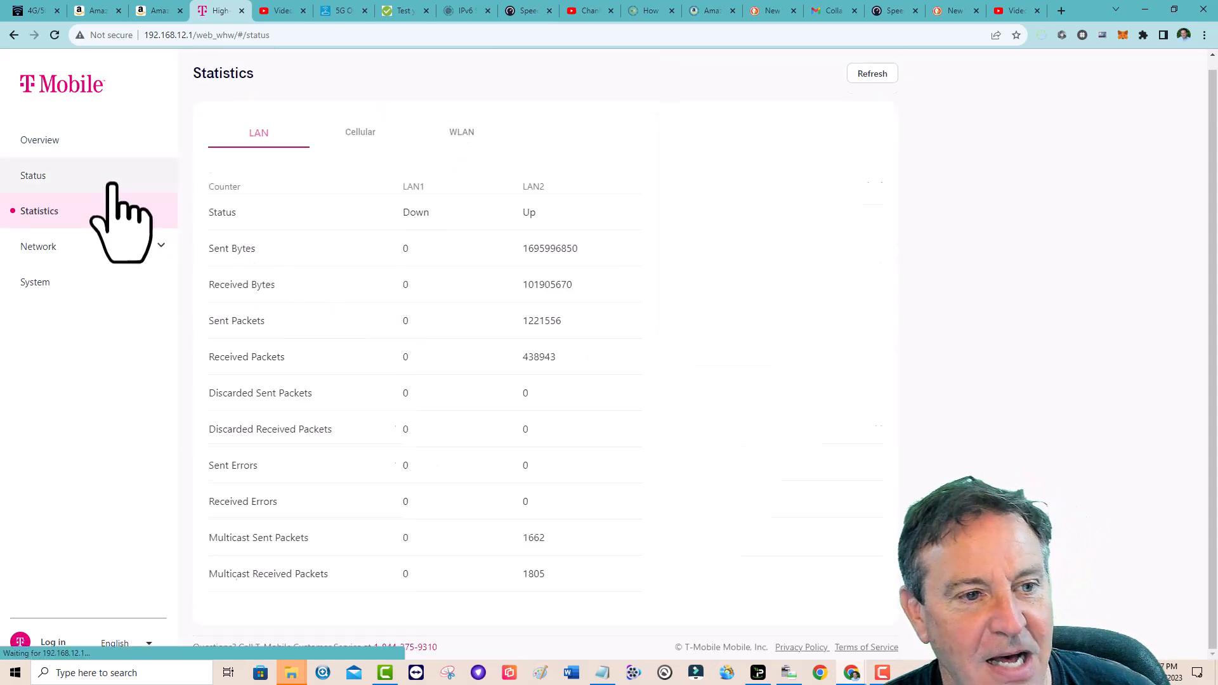
# Step: Return to Overview, expand both signals (-99 and -95 dBm), and switch to Speedtest
pyautogui.click(32, 175)
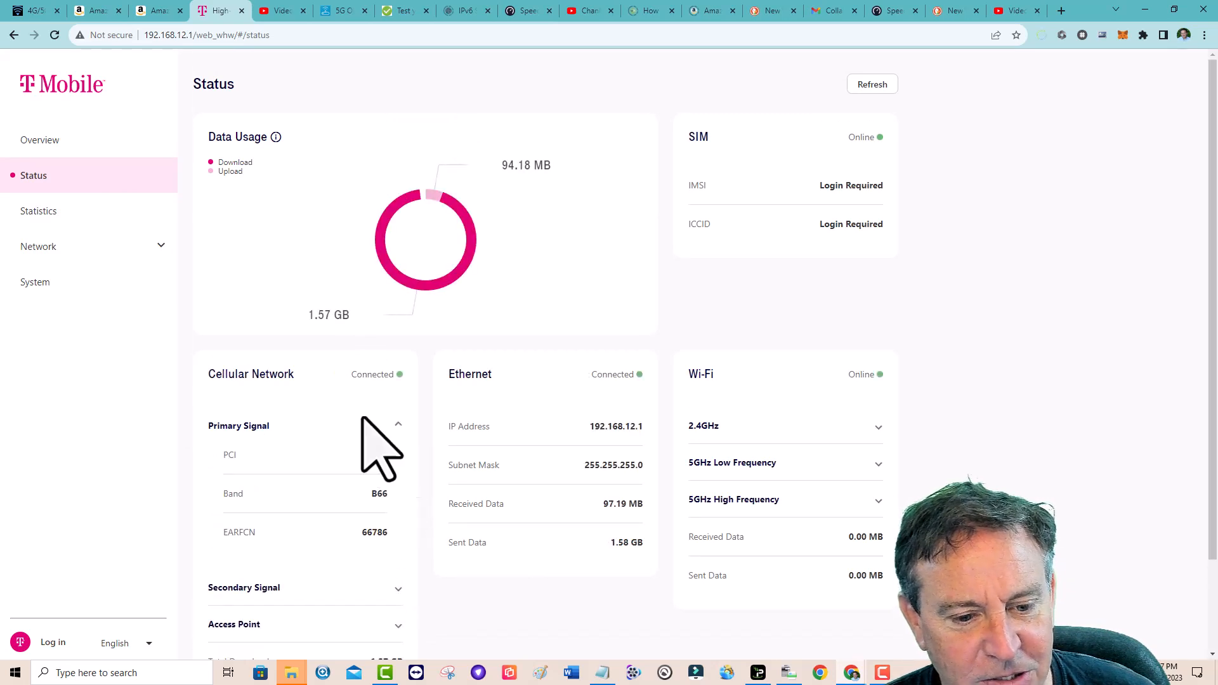
pyautogui.click(40, 139)
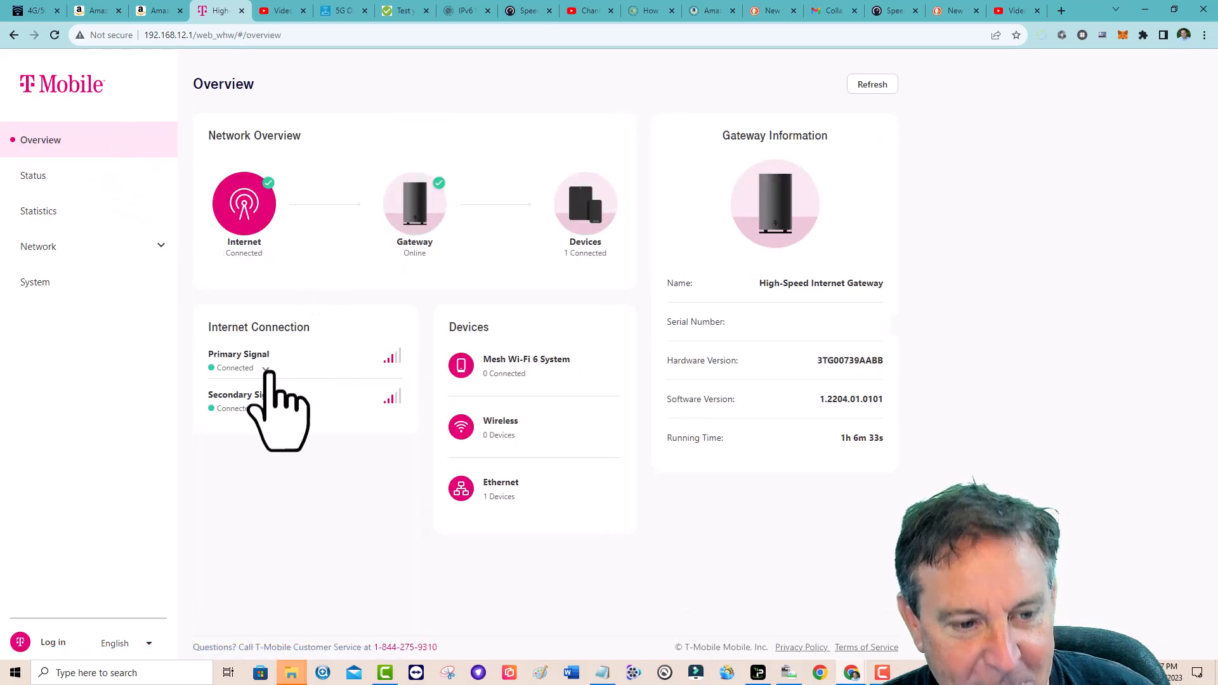
pyautogui.click(266, 368)
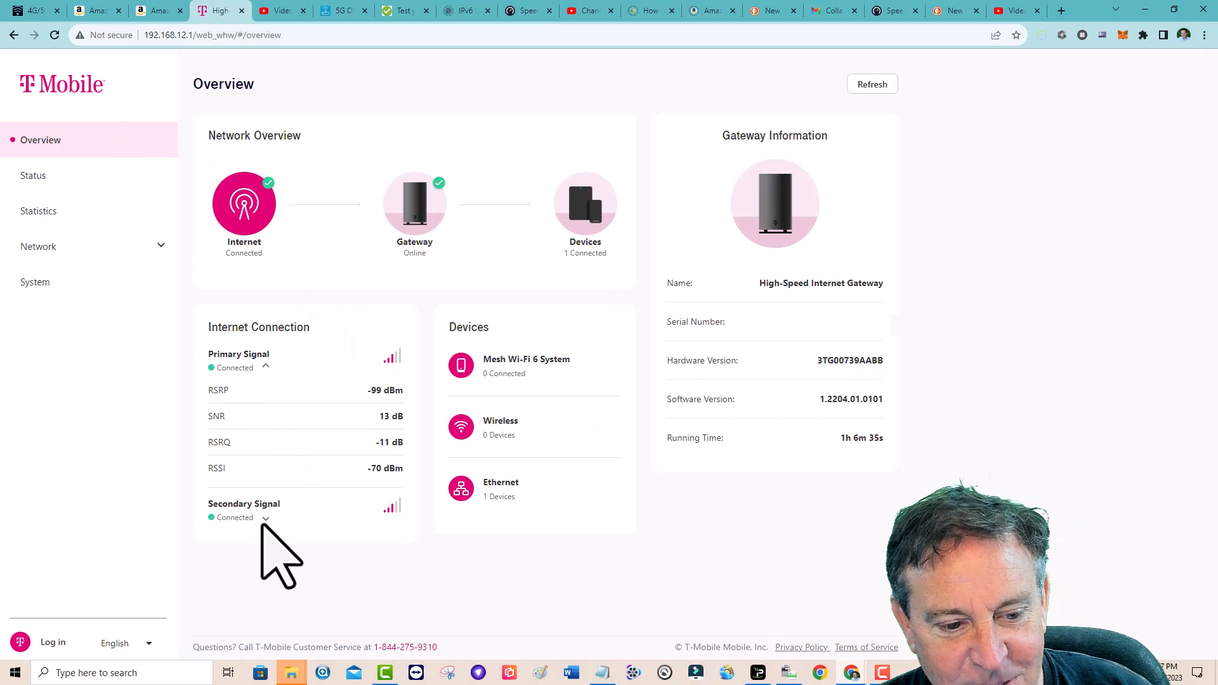
pyautogui.click(265, 517)
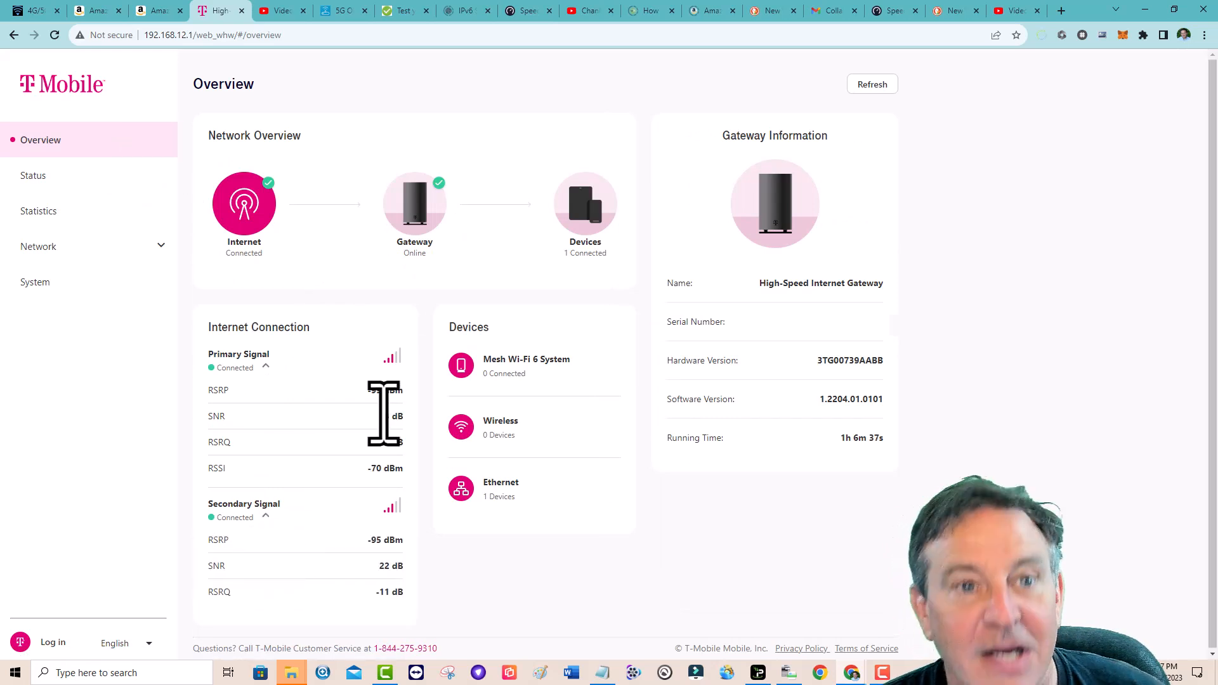
pyautogui.moveTo(529, 10)
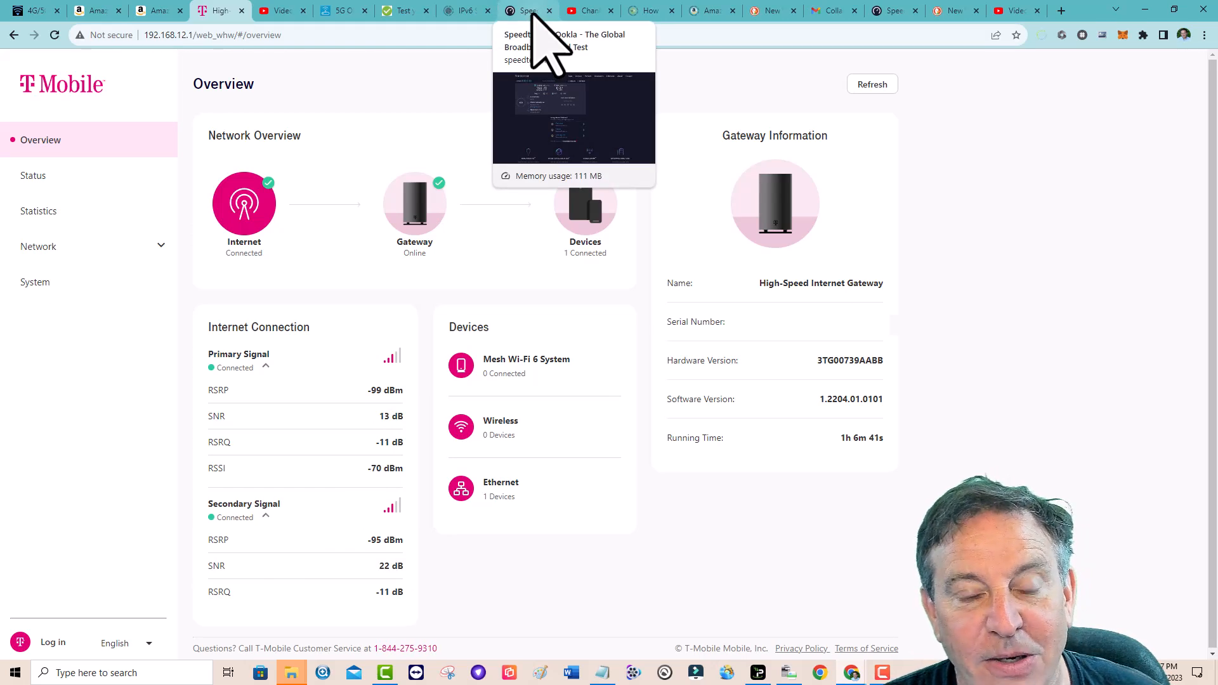
pyautogui.click(527, 11)
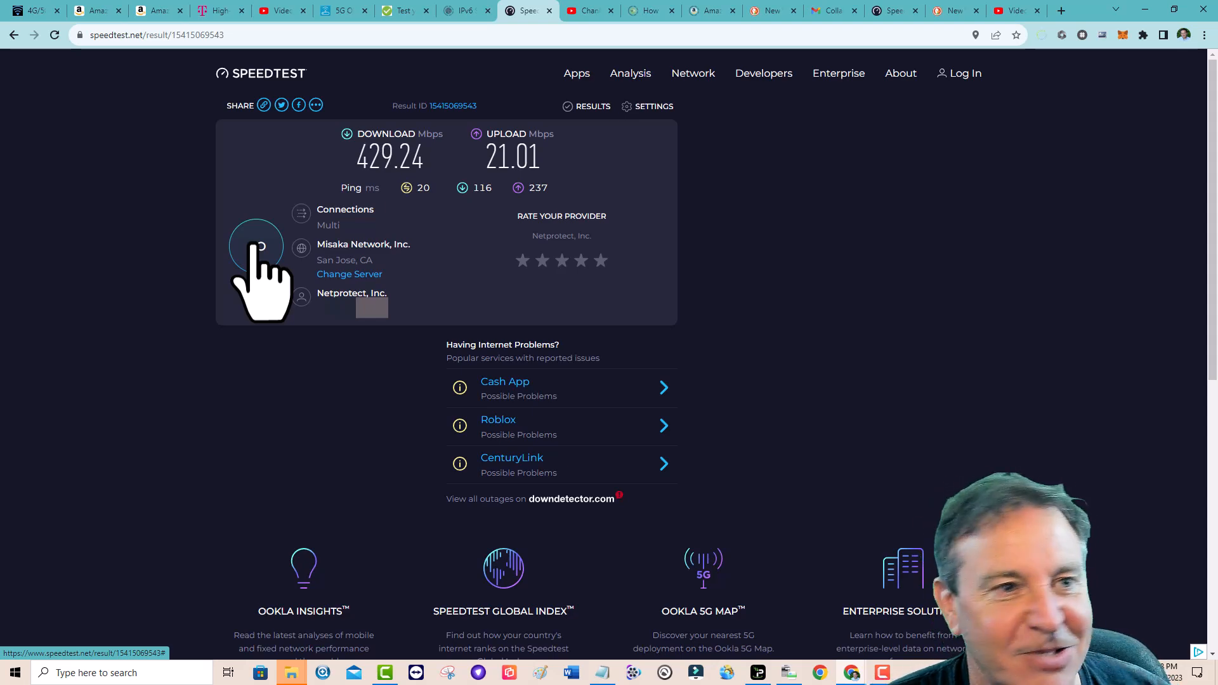
# Step: Switch back to the gateway overview, with RSRP holding at -99 and -95 dBm
pyautogui.click(220, 10)
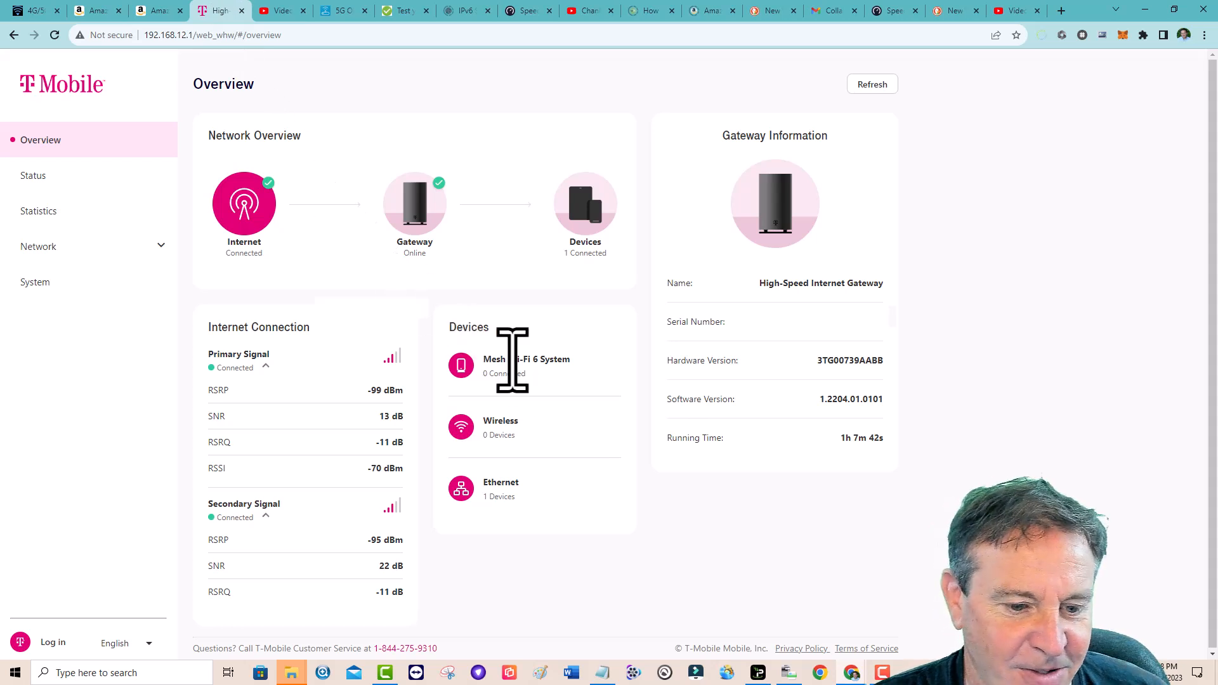
pyautogui.moveTo(532, 392)
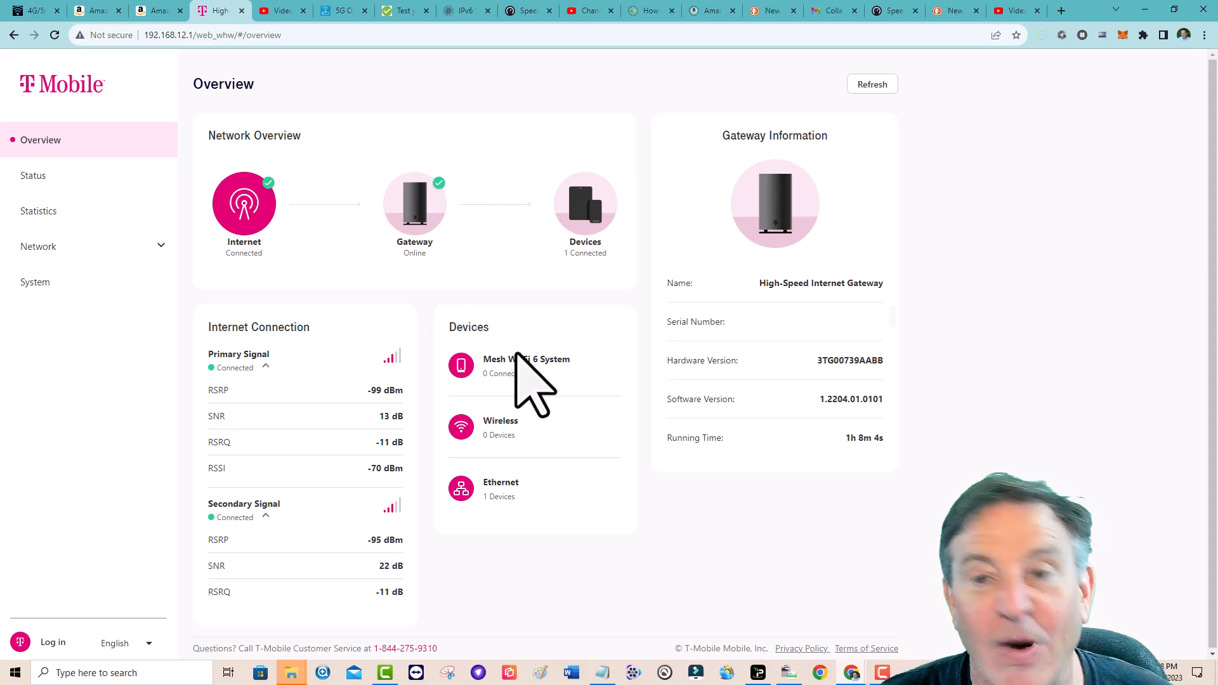
pyautogui.moveTo(630, 339)
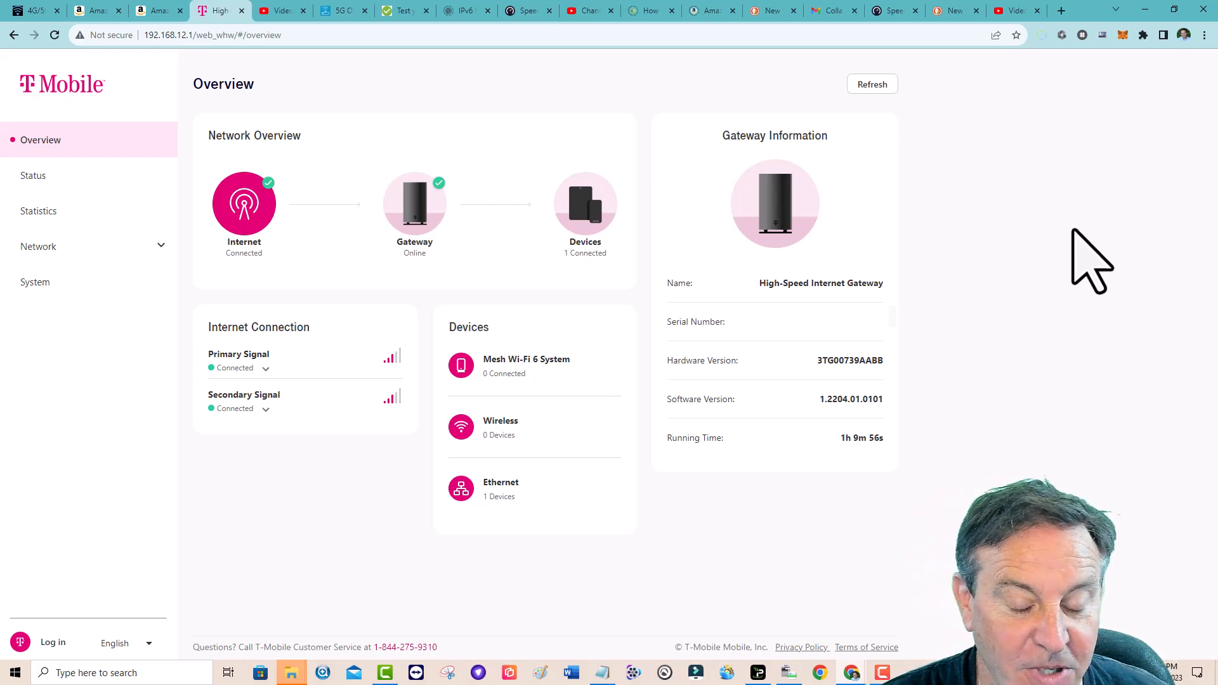
pyautogui.moveTo(304, 408)
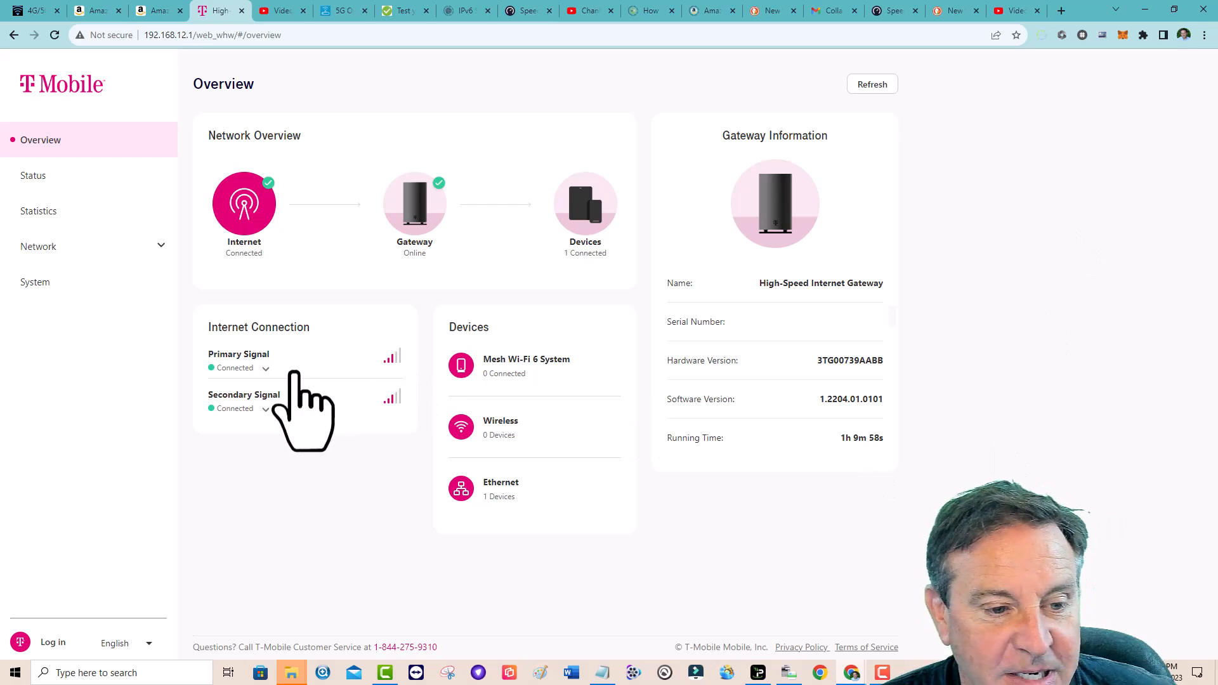
# Step: Display primary signal readings on the overview: RSRP -98 dBm, SNR 19 dB, RSRQ -9 dB
pyautogui.click(34, 176)
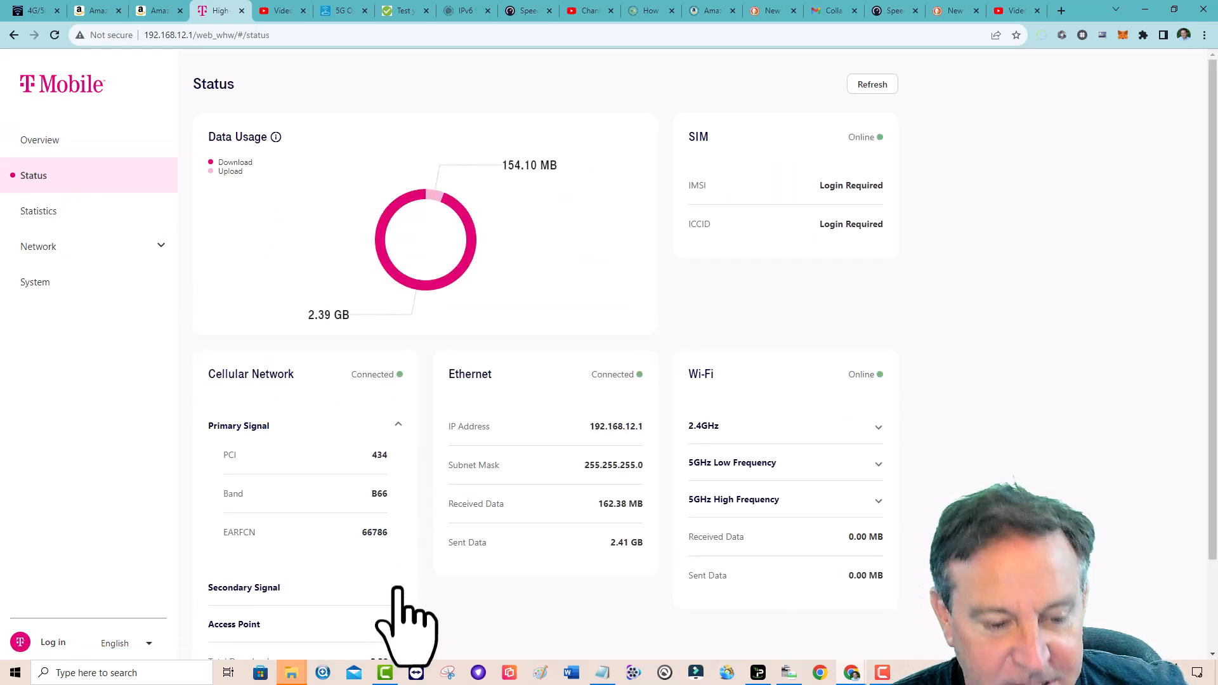
pyautogui.click(39, 140)
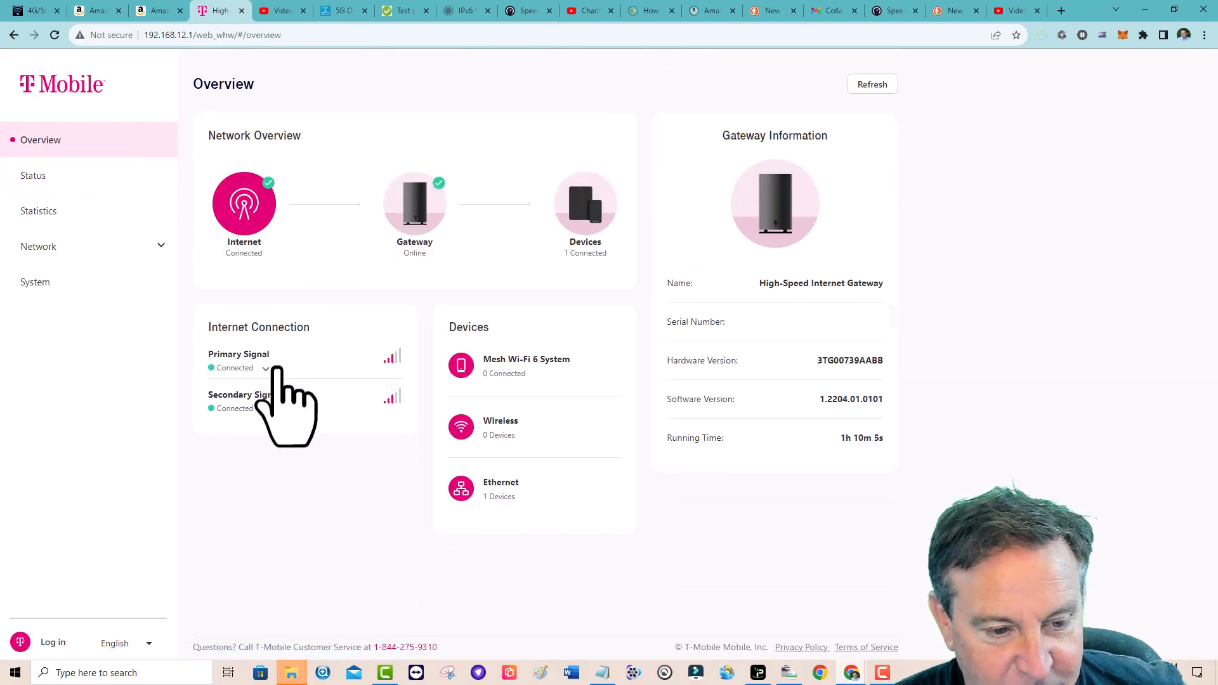
pyautogui.click(266, 367)
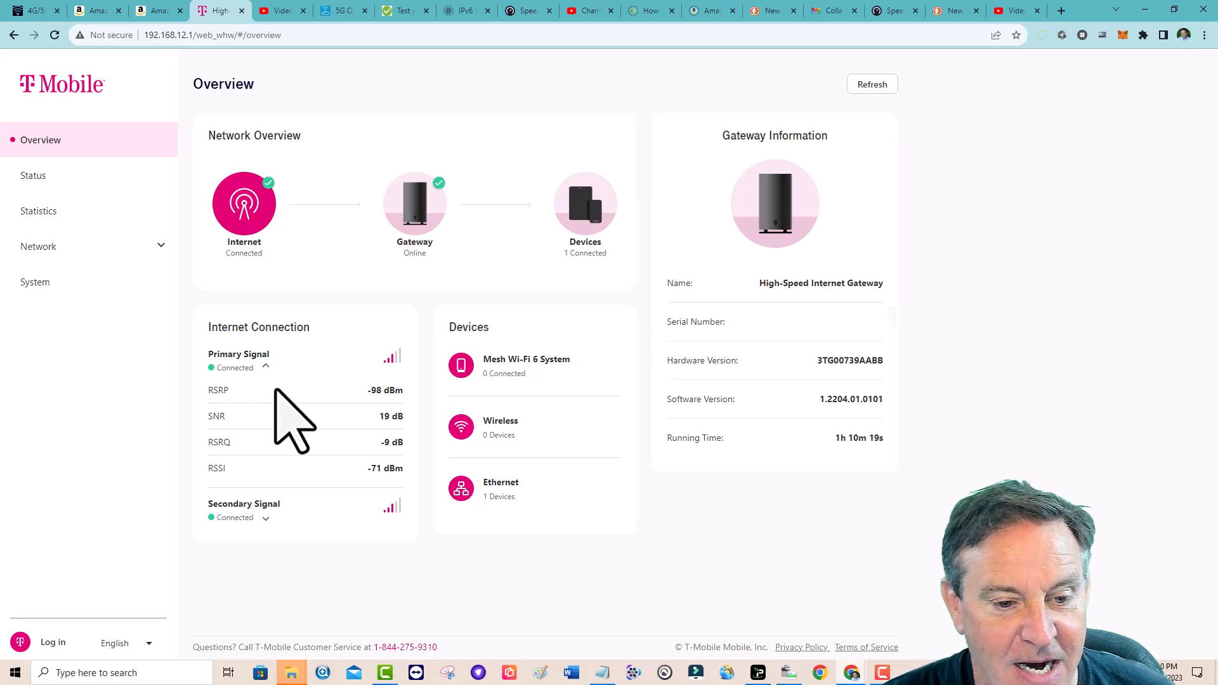
# Step: Expand Secondary Signal to show RSRP -96 dBm, SNR 21 dB, RSRQ -11 dB
pyautogui.click(265, 518)
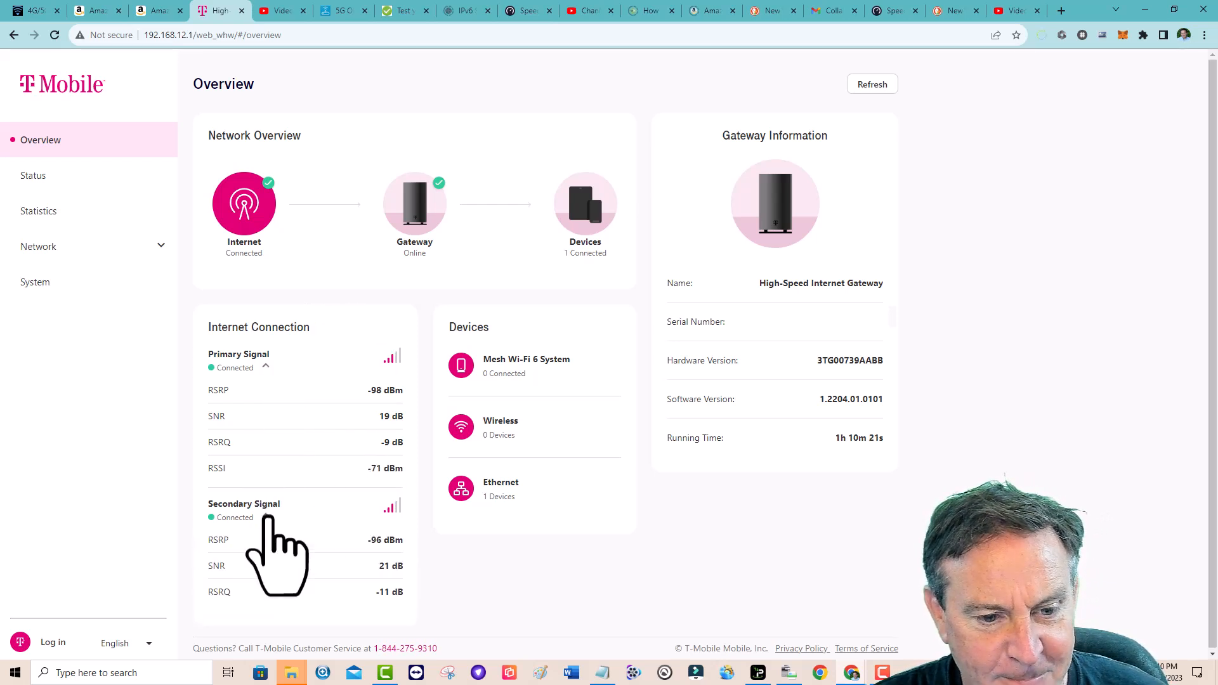
pyautogui.moveTo(416, 439)
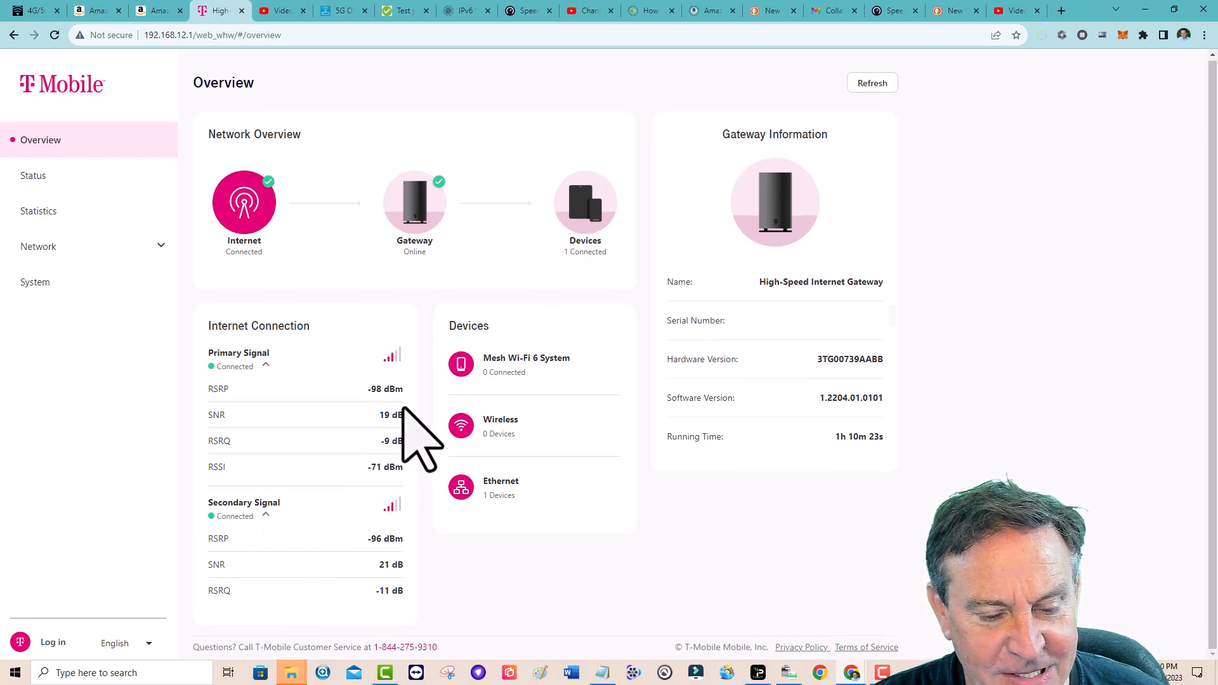
pyautogui.moveTo(412, 606)
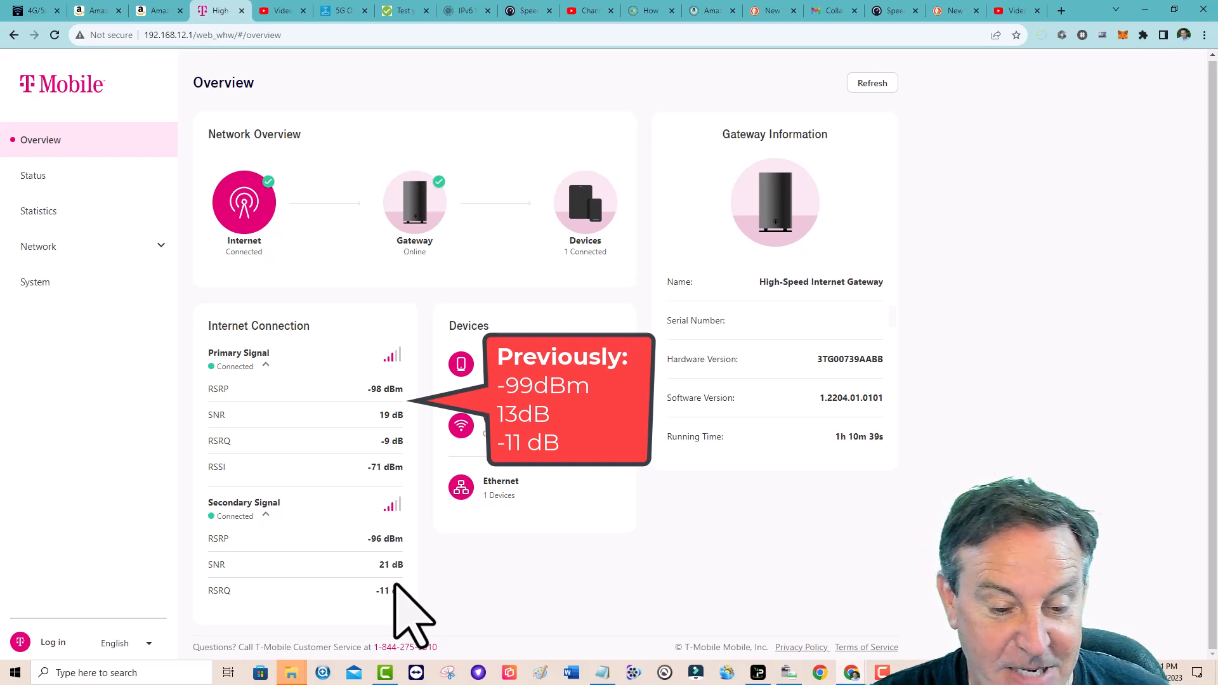
pyautogui.moveTo(388, 613)
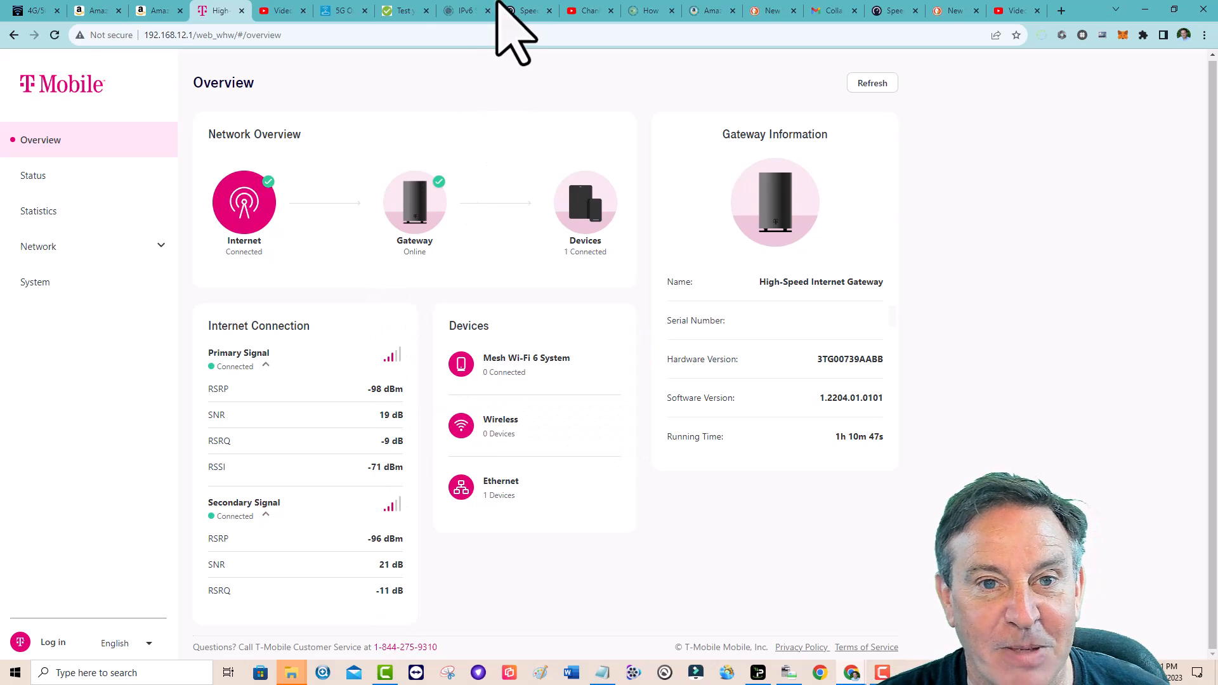
# Step: Run a new Speedtest from the Speedtest tab, getting 400.71 Mbps down and 17.31 Mbps up
pyautogui.click(527, 11)
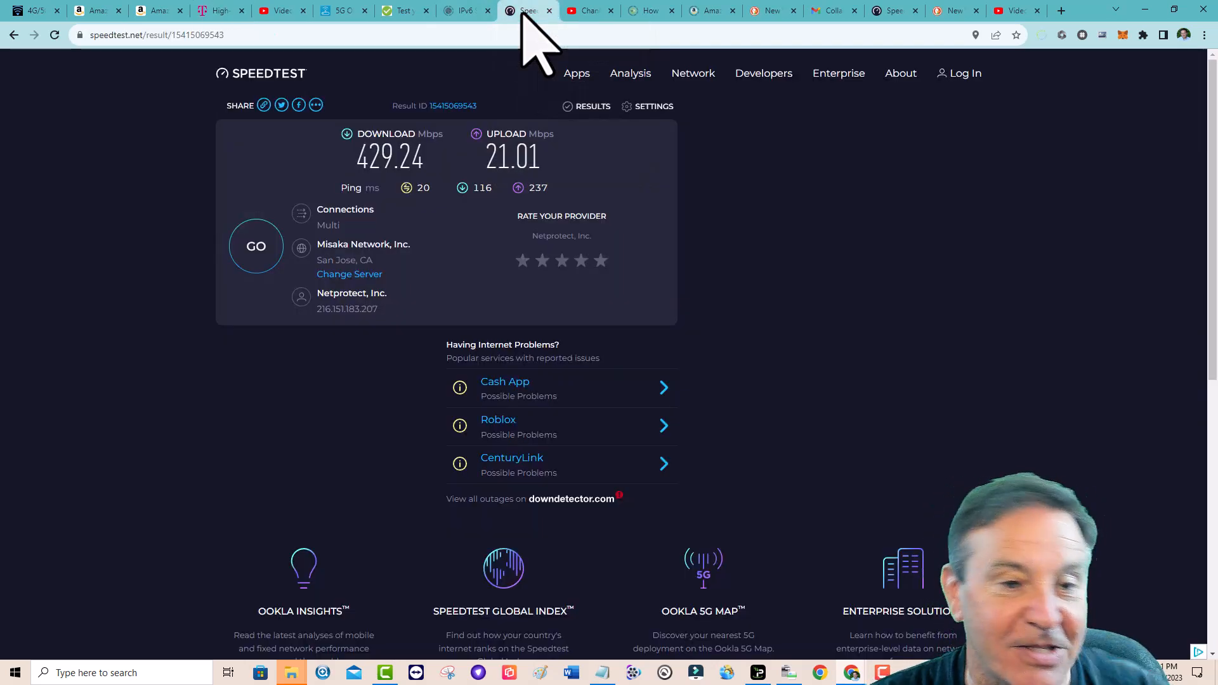
pyautogui.moveTo(273, 291)
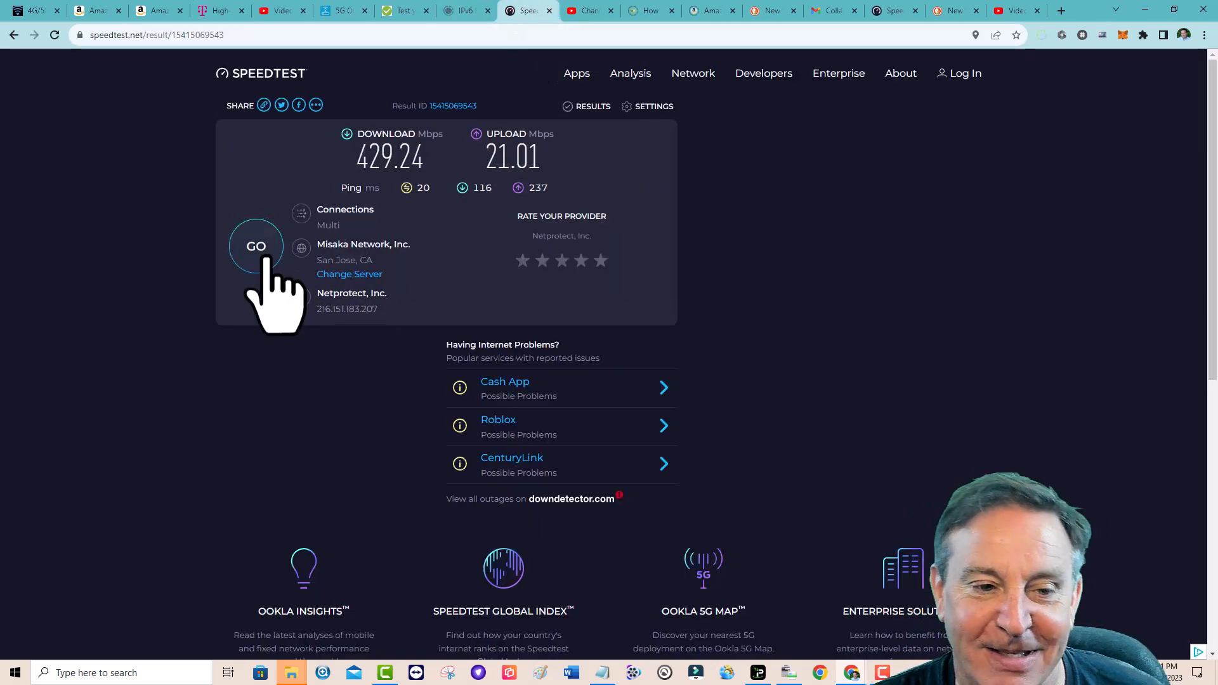
pyautogui.click(256, 246)
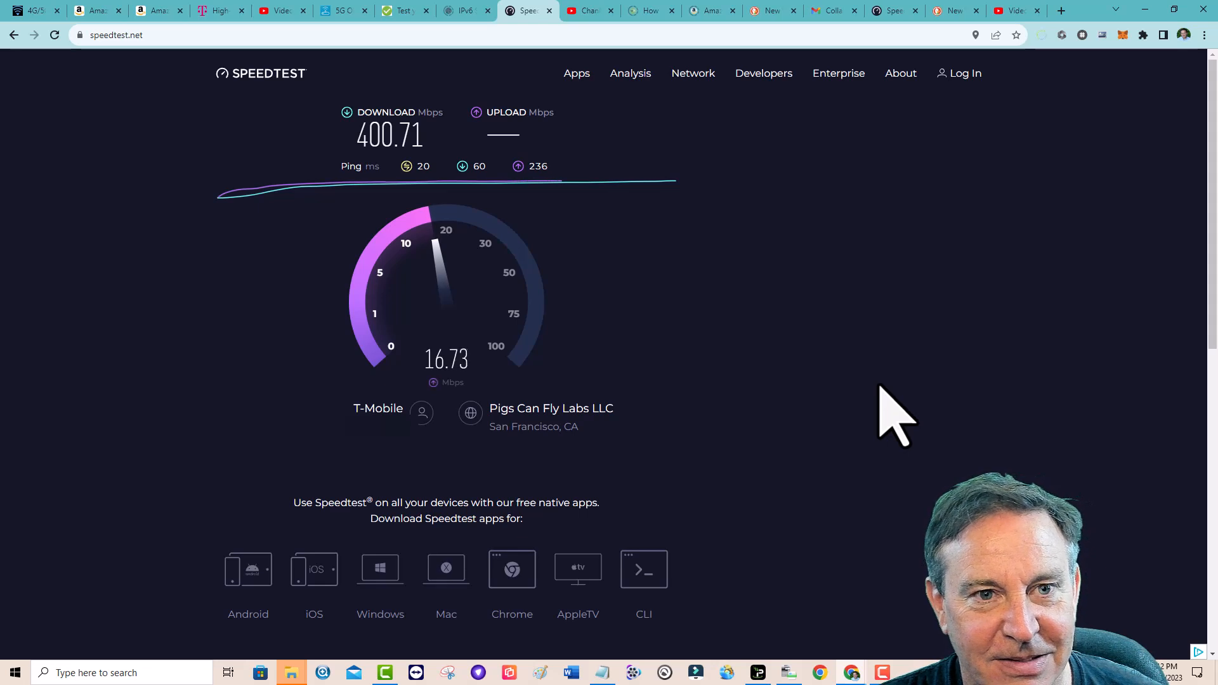
pyautogui.moveTo(866, 412)
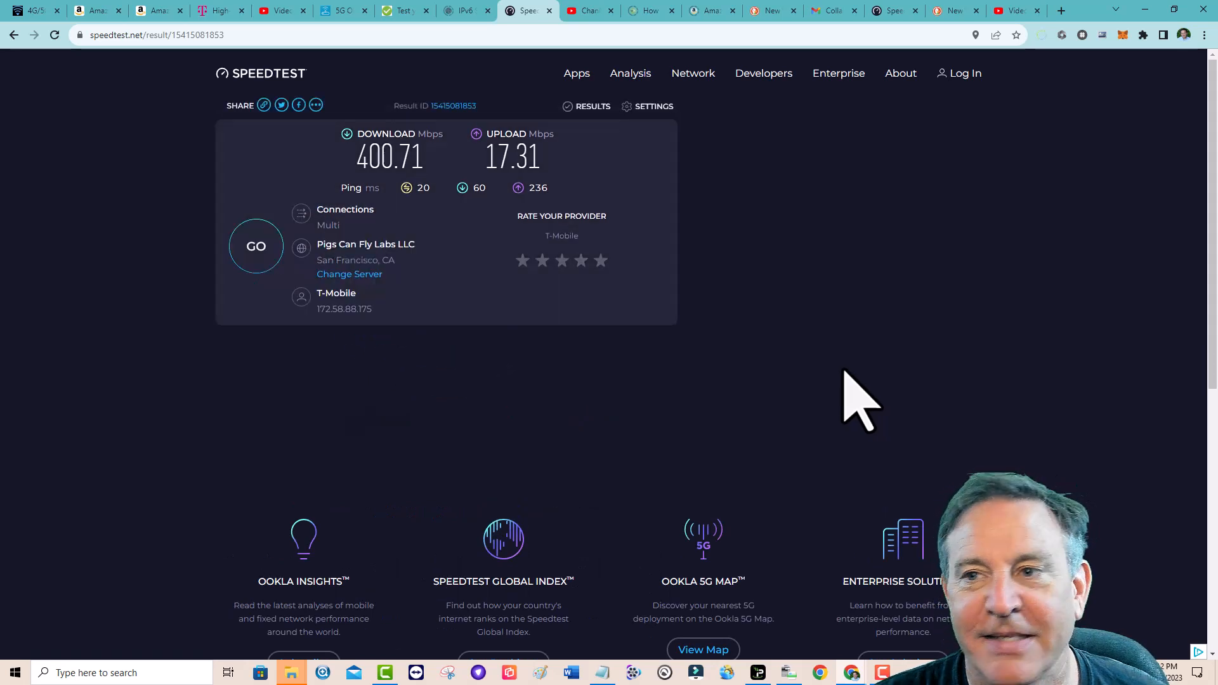
pyautogui.moveTo(233, 35)
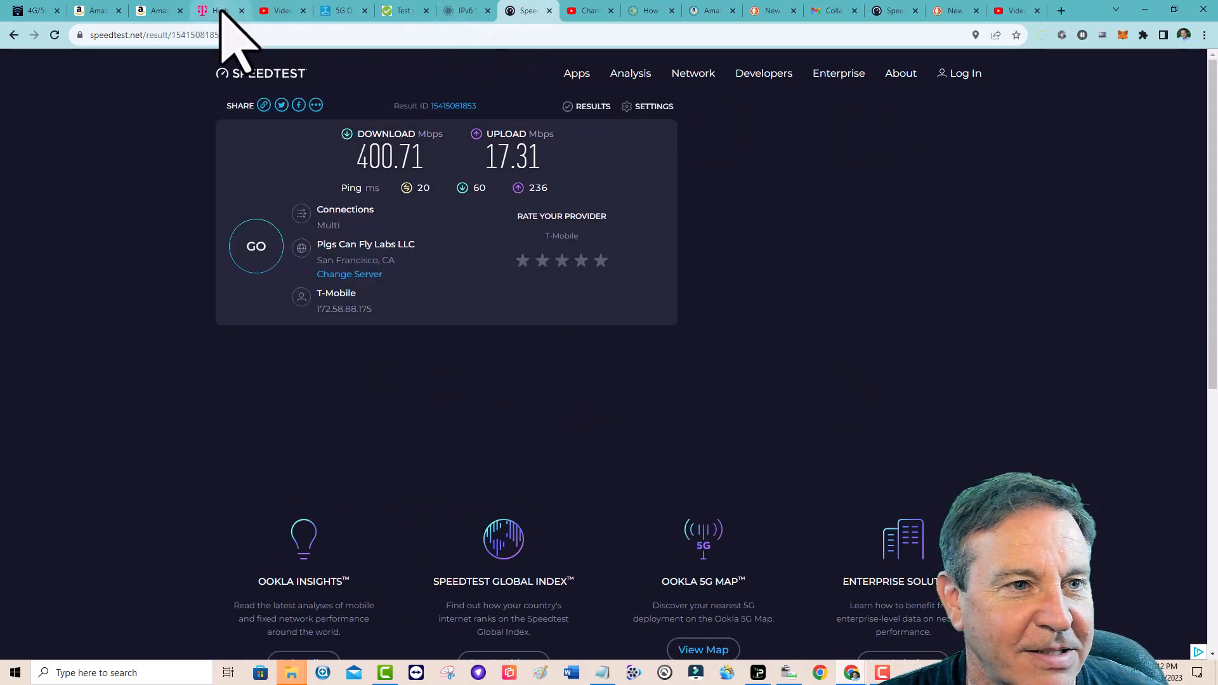
# Step: Refresh the overview and expand both signals: secondary RSRP -101 dBm, primary -99 dBm, SNR 15 dB
pyautogui.click(221, 10)
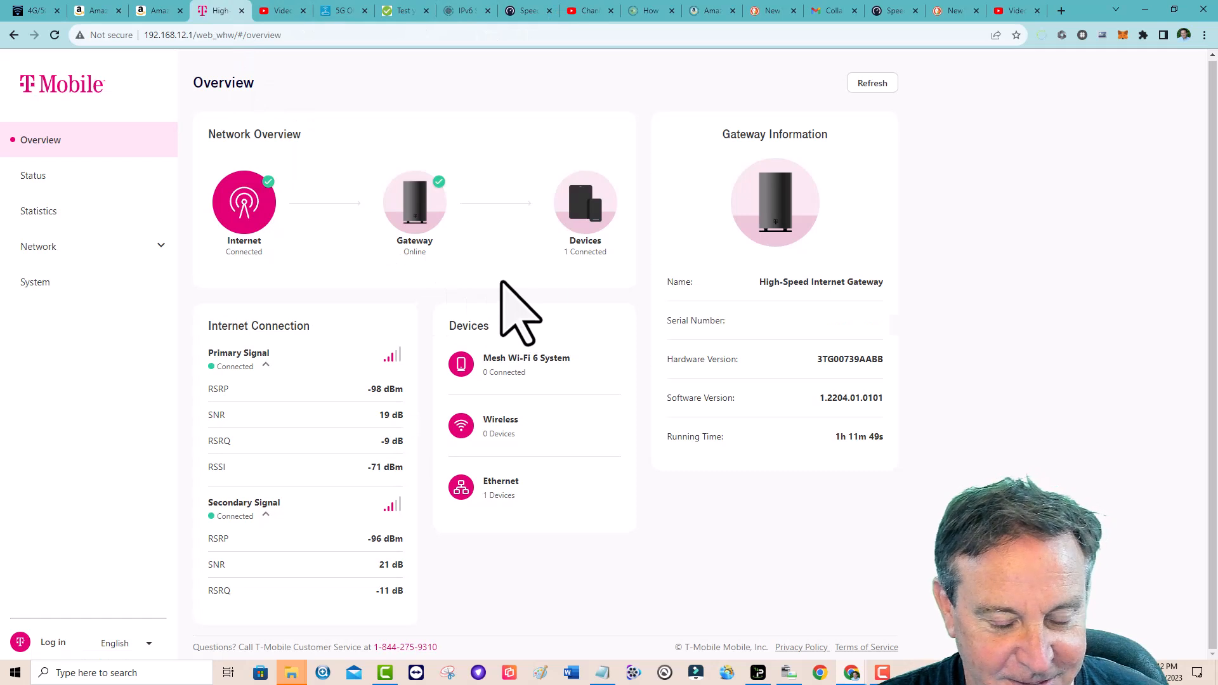
pyautogui.moveTo(505, 304)
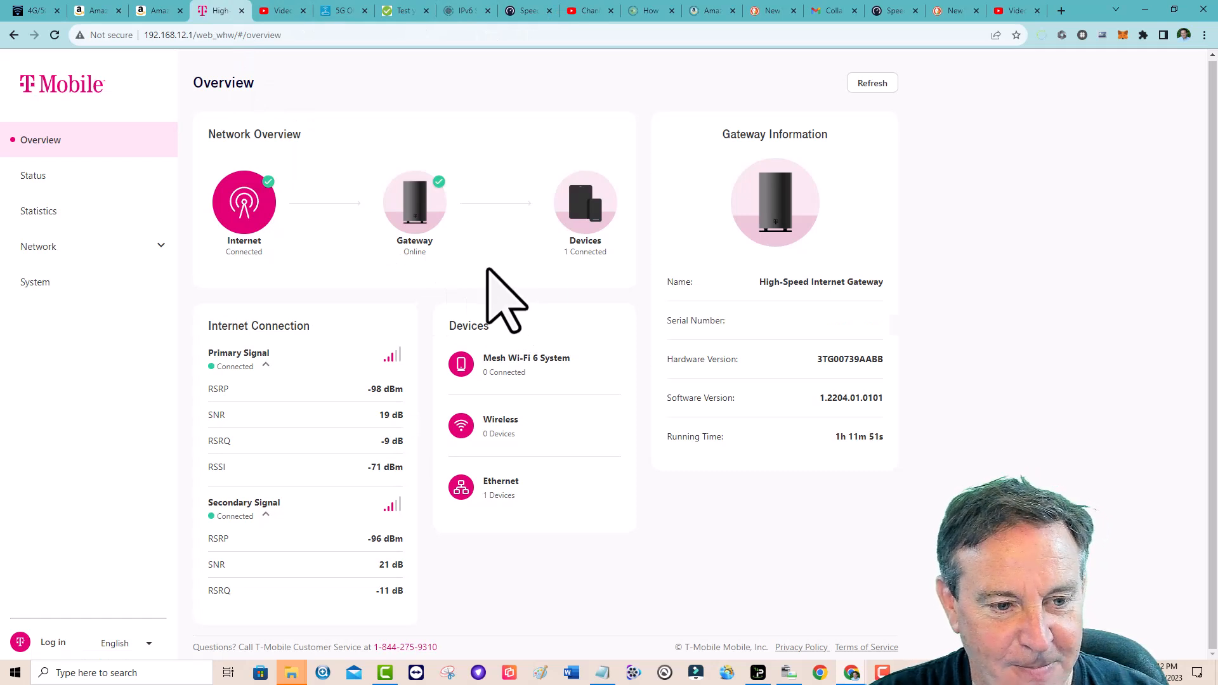
pyautogui.click(265, 366)
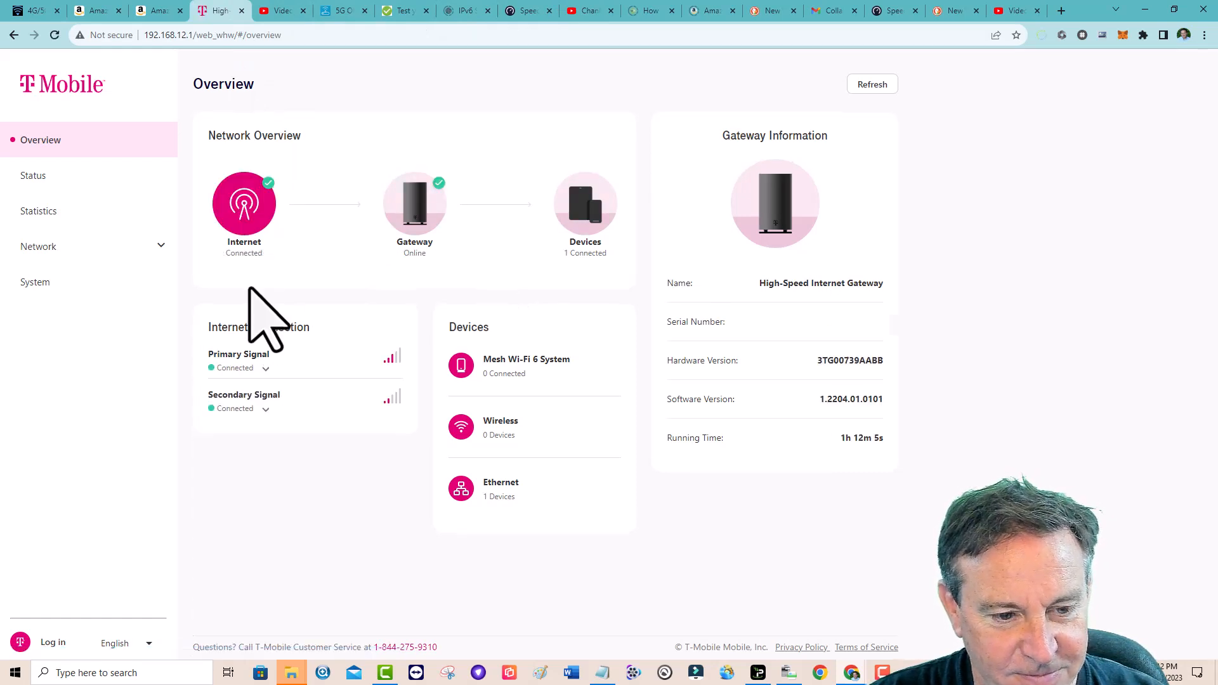
pyautogui.moveTo(405, 435)
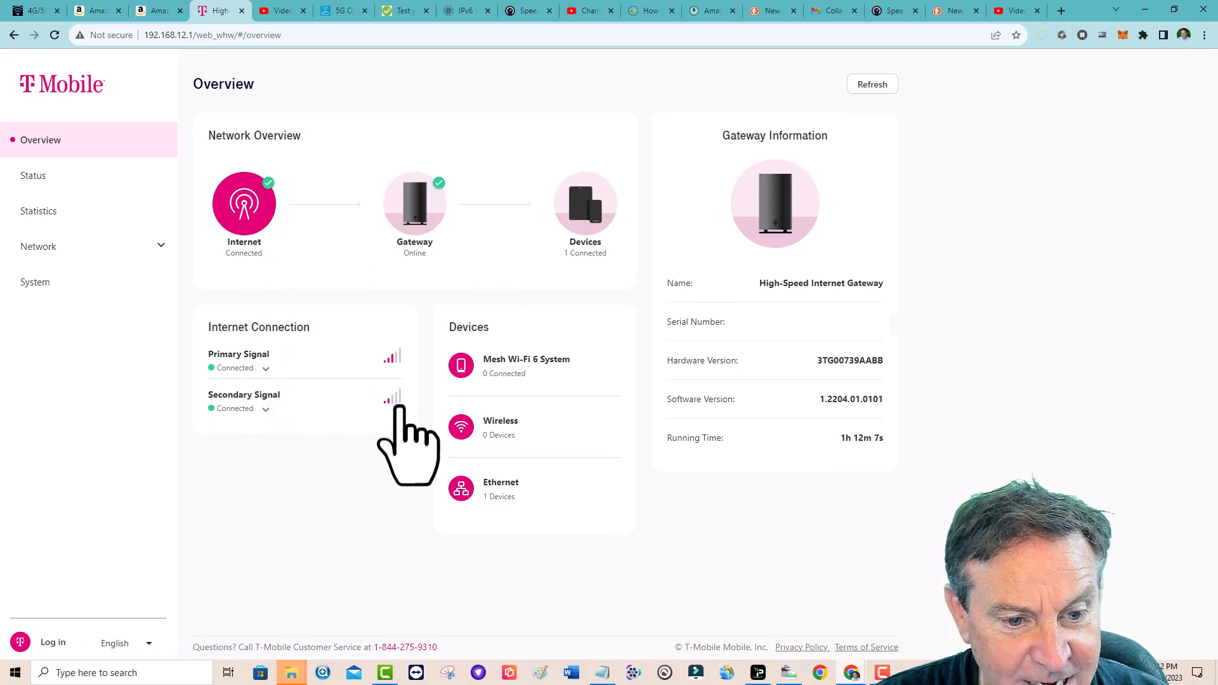
pyautogui.click(265, 409)
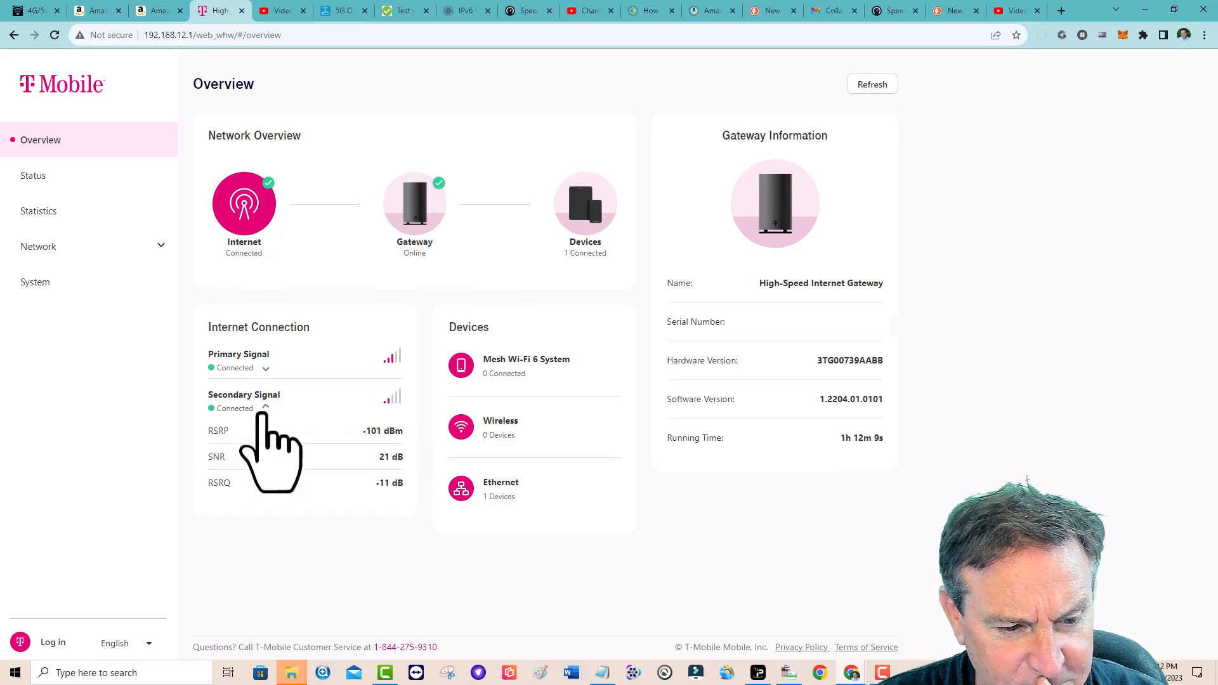
pyautogui.moveTo(401, 498)
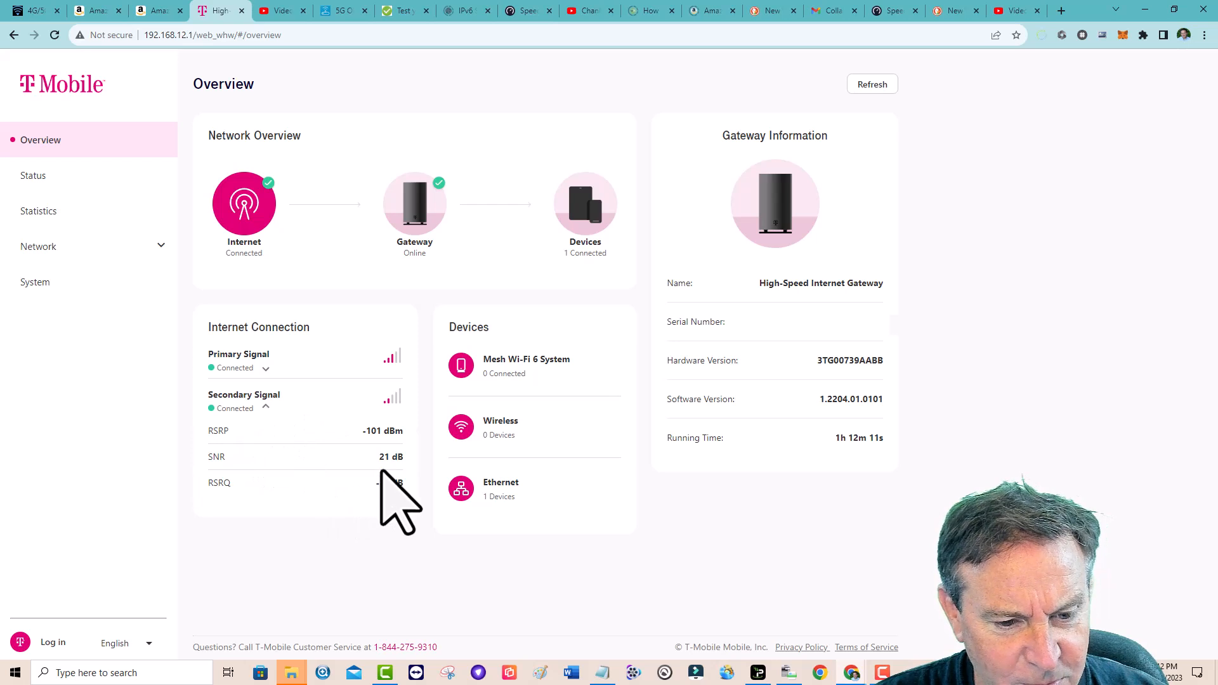
pyautogui.moveTo(306, 513)
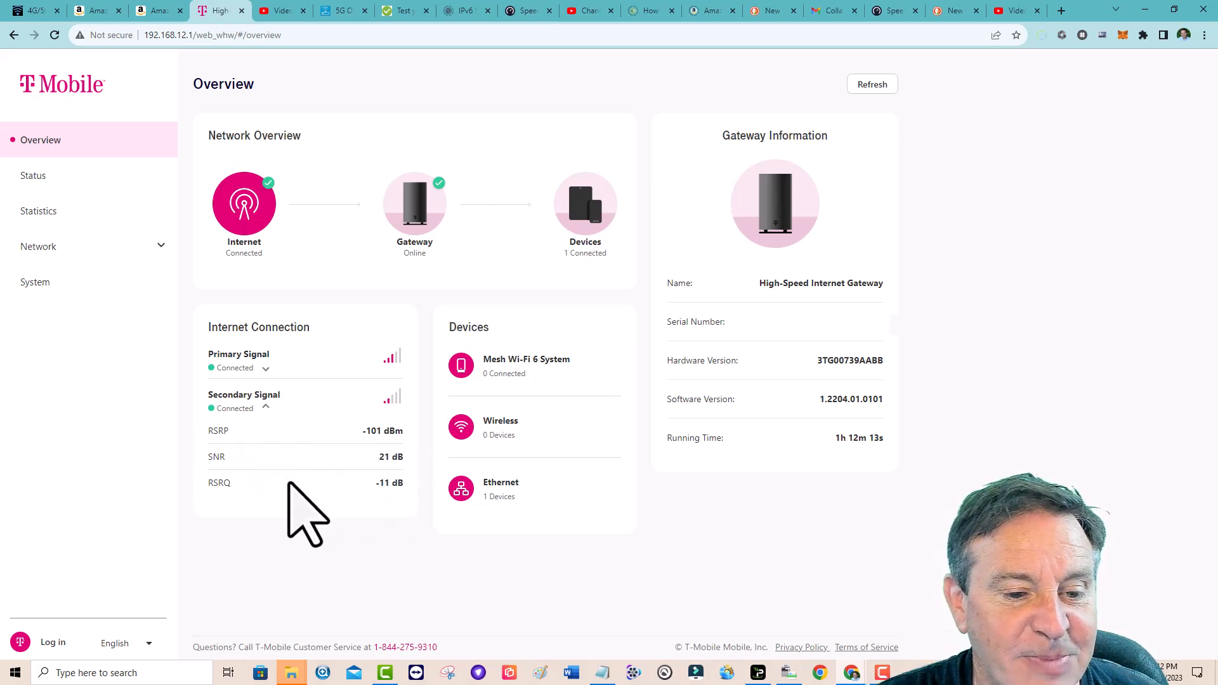
pyautogui.moveTo(334, 520)
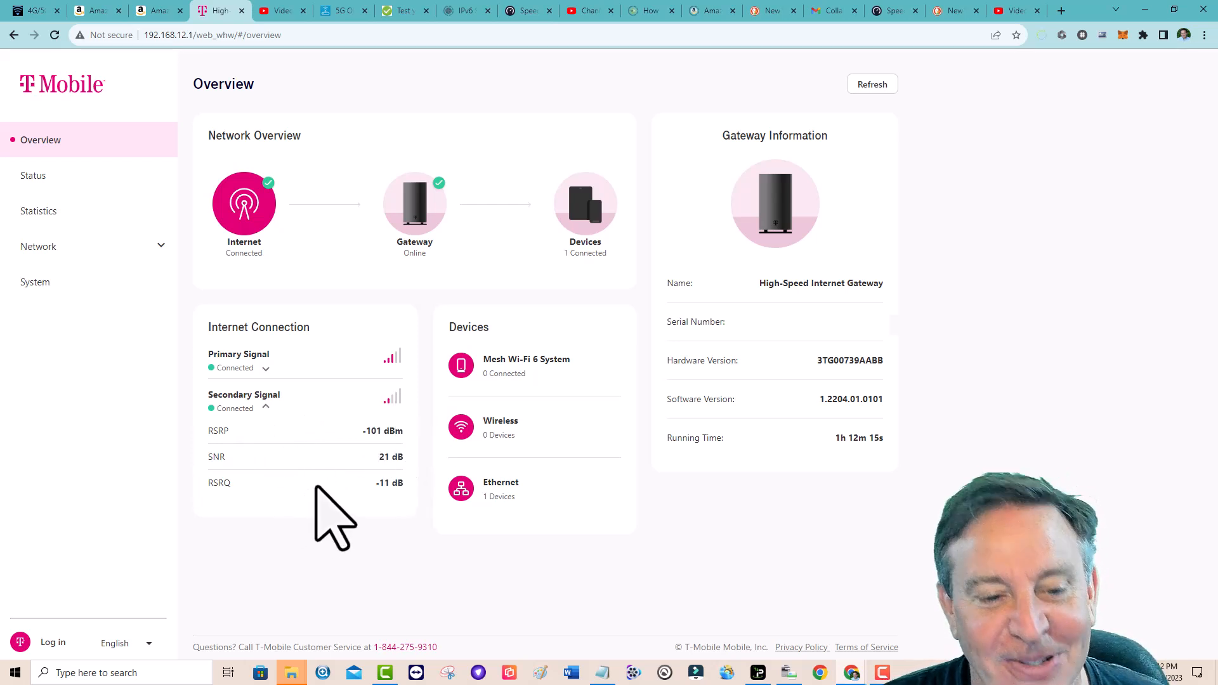
pyautogui.click(265, 367)
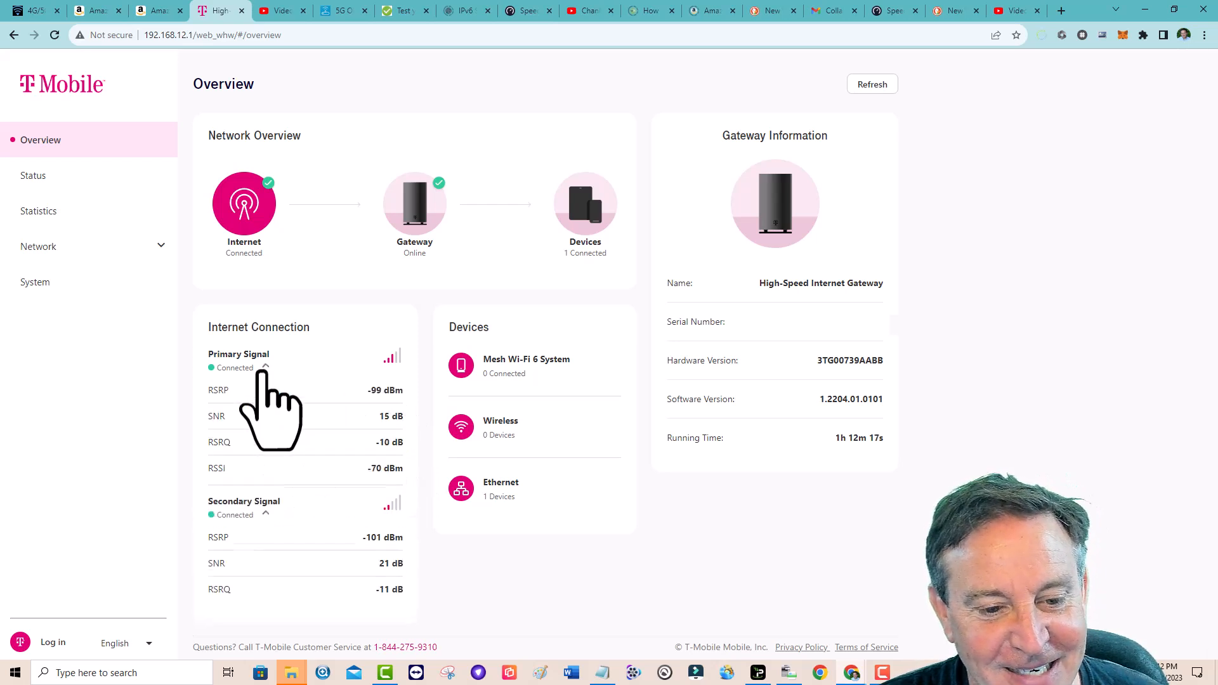
pyautogui.moveTo(319, 427)
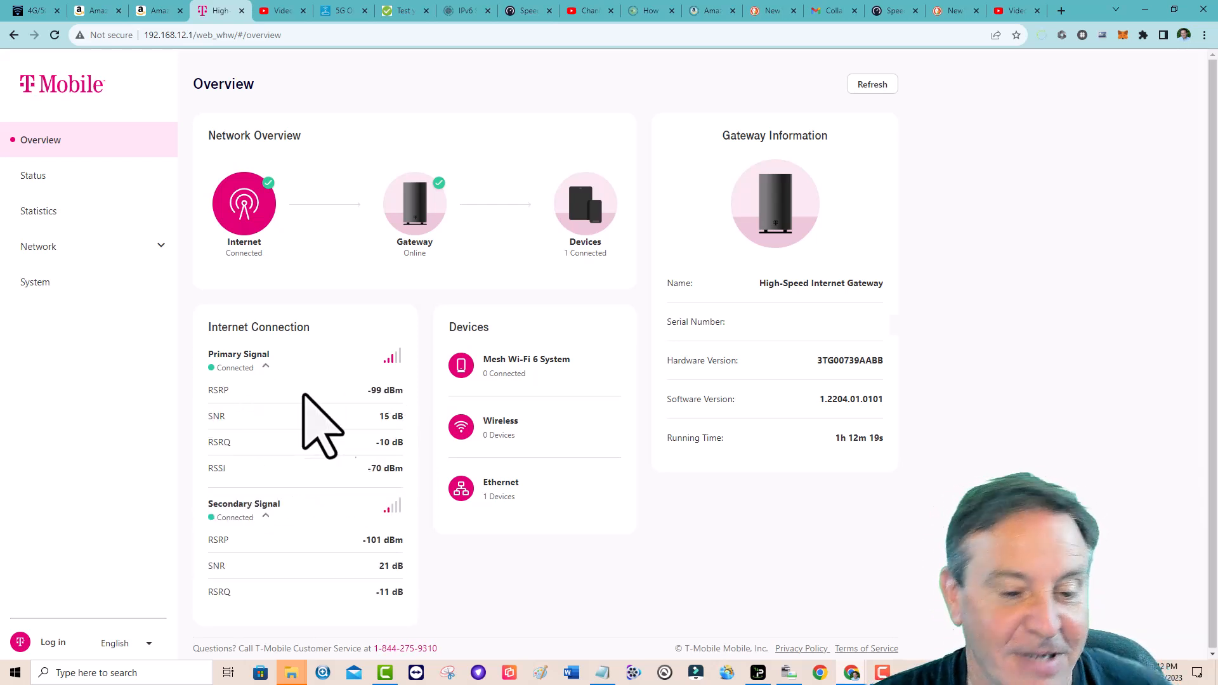
pyautogui.moveTo(435, 432)
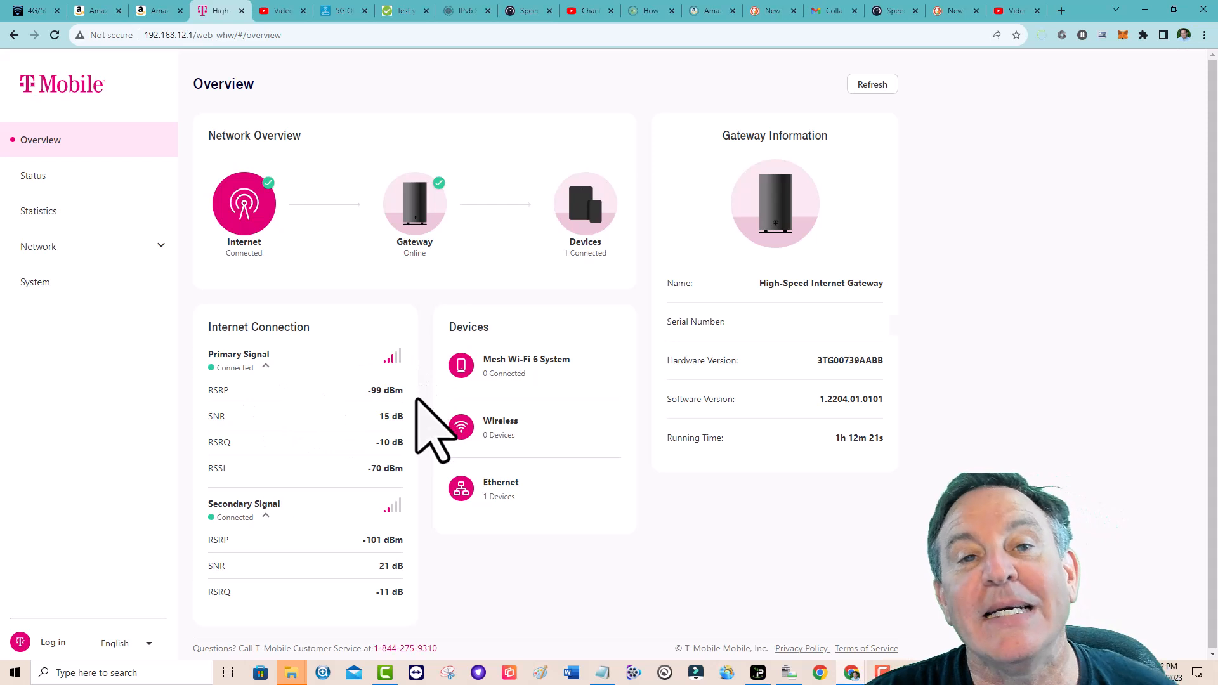
pyautogui.moveTo(396, 630)
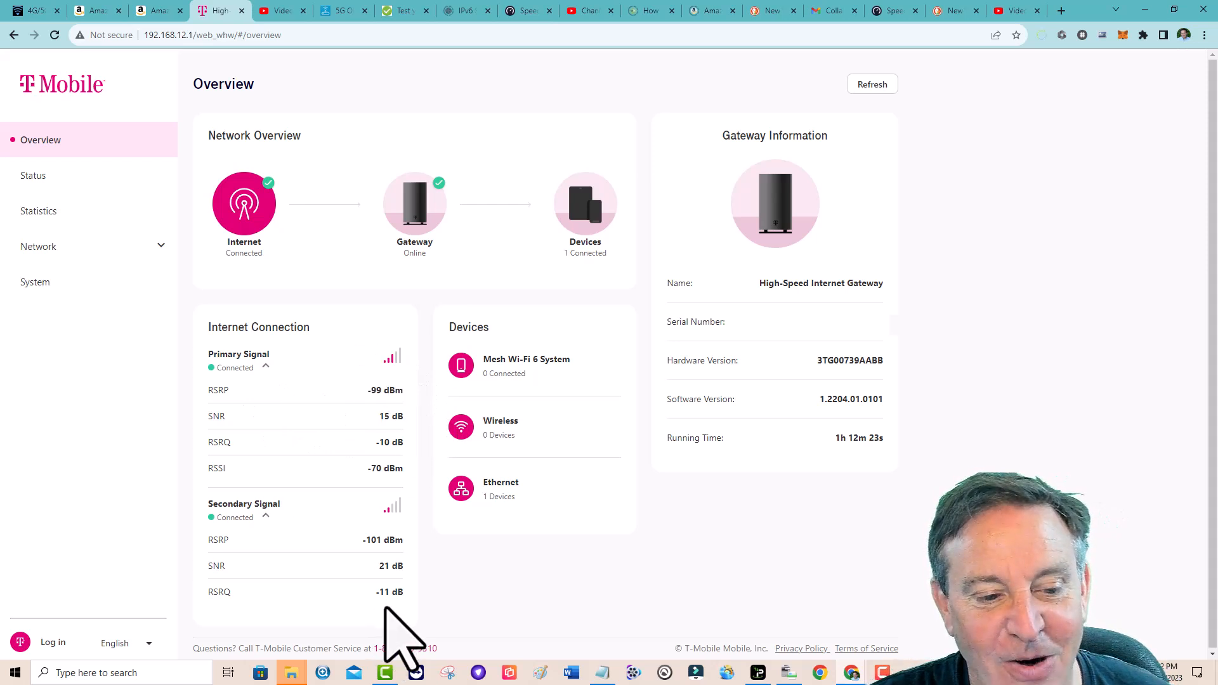
pyautogui.moveTo(392, 436)
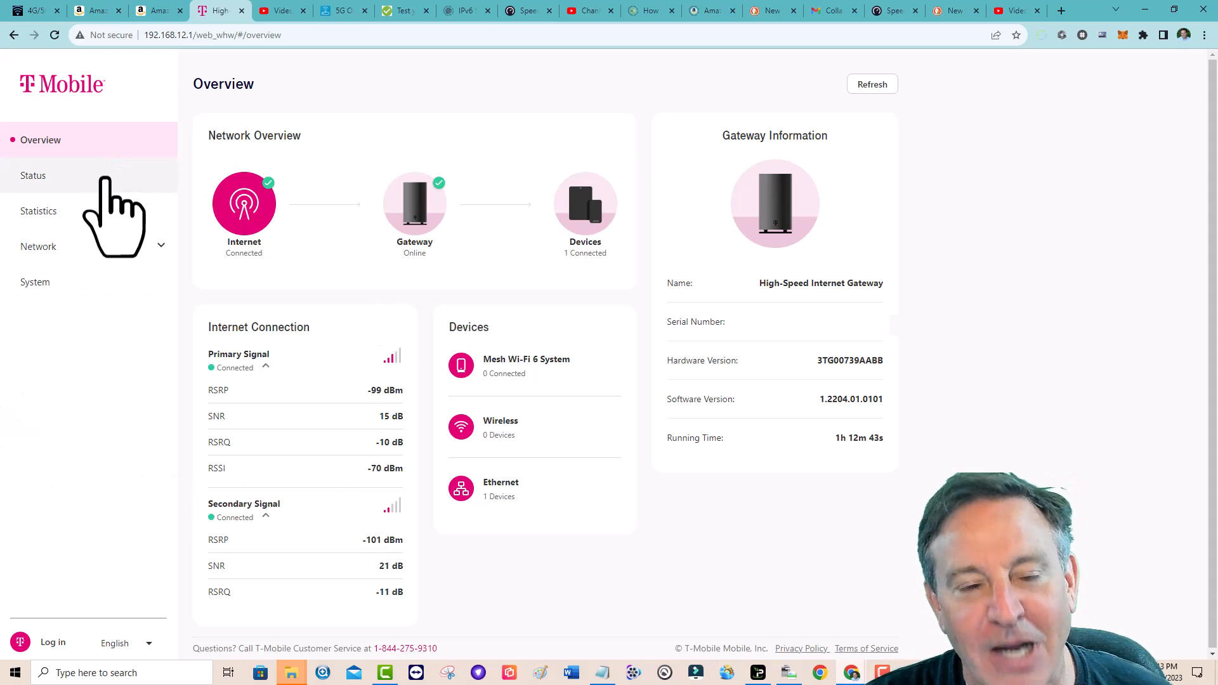
pyautogui.click(32, 175)
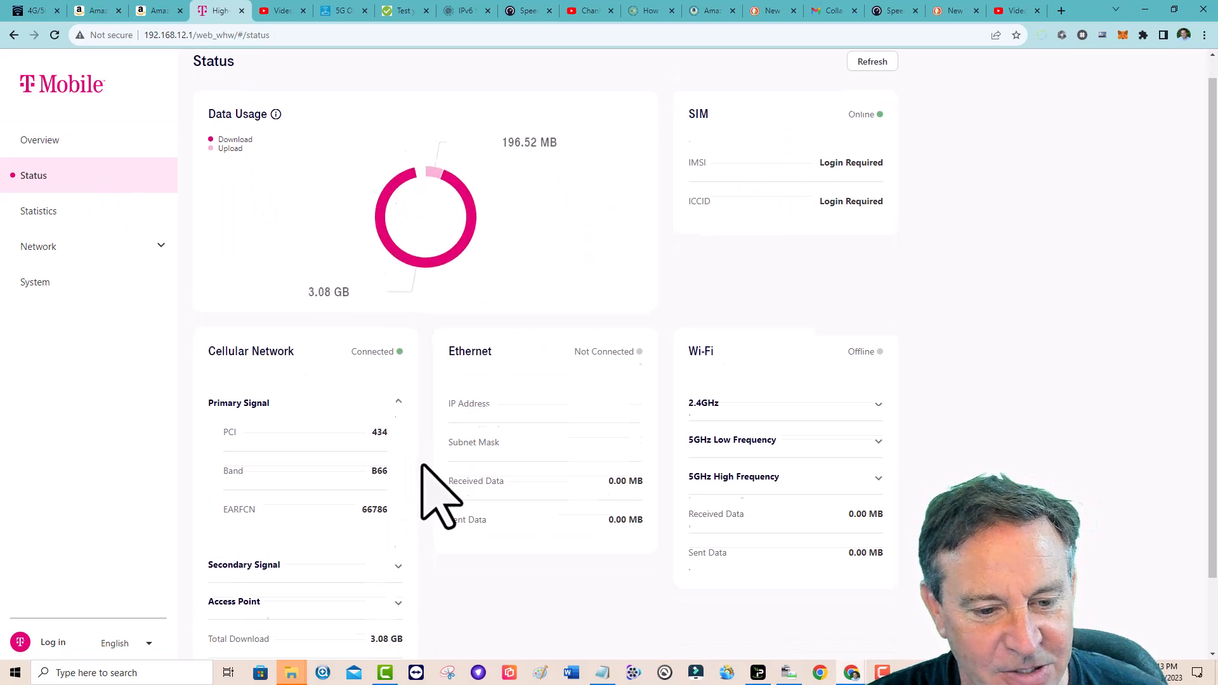
pyautogui.scroll(-3)
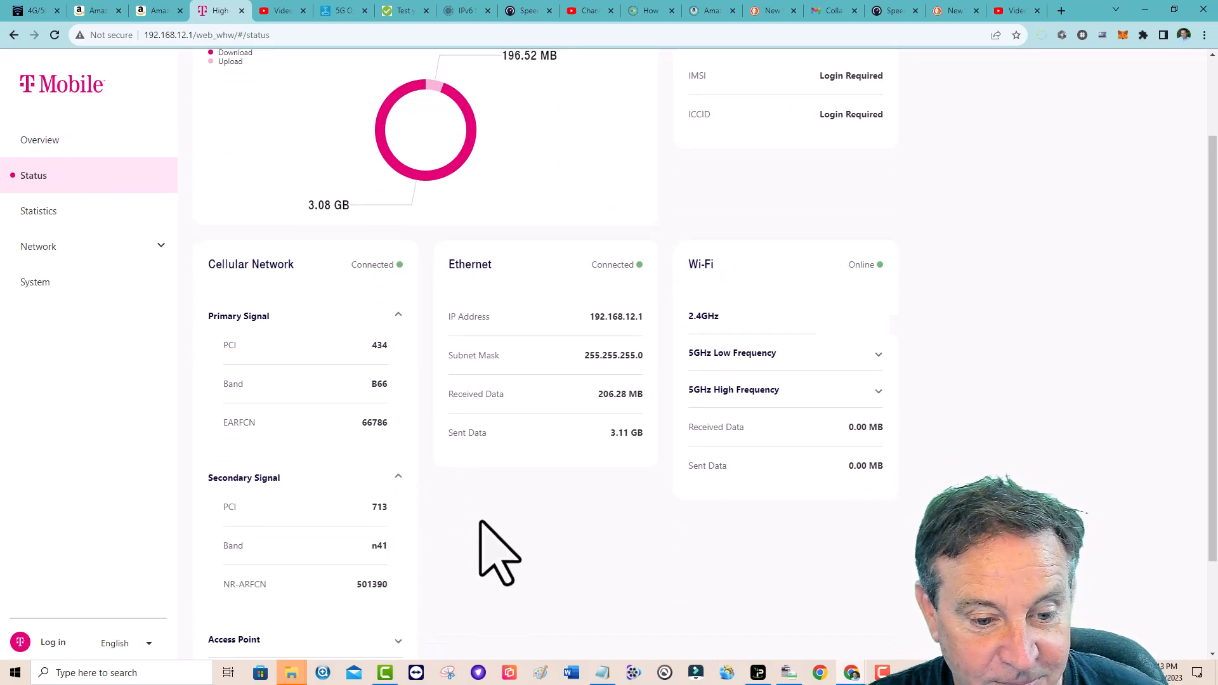
pyautogui.click(872, 83)
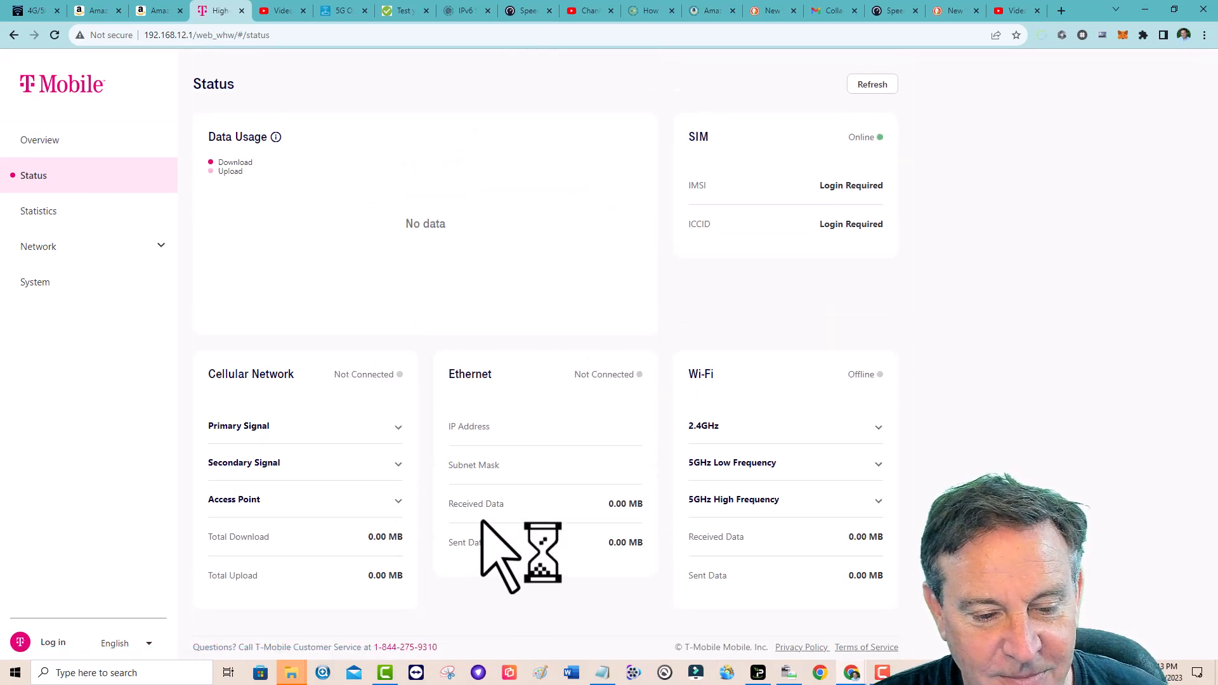
pyautogui.click(871, 84)
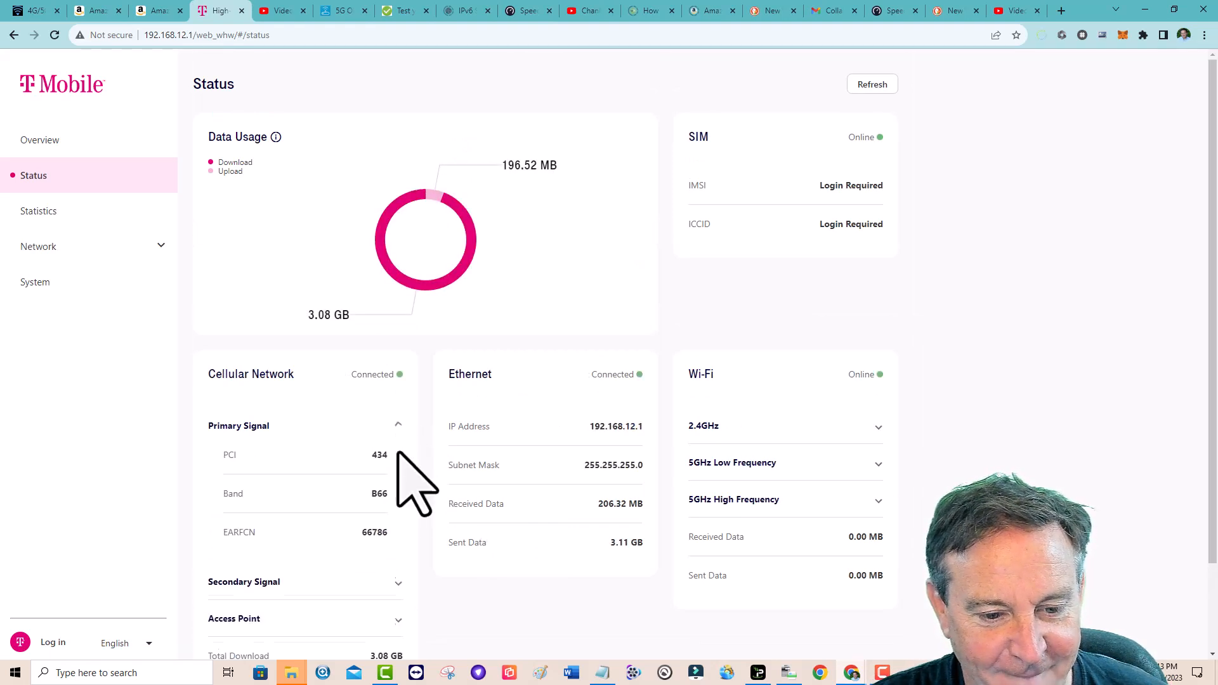
pyautogui.scroll(-3)
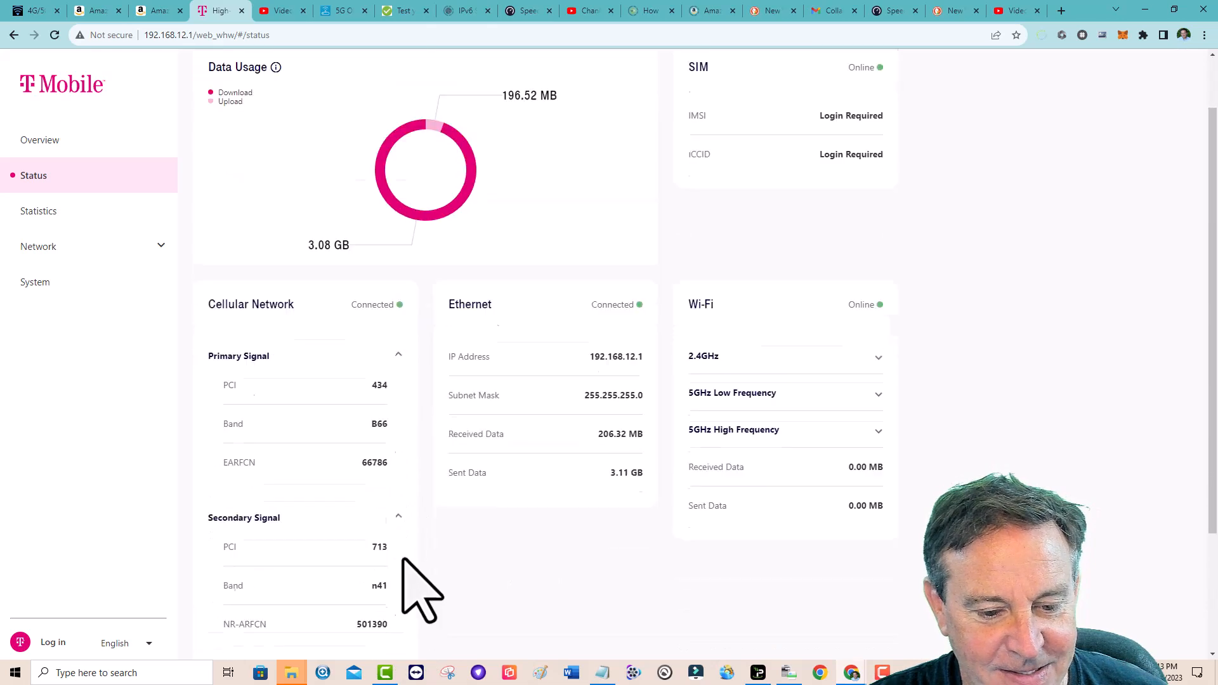
pyautogui.scroll(-3)
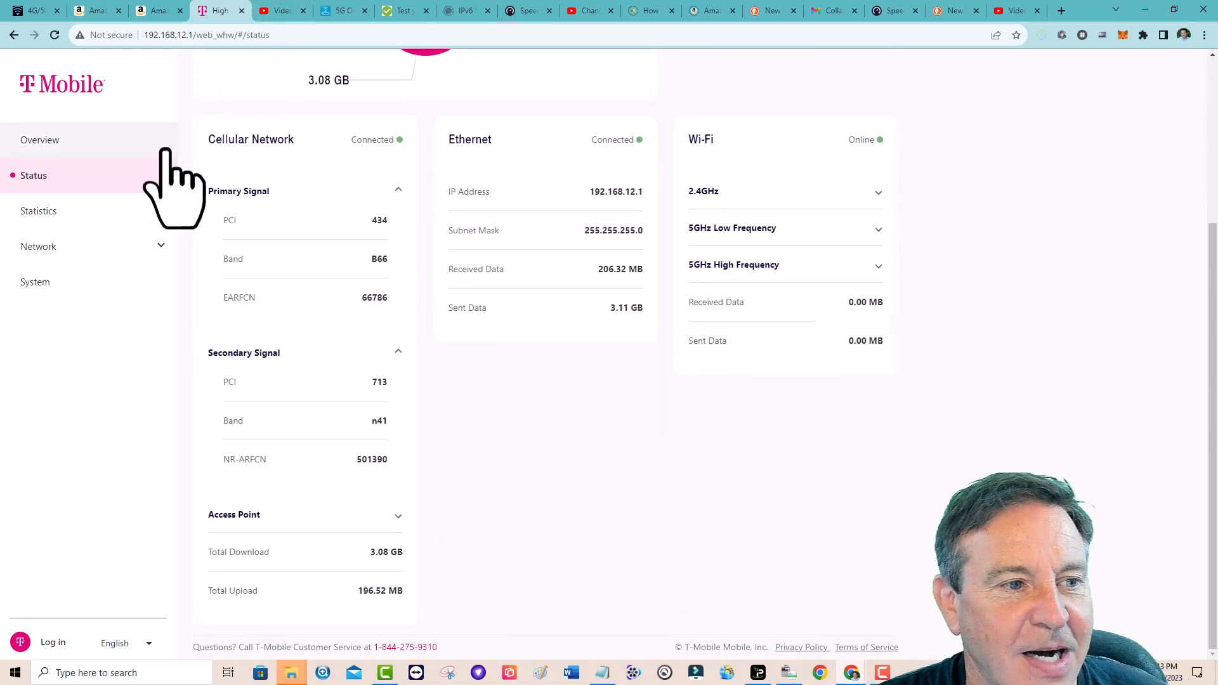
pyautogui.click(39, 140)
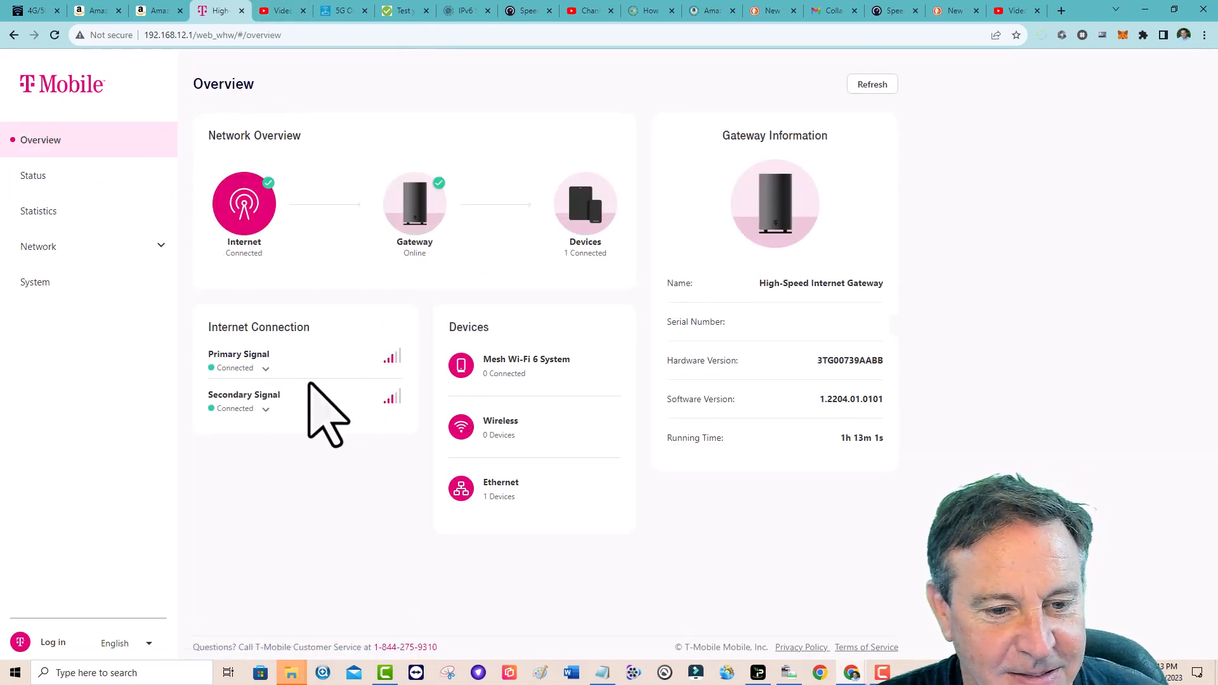
# Step: Expand Primary (RSRP -98 dBm, SNR 17 dB) and Secondary (SNR 22 dB) signal readings
pyautogui.click(265, 366)
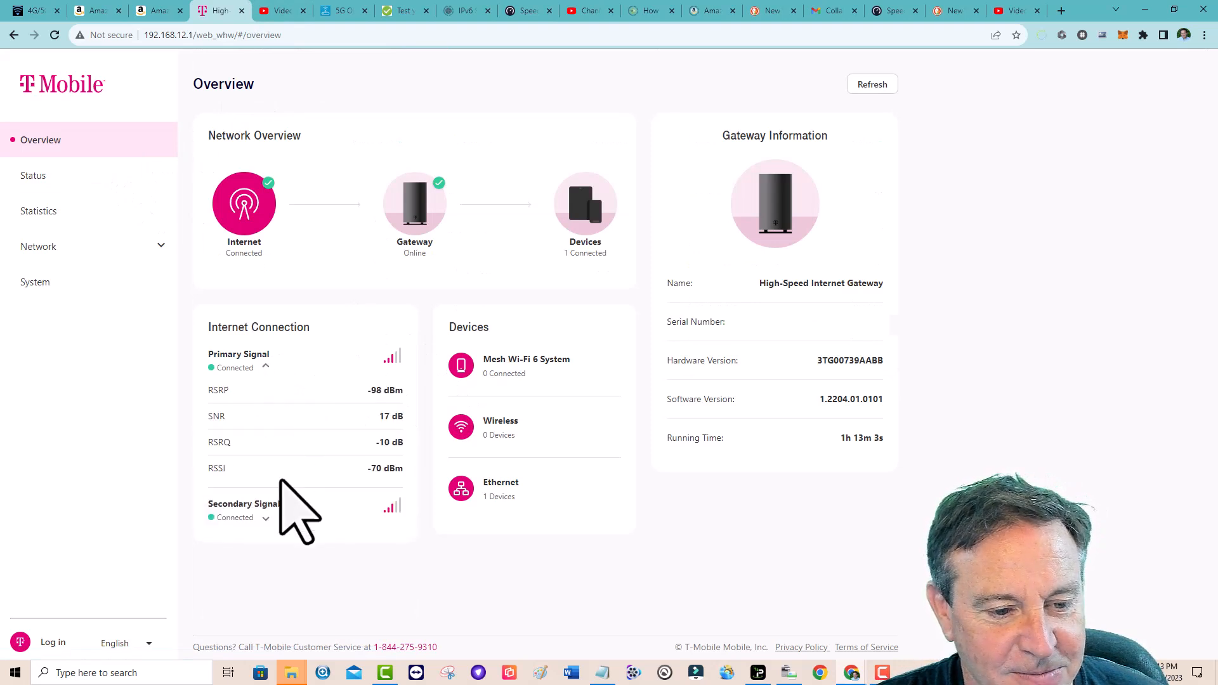
pyautogui.click(265, 516)
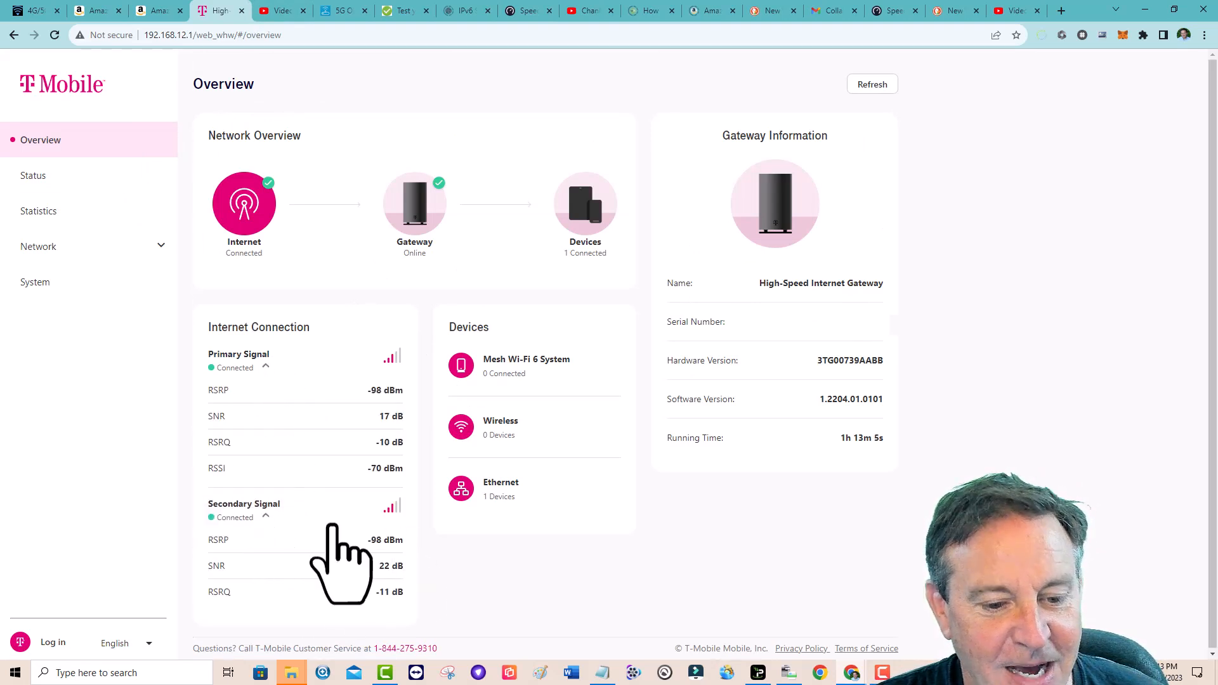
pyautogui.moveTo(568, 614)
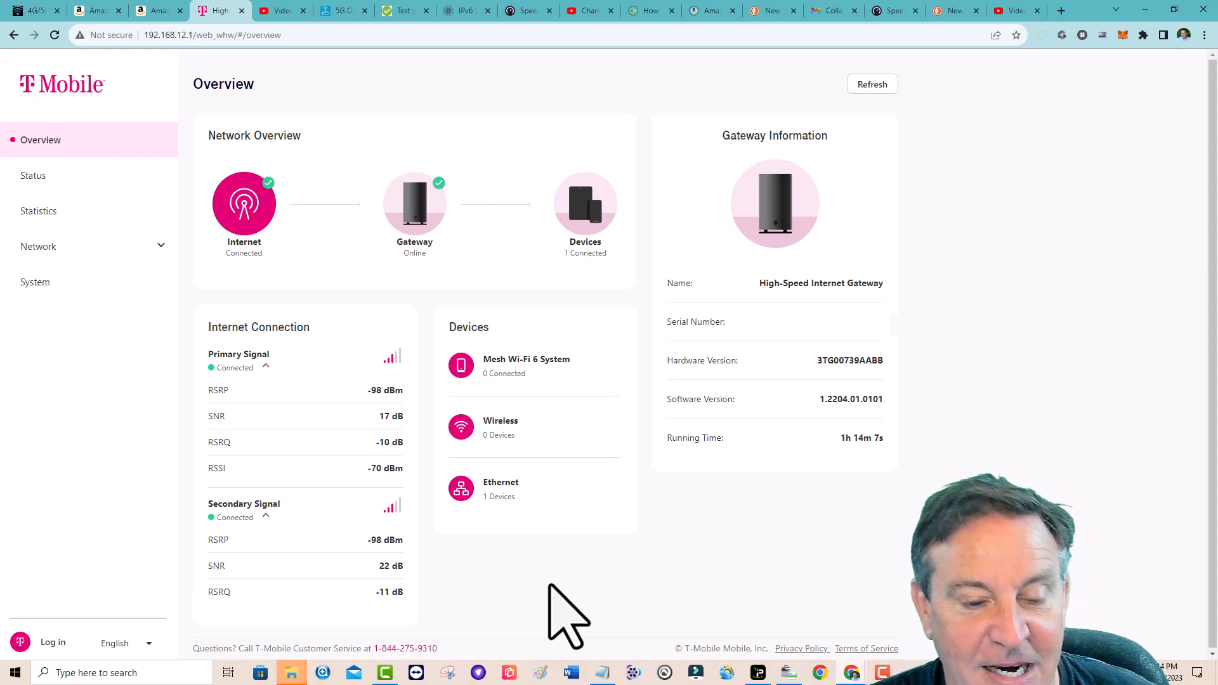
pyautogui.moveTo(579, 19)
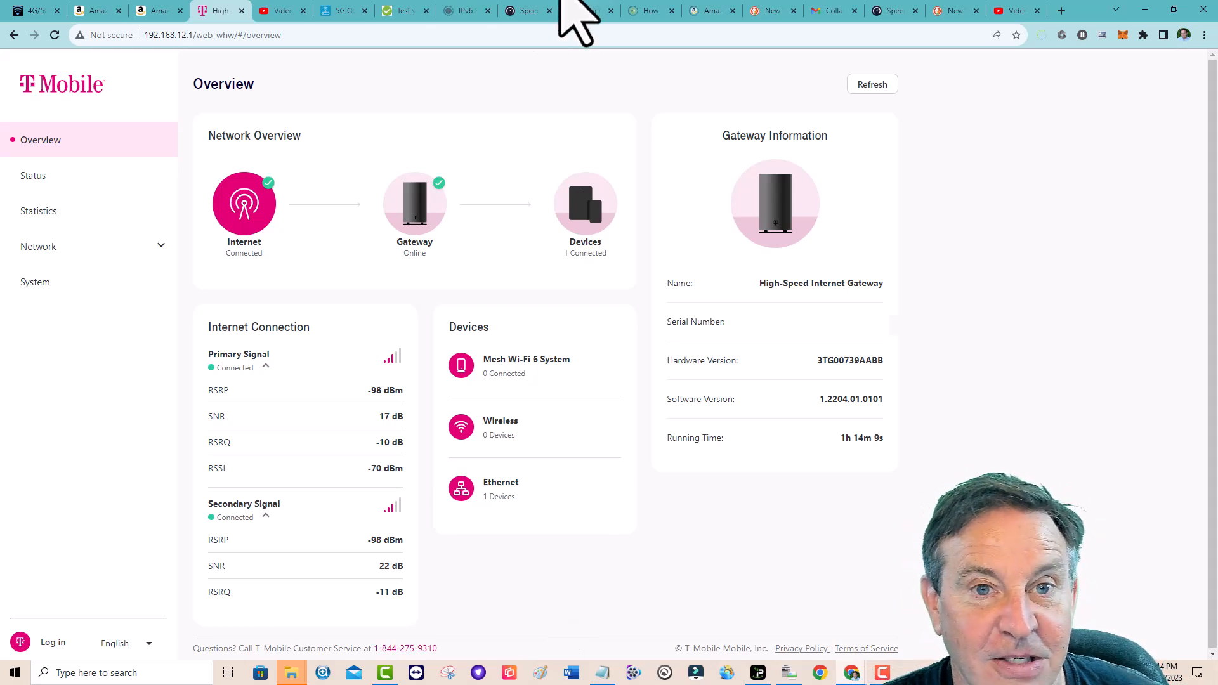
pyautogui.click(156, 10)
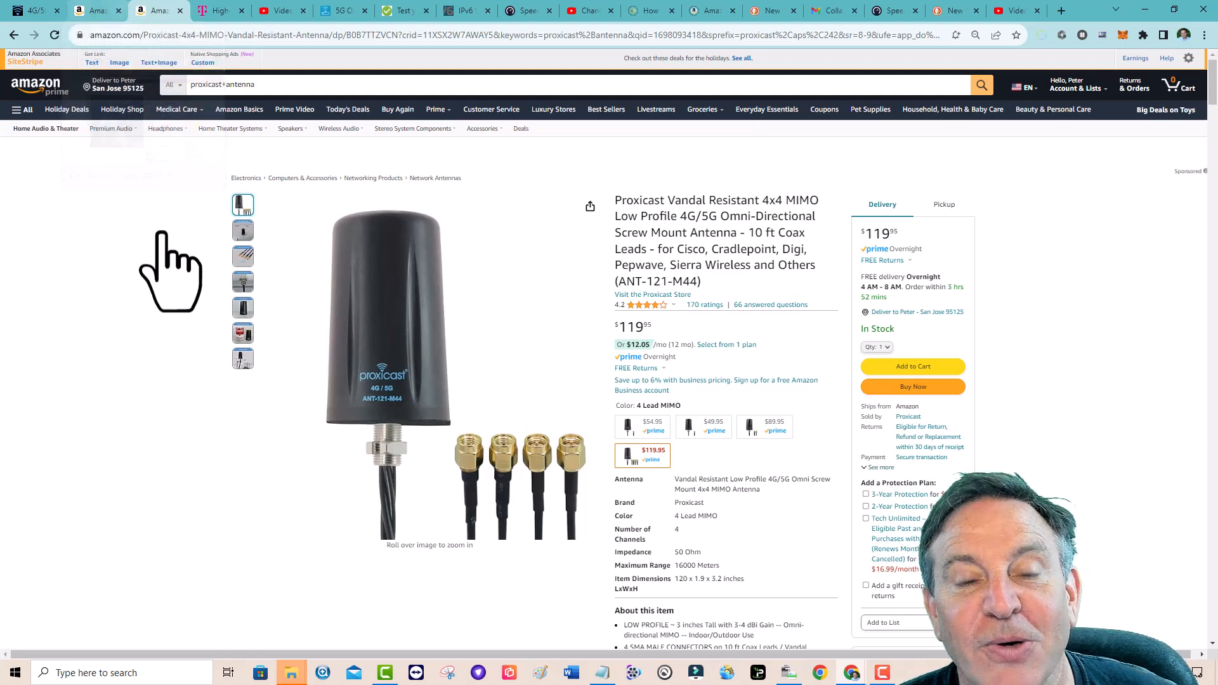
# Step: Browse the Proxicast listing's package contents photo, then its IP67 waterproof photo
pyautogui.click(242, 359)
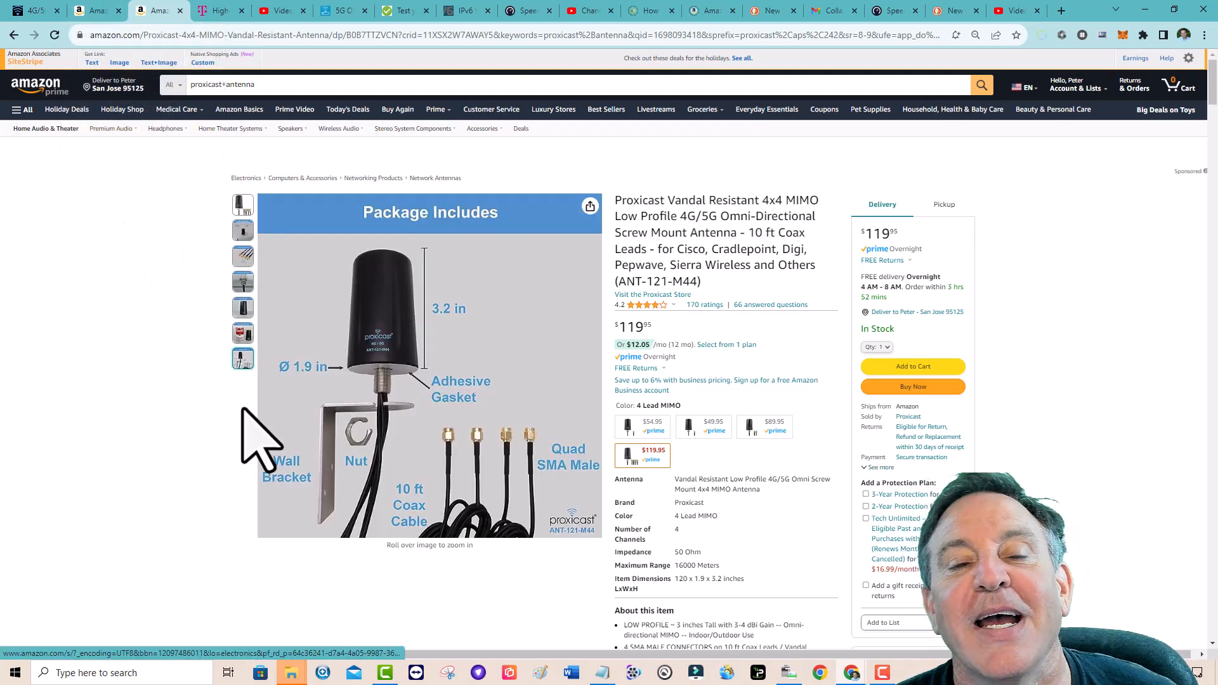
pyautogui.moveTo(125, 427)
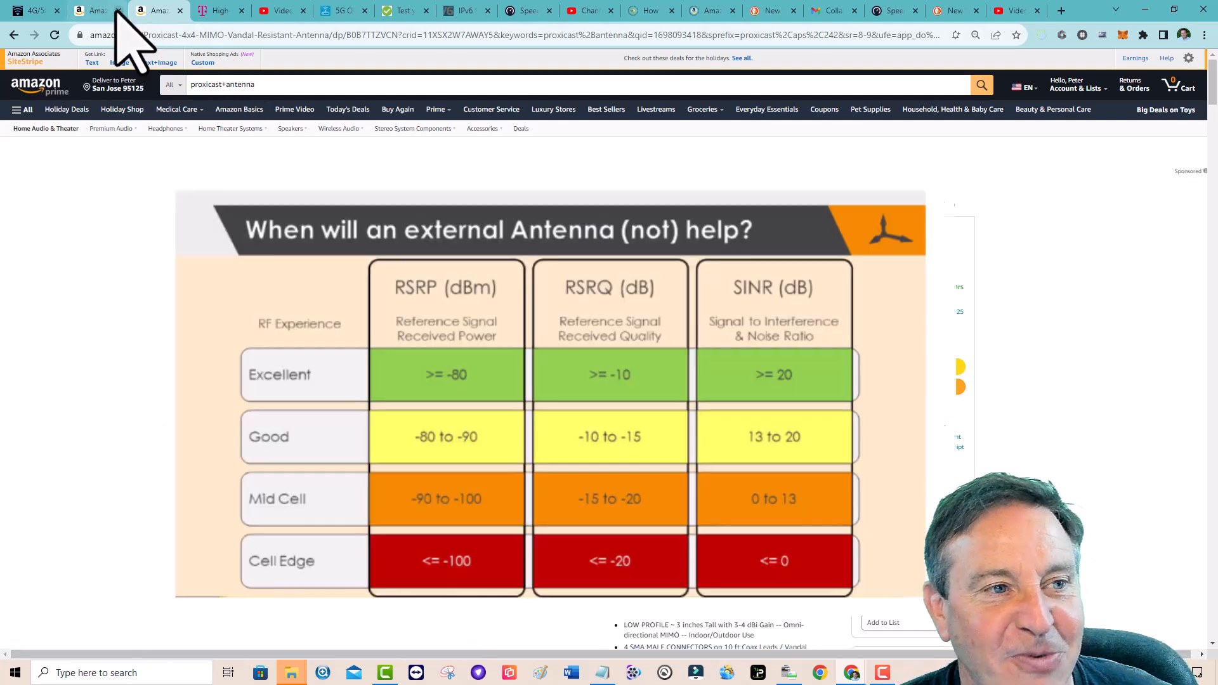
pyautogui.moveTo(140, 310)
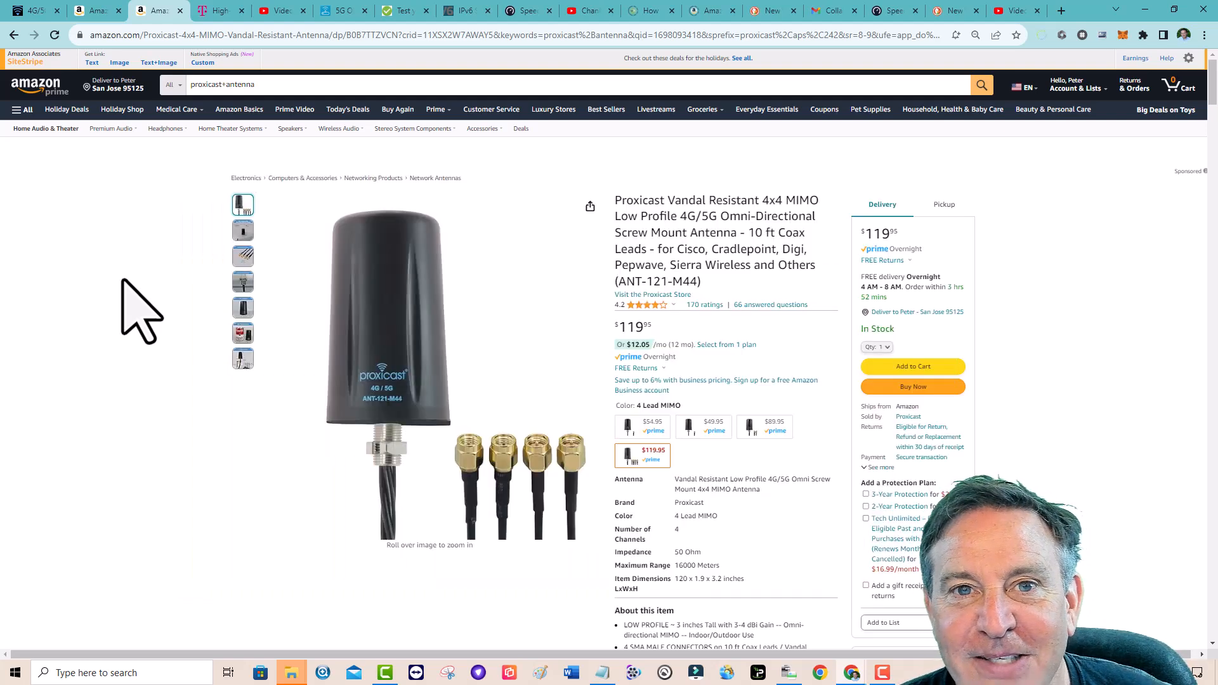
pyautogui.click(242, 307)
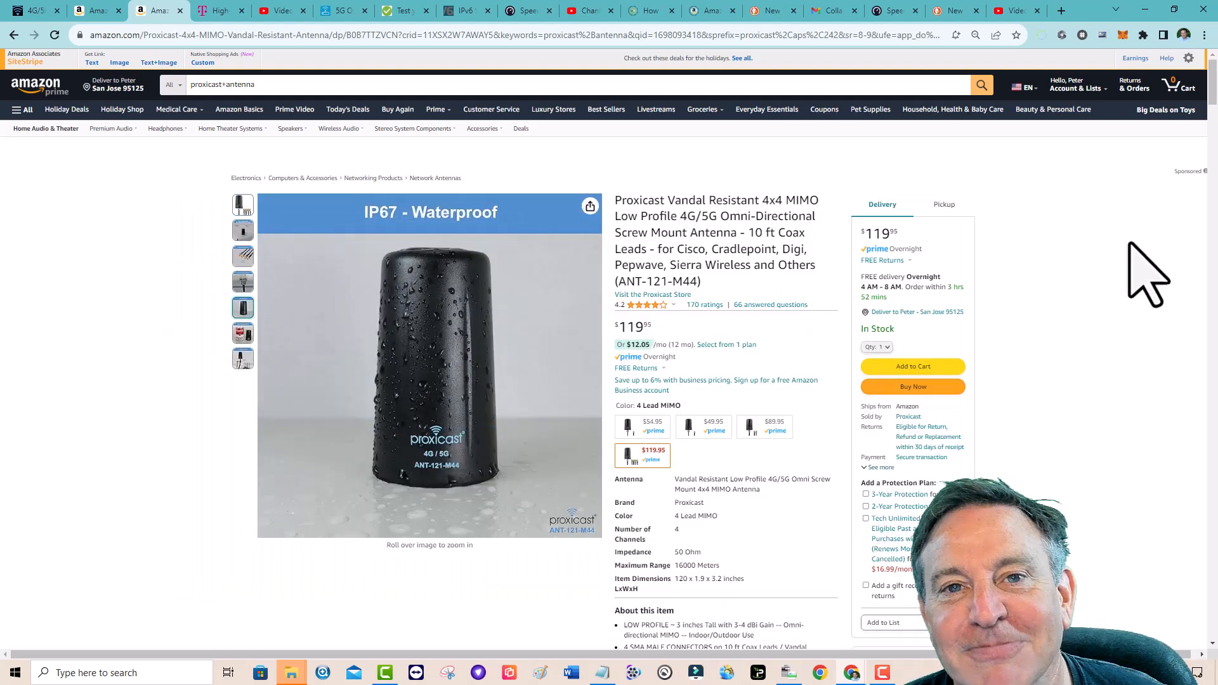